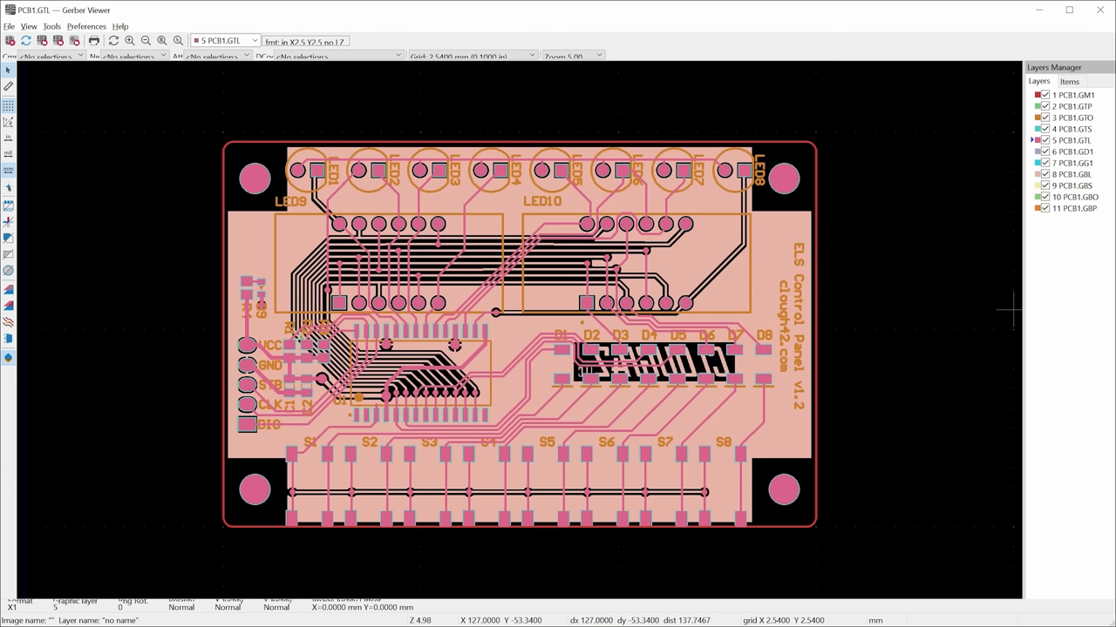
{"action": "mouse_move", "coordinate": [523, 491]}
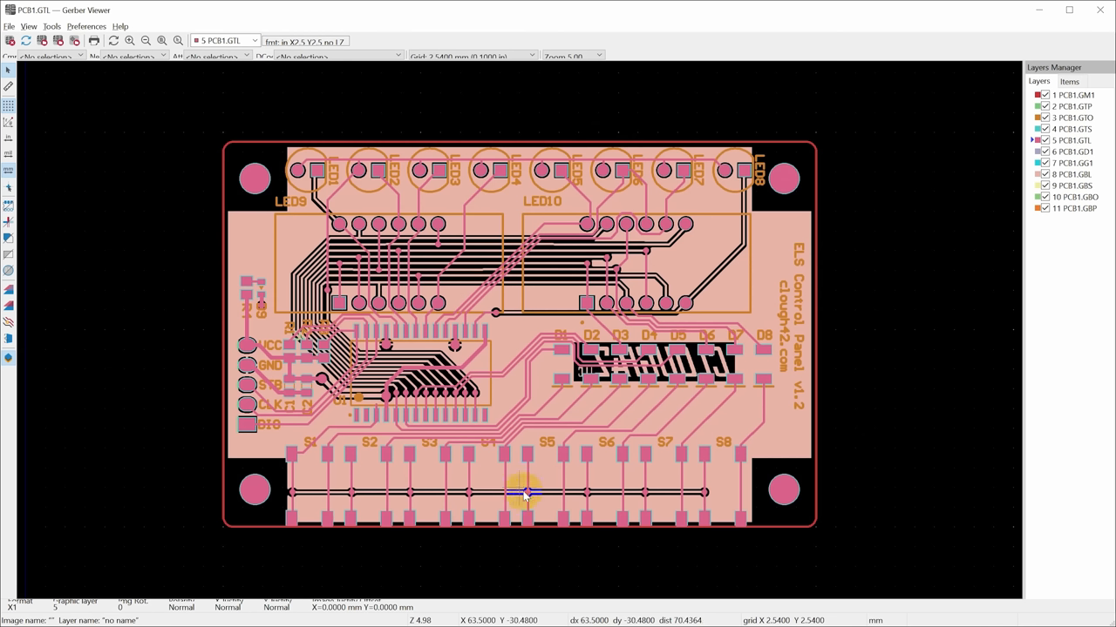
{"action": "mouse_move", "coordinate": [698, 73]}
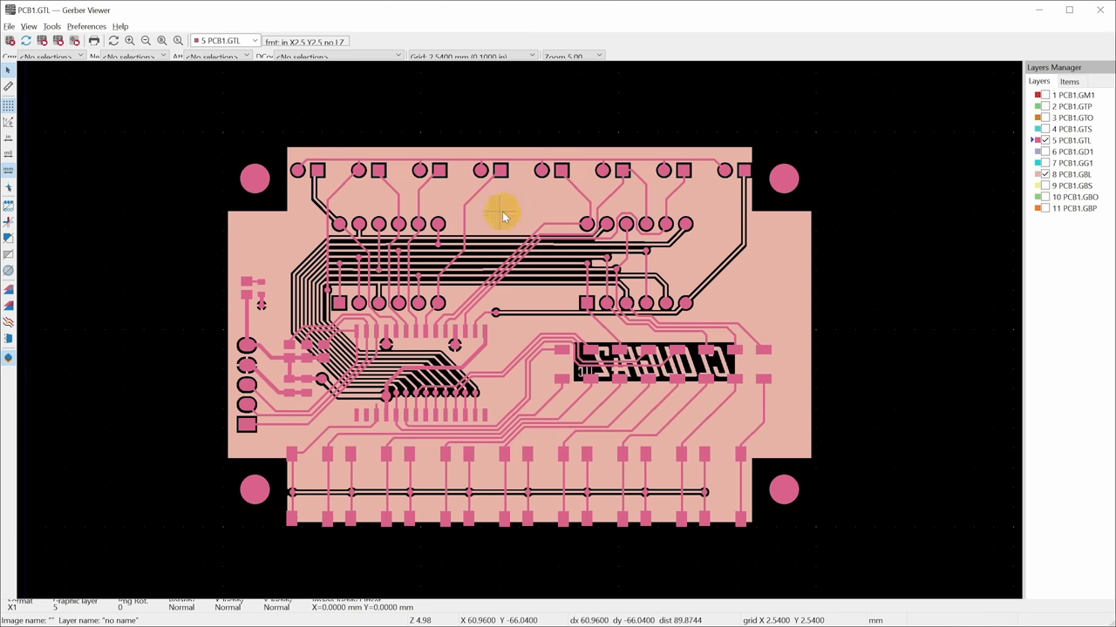
{"action": "mouse_move", "coordinate": [462, 401]}
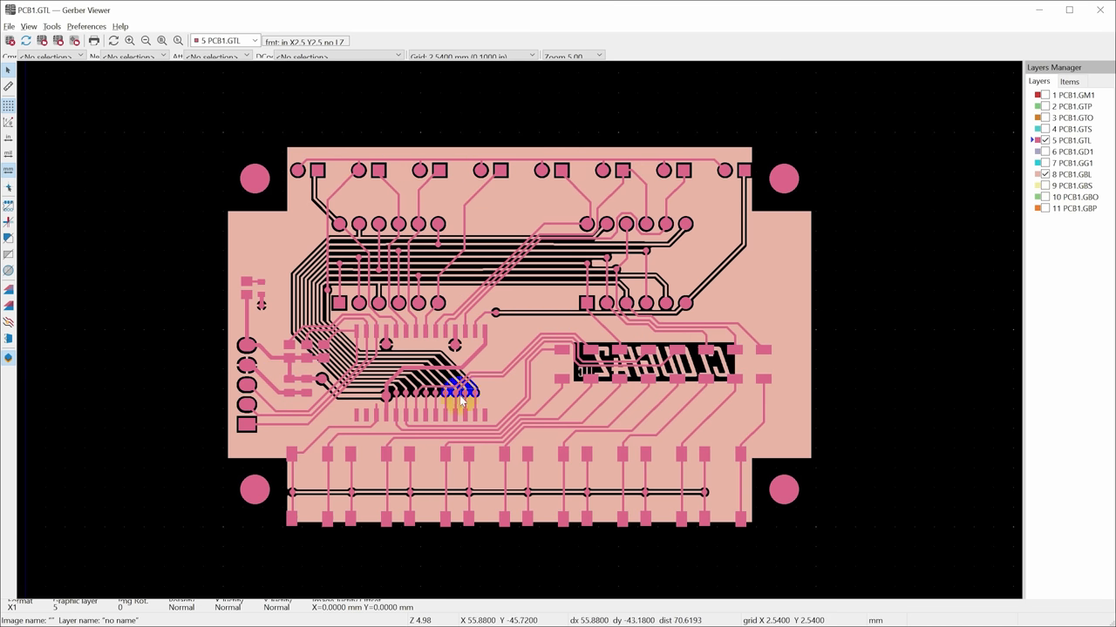
{"action": "mouse_move", "coordinate": [253, 366]}
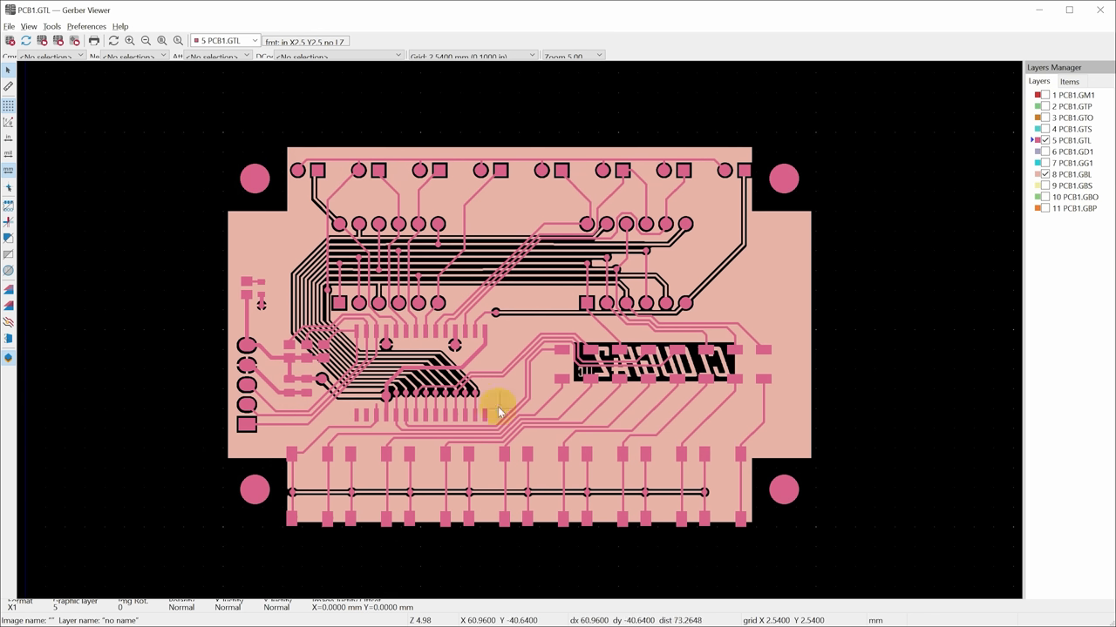
{"action": "mouse_move", "coordinate": [750, 261]}
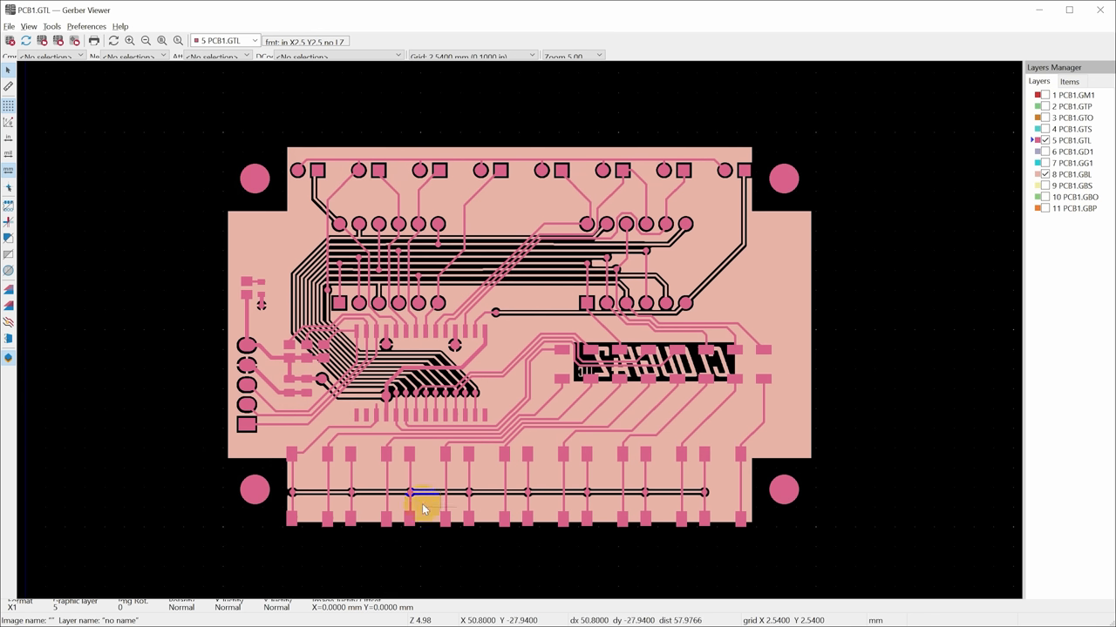
{"action": "mouse_move", "coordinate": [509, 453]}
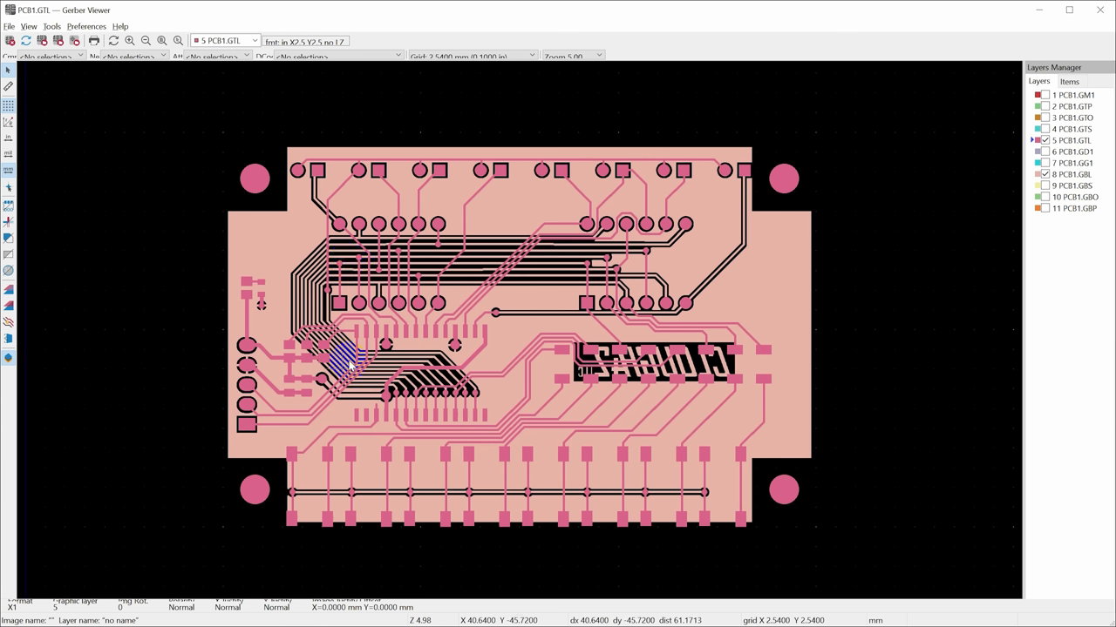
- Zoom into the IC and left connector pads on the top copper layer
{"action": "scroll", "scroll_direction": "up", "scroll_amount": 3}
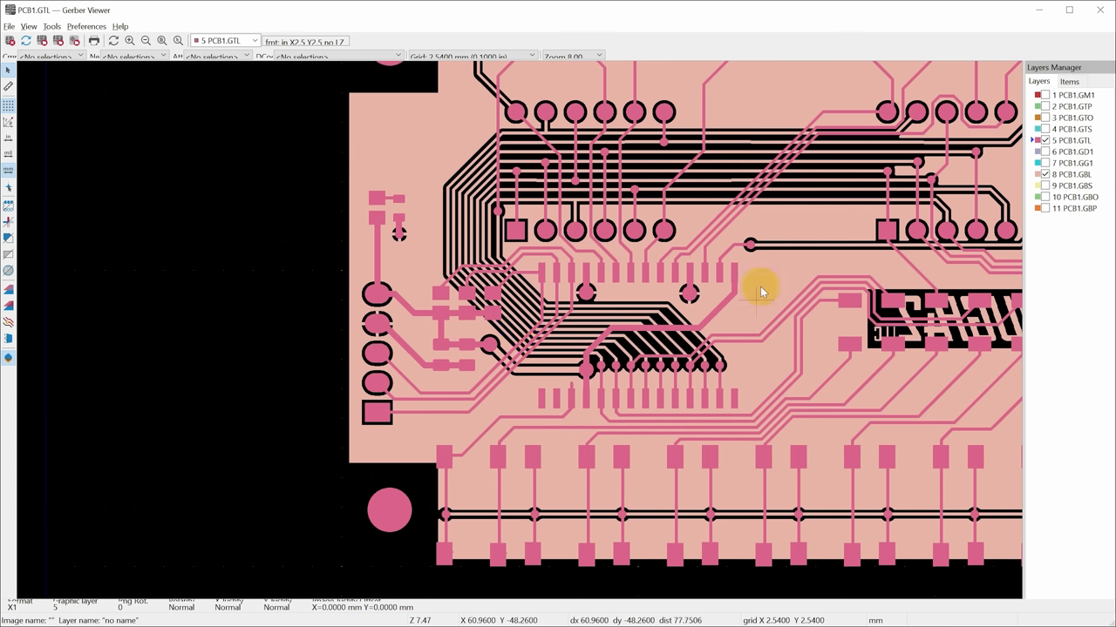
{"action": "mouse_move", "coordinate": [541, 394]}
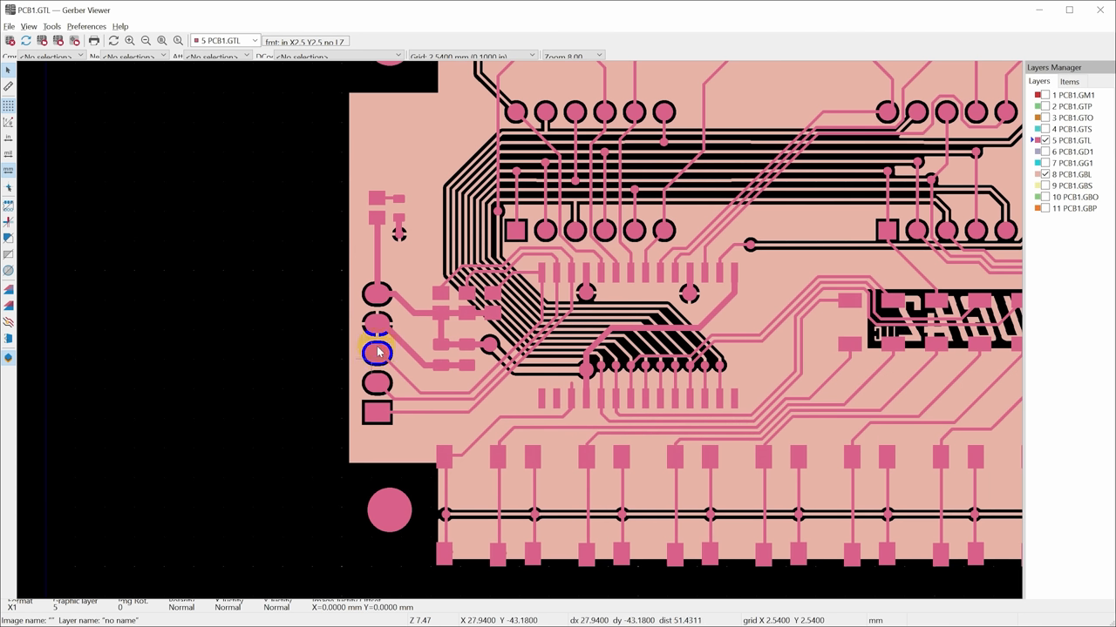
{"action": "mouse_move", "coordinate": [579, 288]}
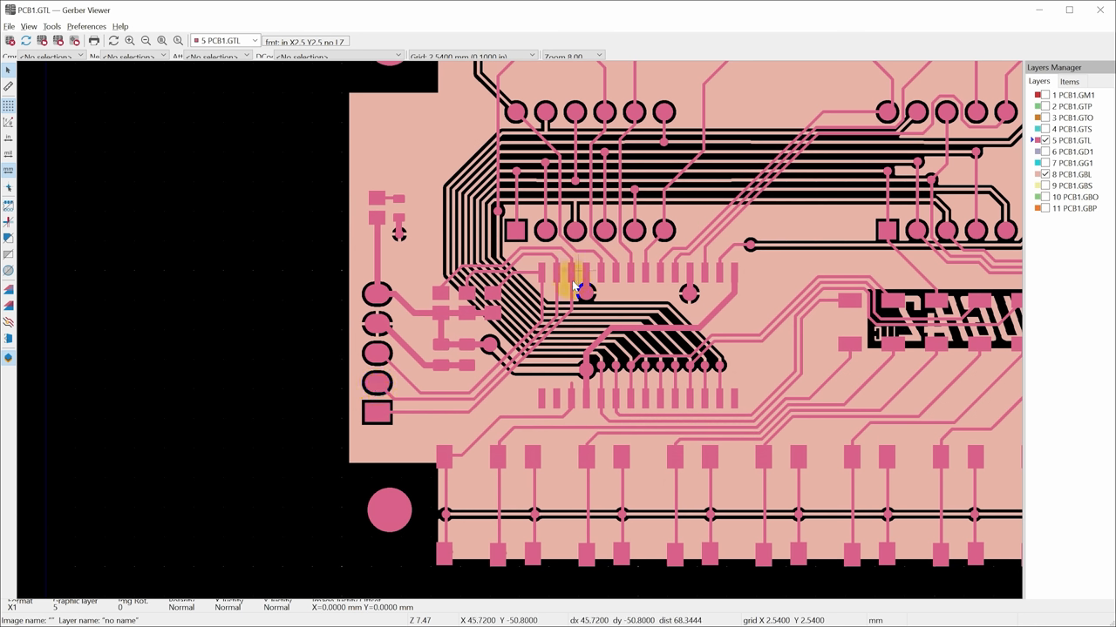
{"action": "mouse_move", "coordinate": [765, 434]}
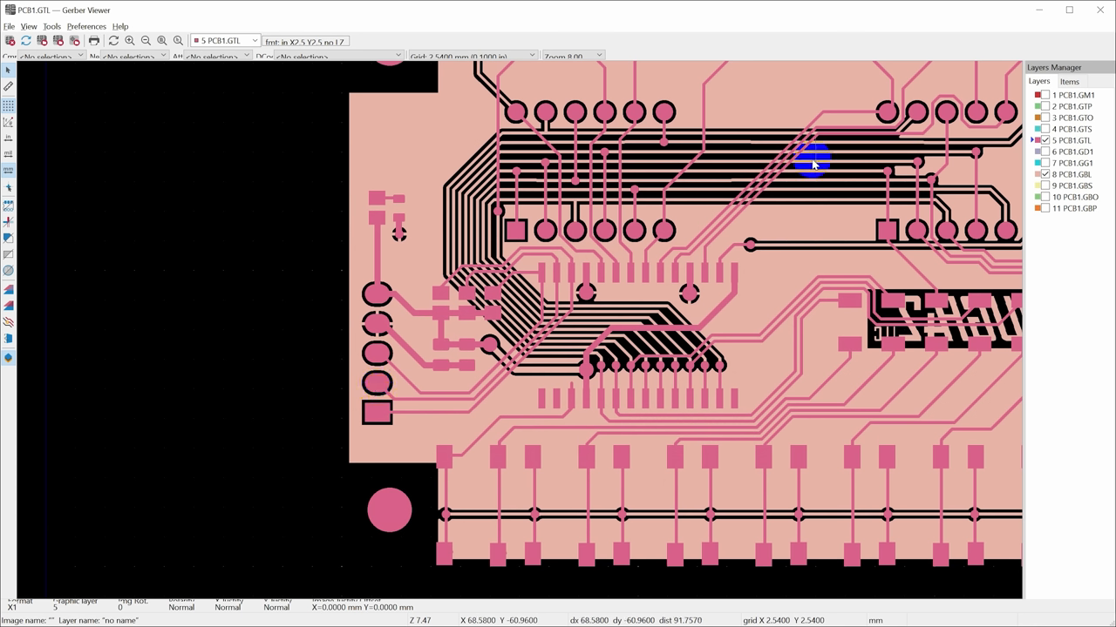
{"action": "mouse_move", "coordinate": [666, 329]}
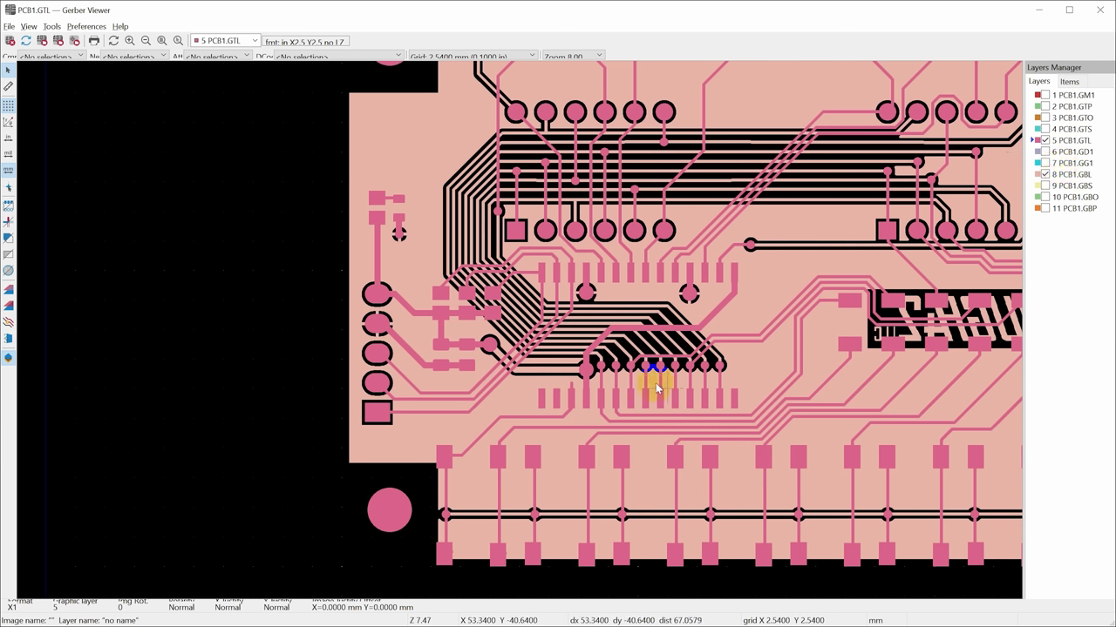
{"action": "mouse_move", "coordinate": [540, 340]}
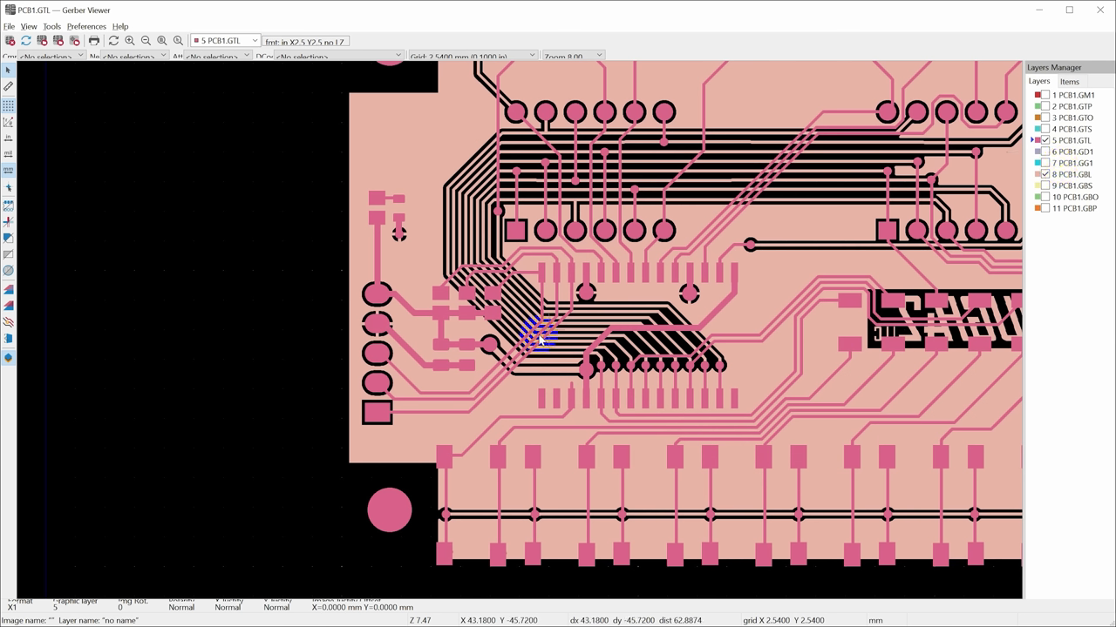
{"action": "mouse_move", "coordinate": [567, 360]}
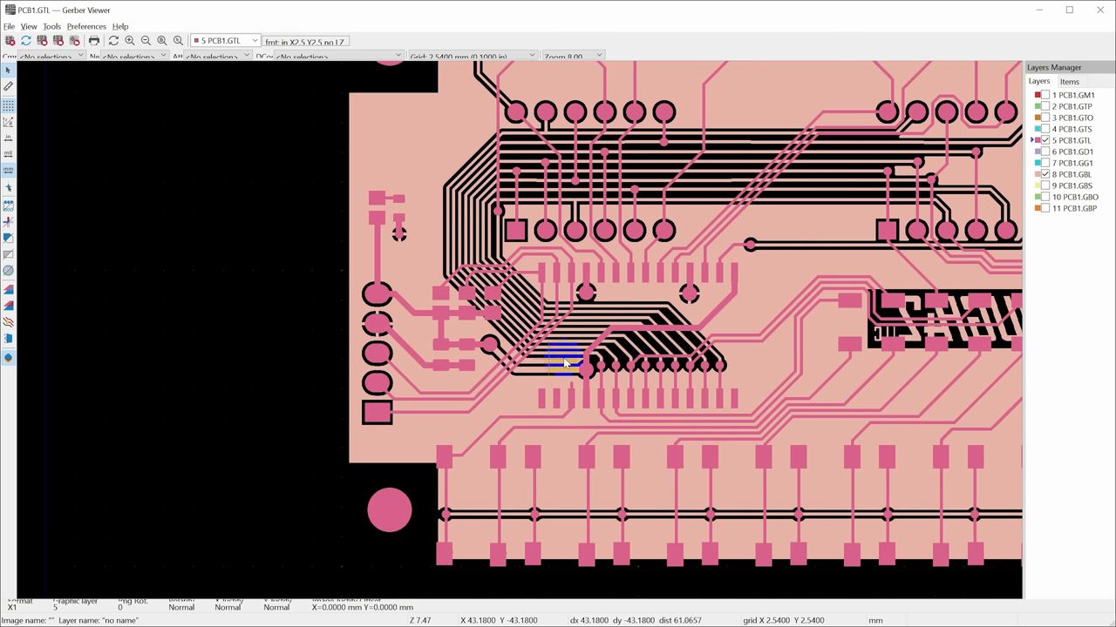
{"action": "mouse_move", "coordinate": [551, 350]}
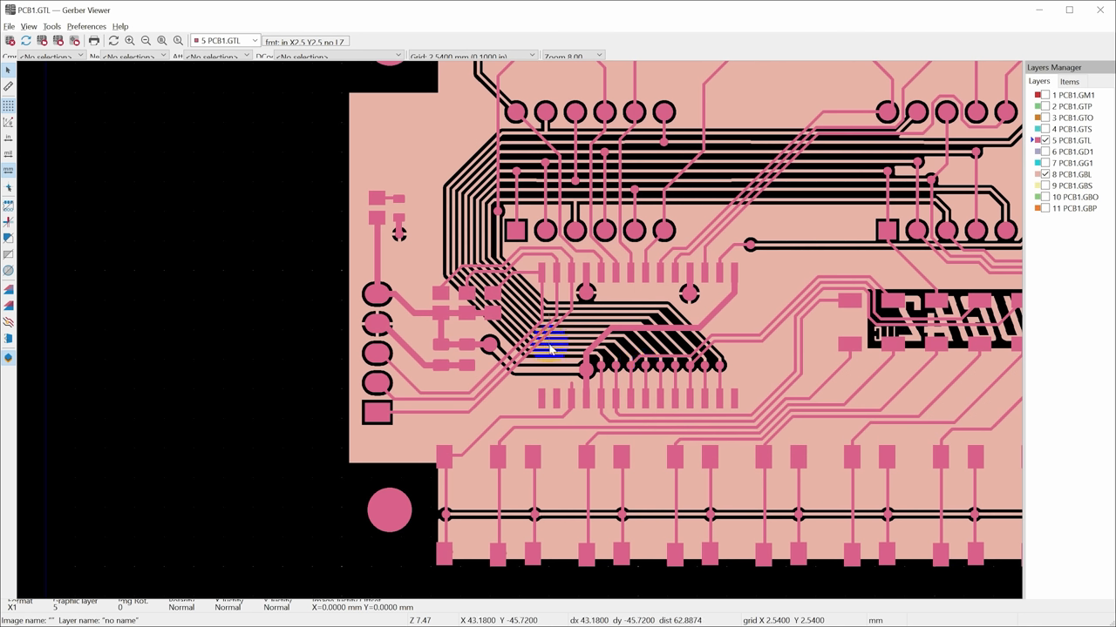
{"action": "mouse_move", "coordinate": [542, 361]}
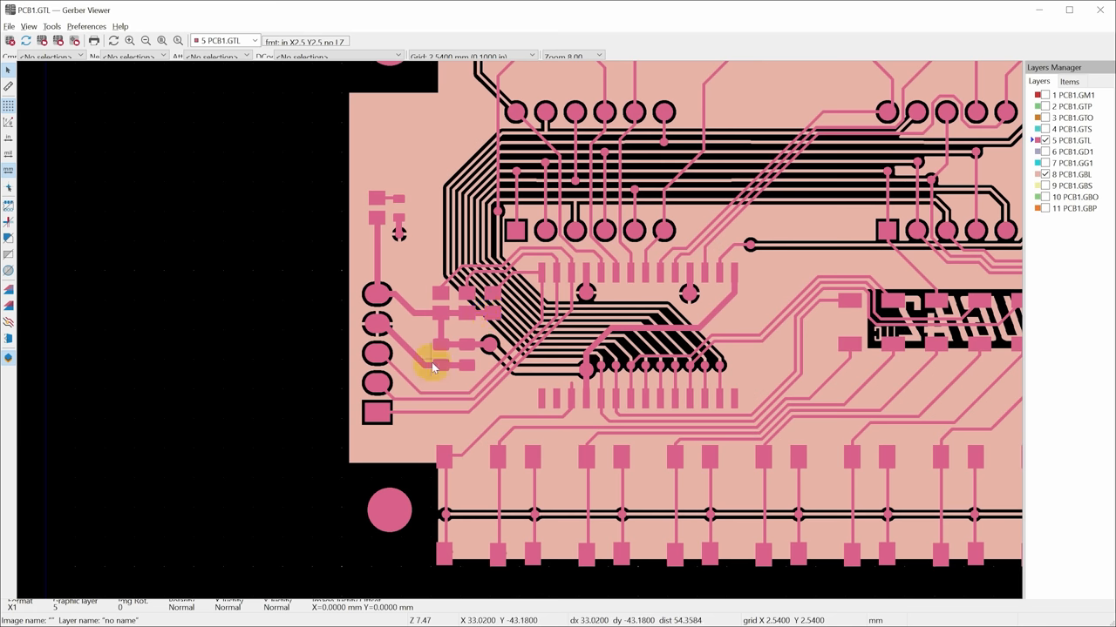
{"action": "mouse_move", "coordinate": [554, 305]}
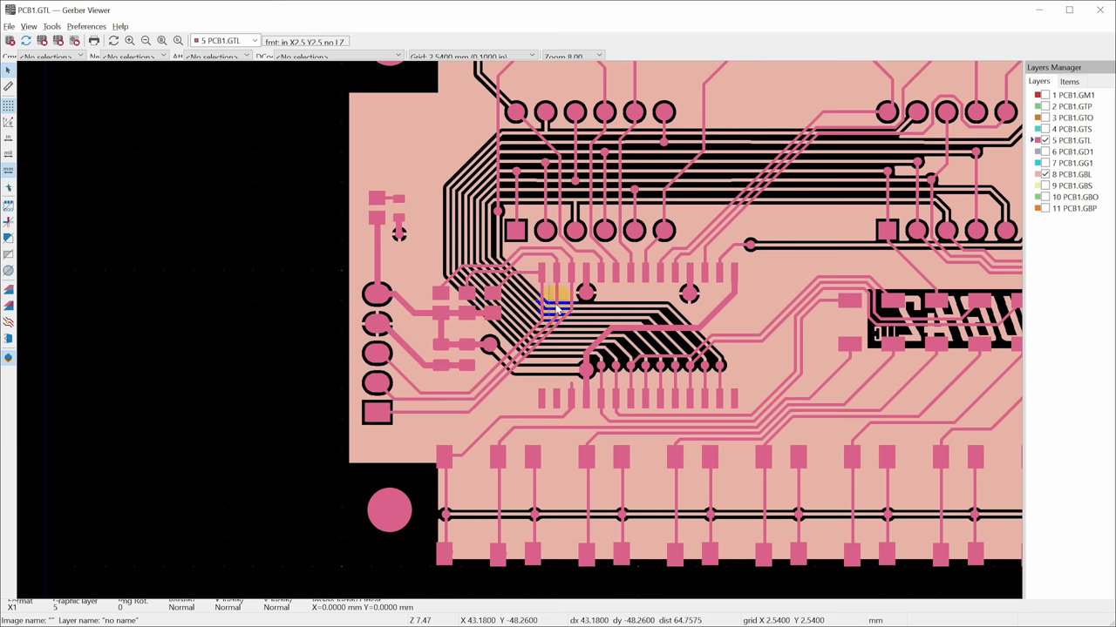
{"action": "mouse_move", "coordinate": [122, 503]}
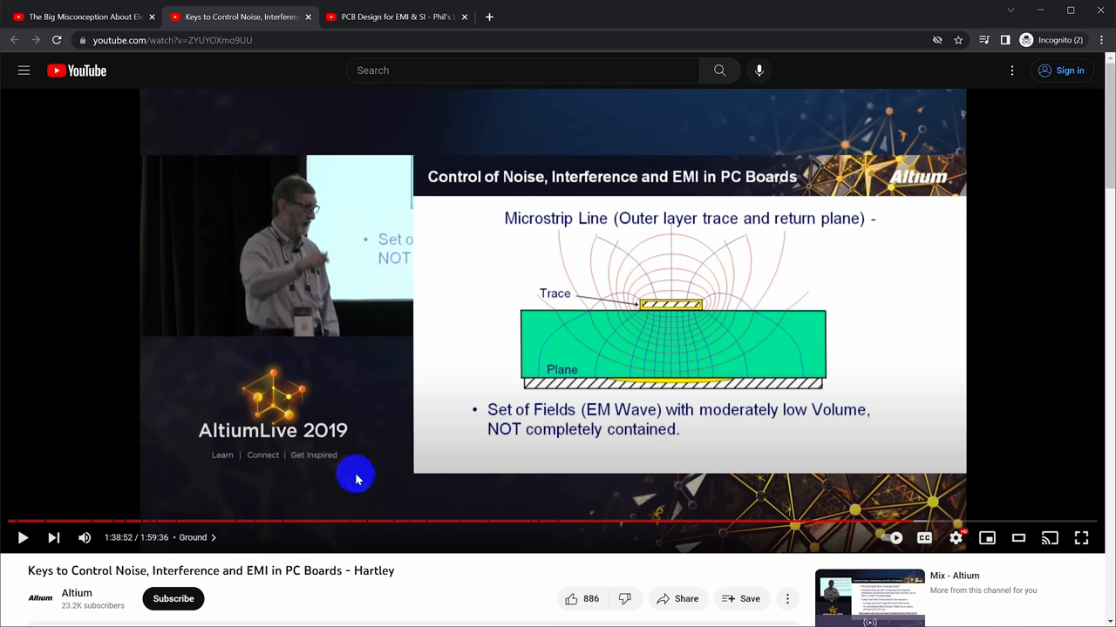
{"action": "mouse_move", "coordinate": [307, 472]}
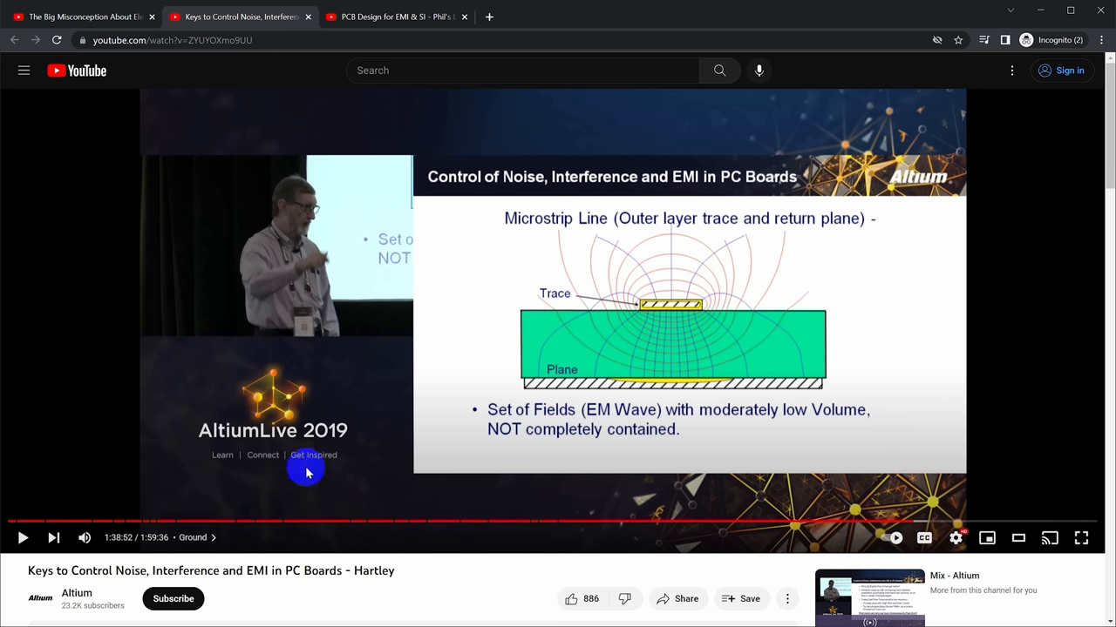
{"action": "mouse_move", "coordinate": [324, 439]}
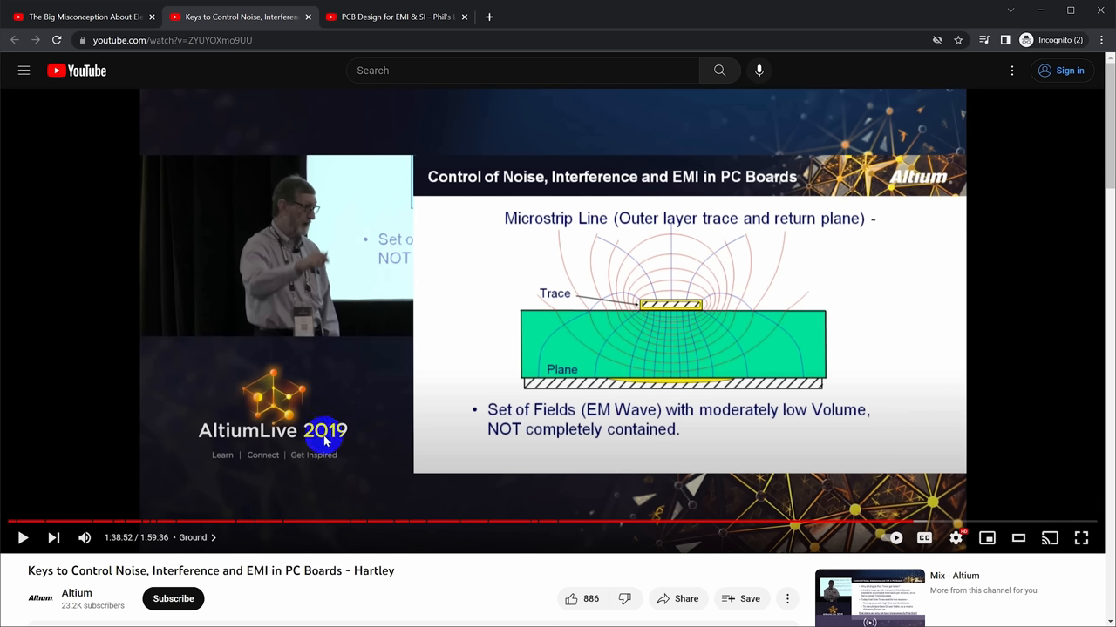
{"action": "mouse_move", "coordinate": [1002, 387]}
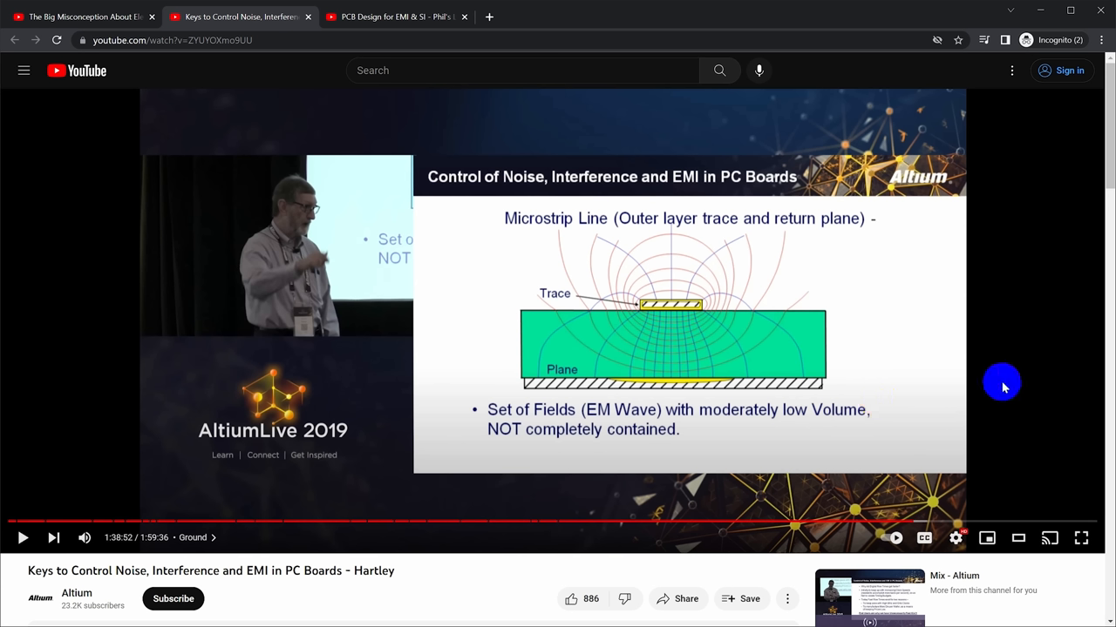
{"action": "mouse_move", "coordinate": [997, 387]}
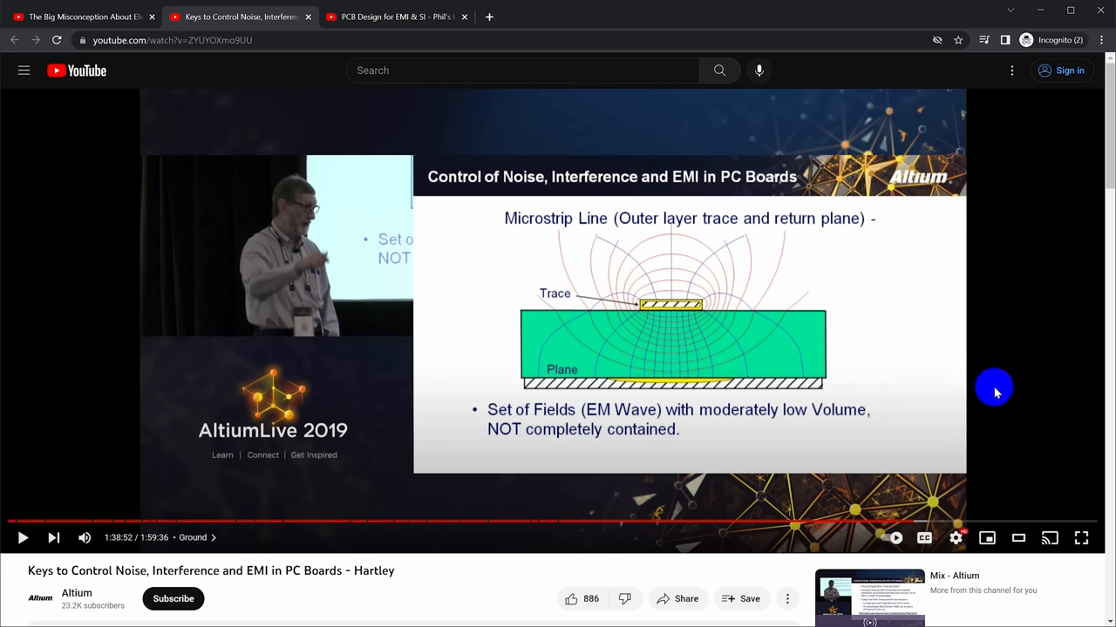
{"action": "mouse_move", "coordinate": [980, 373]}
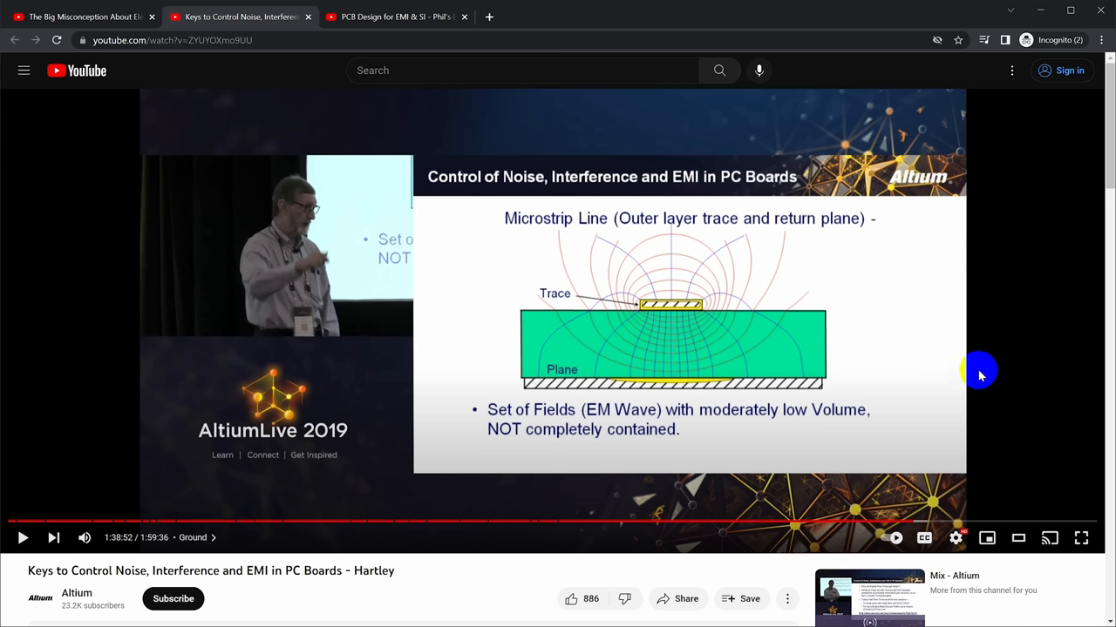
{"action": "mouse_move", "coordinate": [691, 178]}
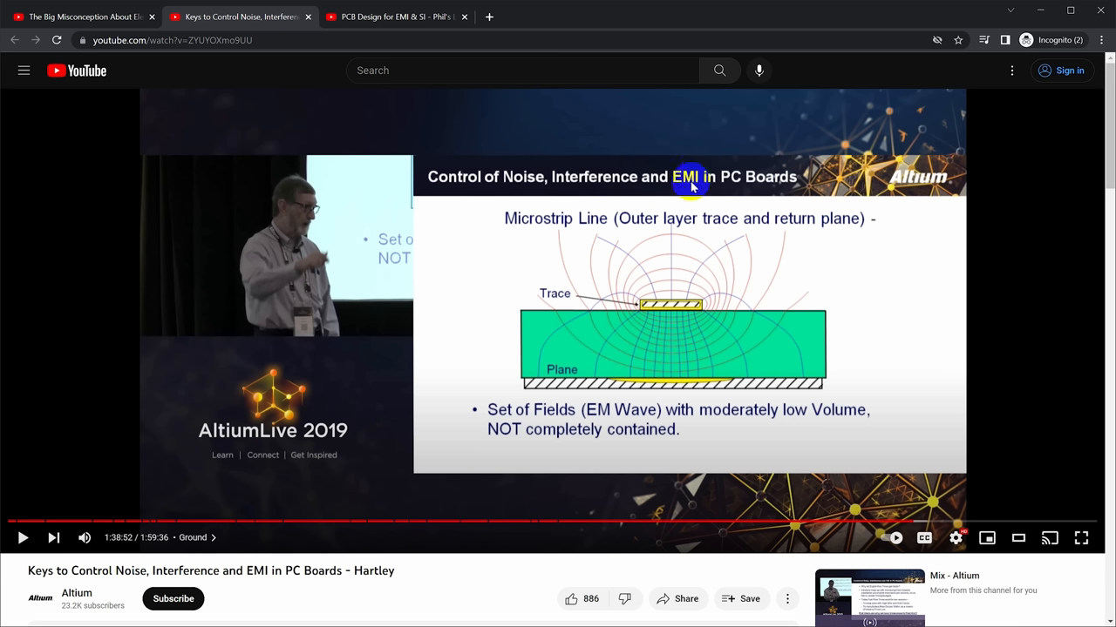
{"action": "mouse_move", "coordinate": [669, 310]}
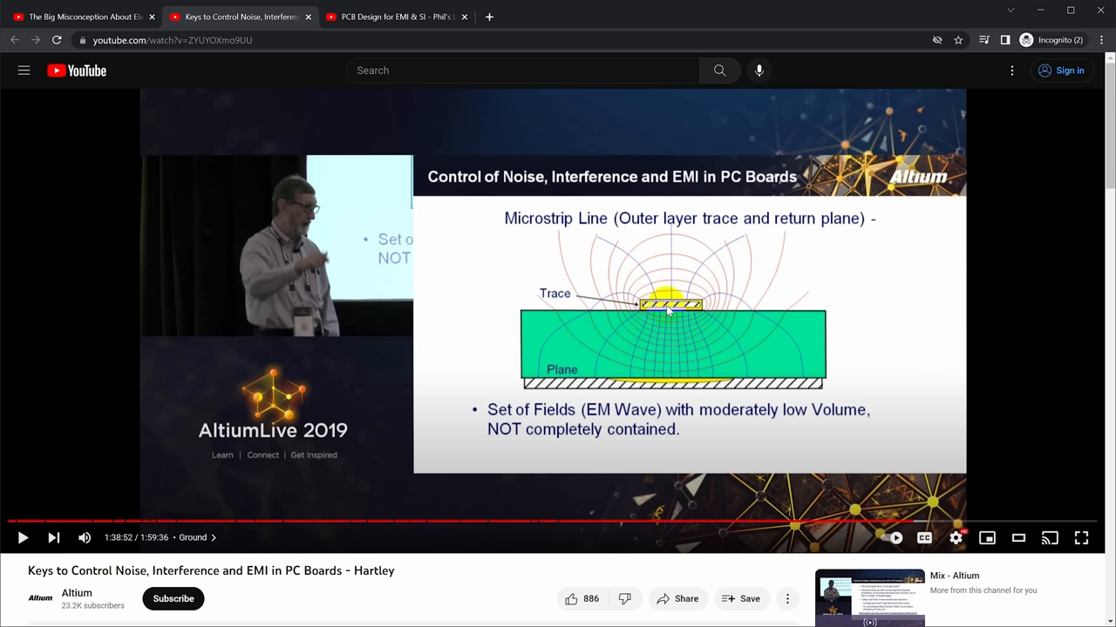
{"action": "mouse_move", "coordinate": [719, 304]}
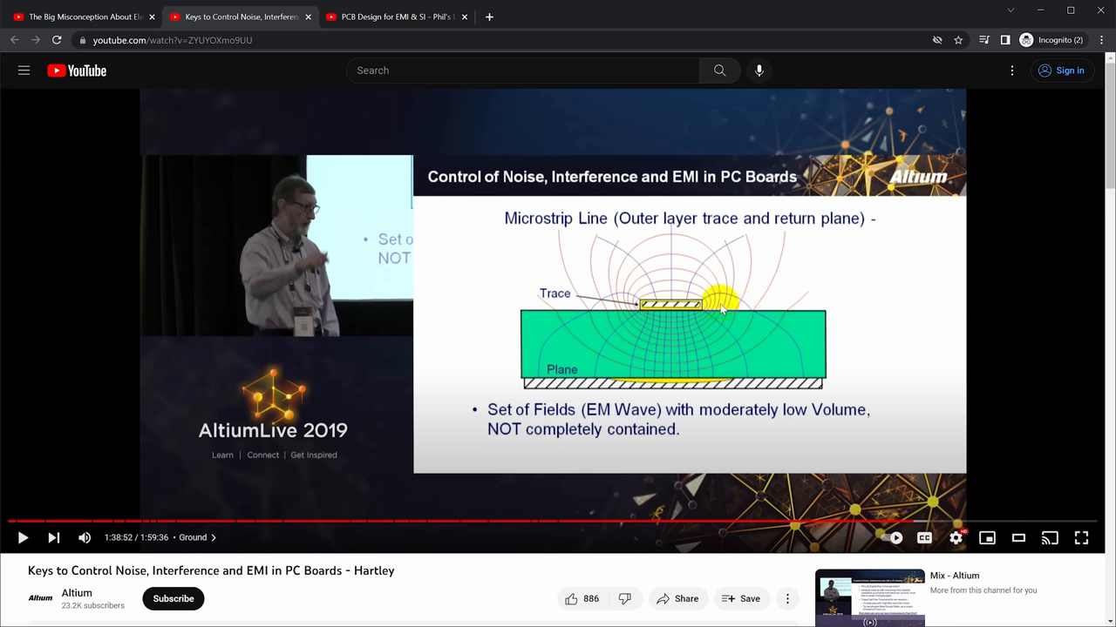
{"action": "mouse_move", "coordinate": [514, 348]}
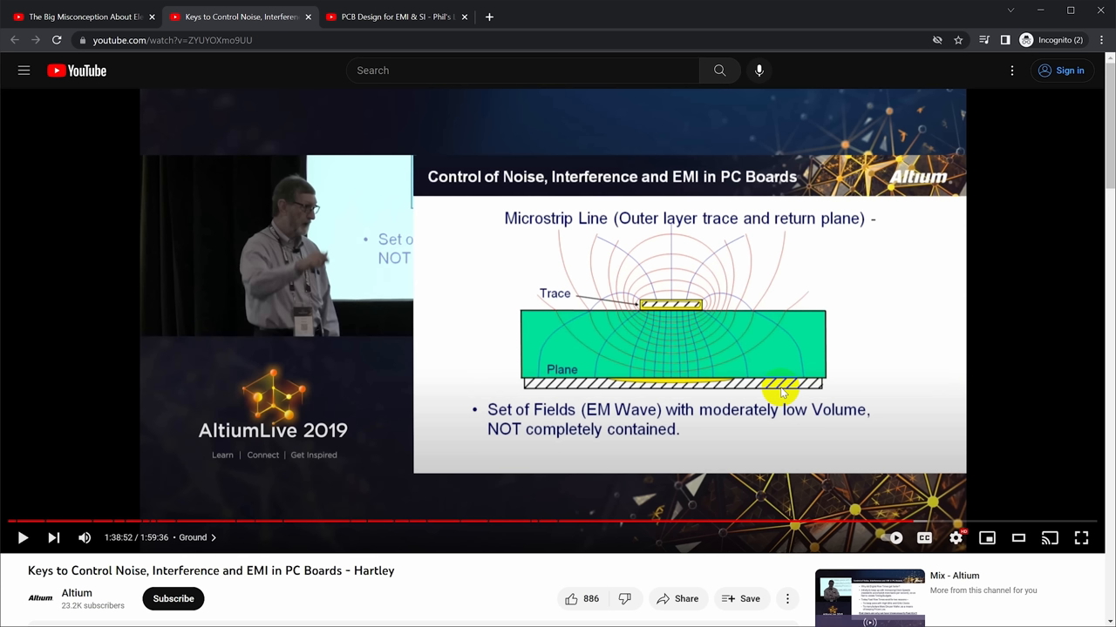
{"action": "mouse_move", "coordinate": [643, 287]}
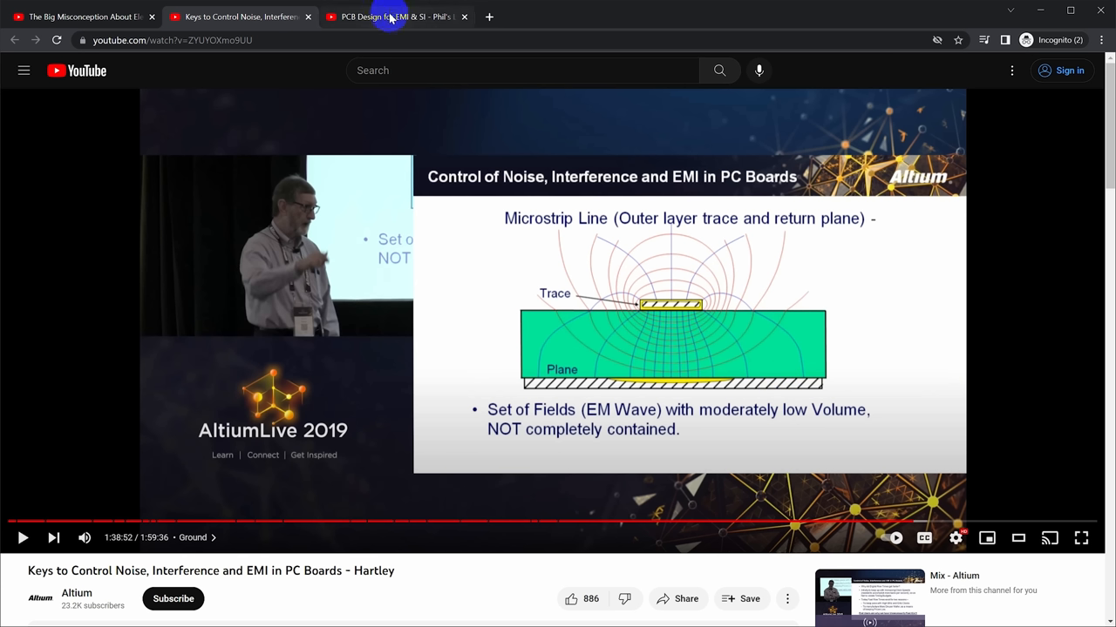
{"action": "left_click", "coordinate": [393, 18]}
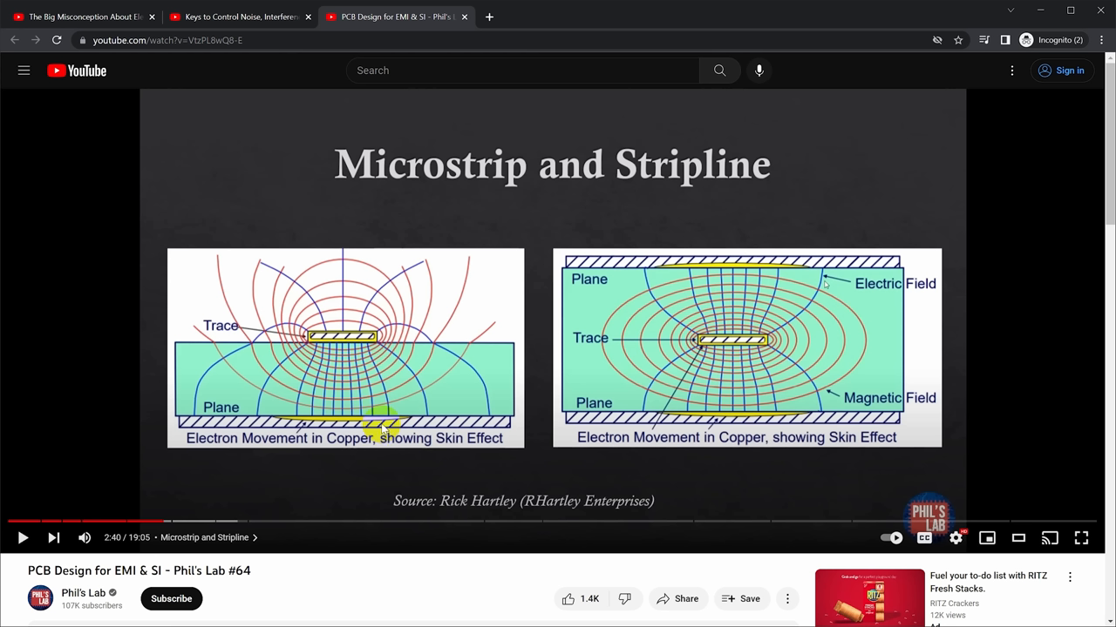
{"action": "mouse_move", "coordinate": [348, 345]}
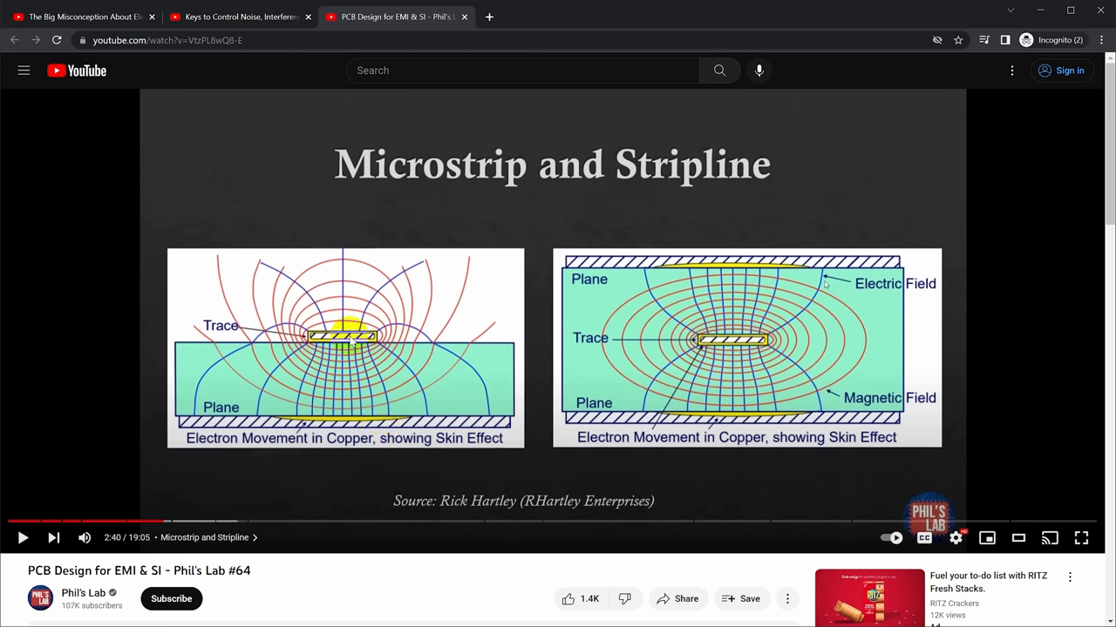
{"action": "mouse_move", "coordinate": [282, 381]}
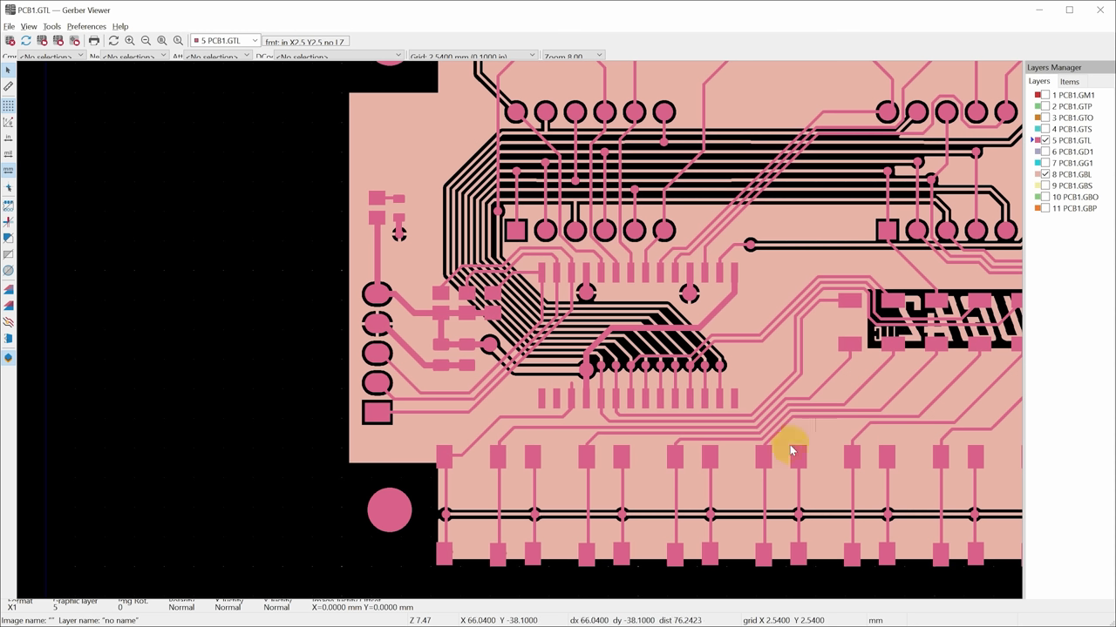
{"action": "mouse_move", "coordinate": [601, 451]}
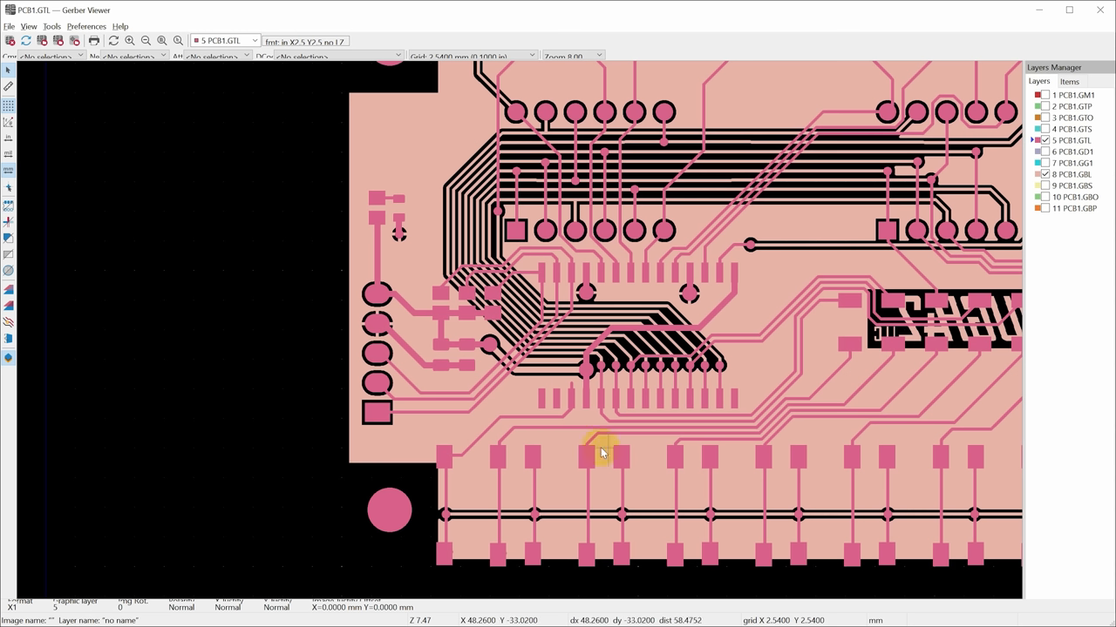
{"action": "mouse_move", "coordinate": [436, 415]}
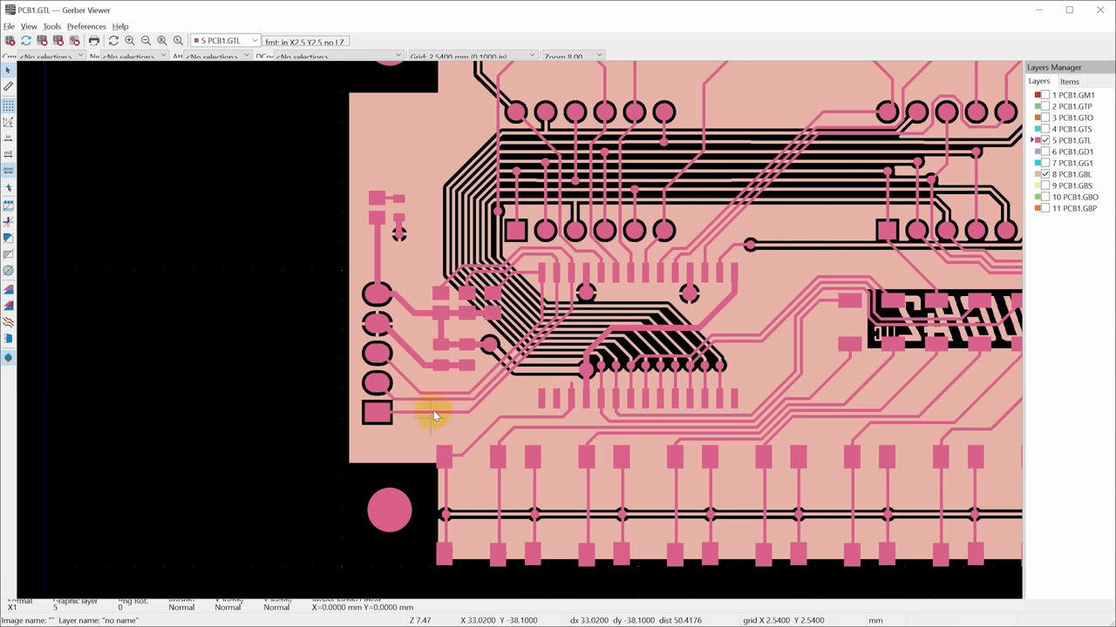
{"action": "mouse_move", "coordinate": [439, 401]}
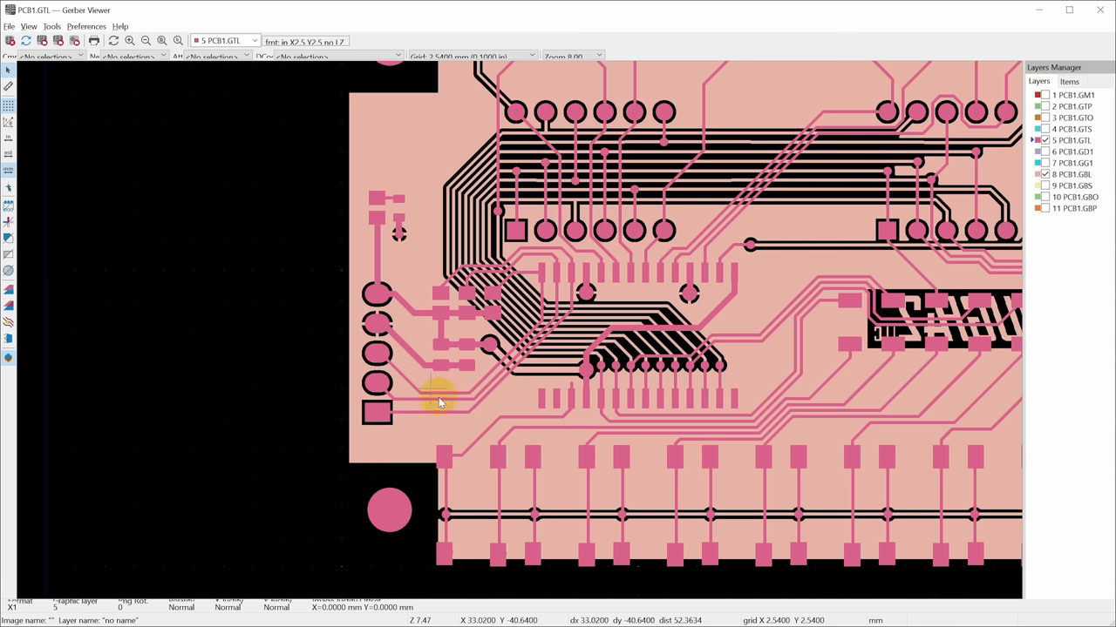
{"action": "mouse_move", "coordinate": [474, 405]}
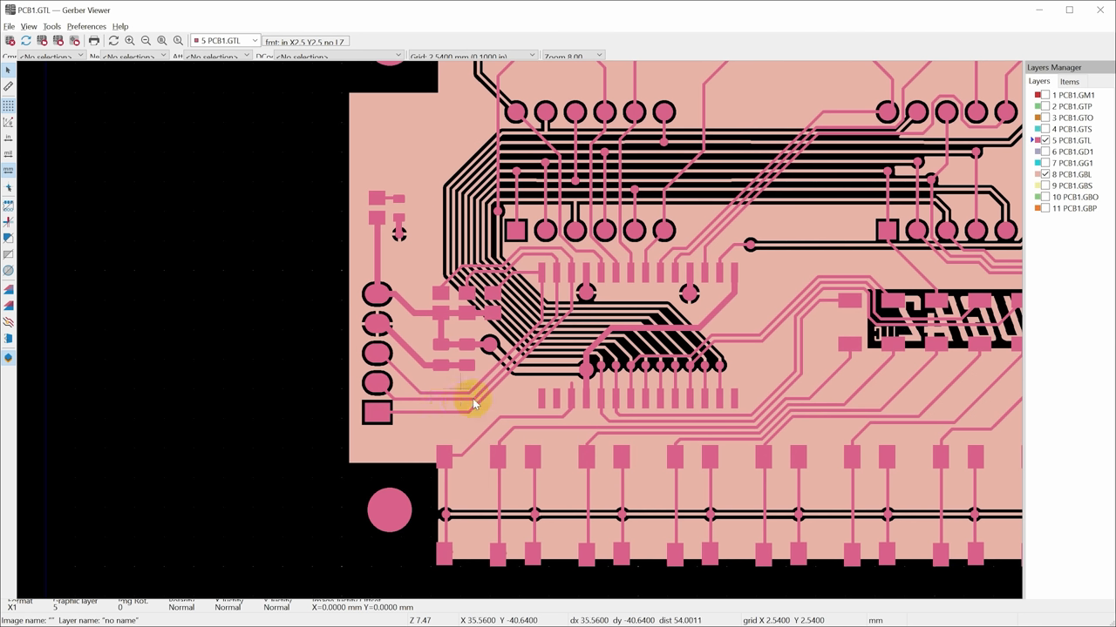
{"action": "mouse_move", "coordinate": [410, 419]}
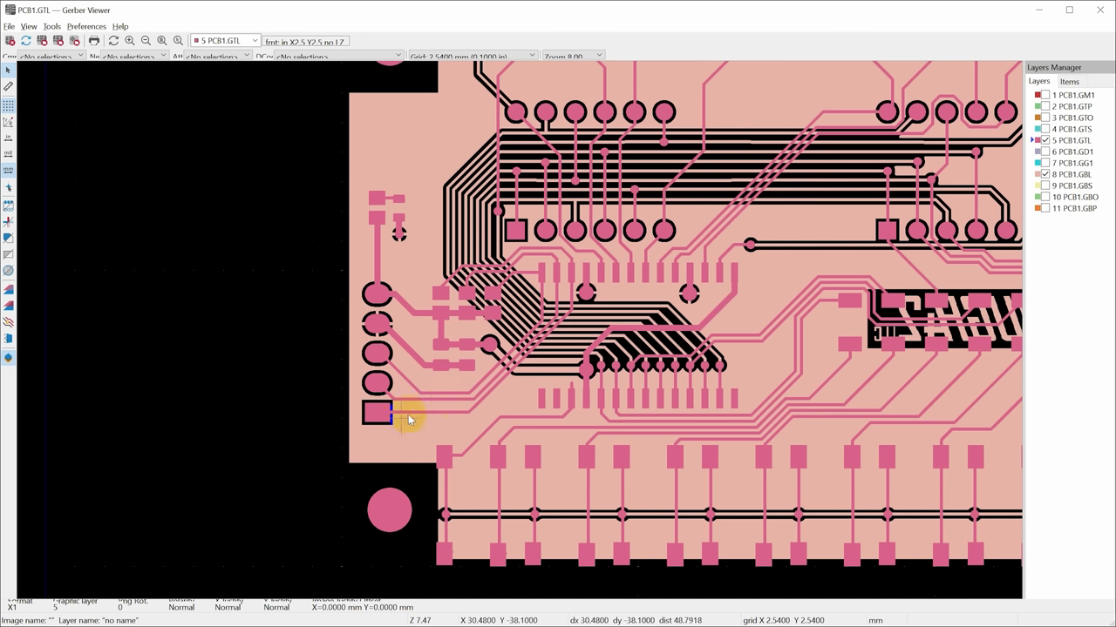
{"action": "mouse_move", "coordinate": [397, 401]}
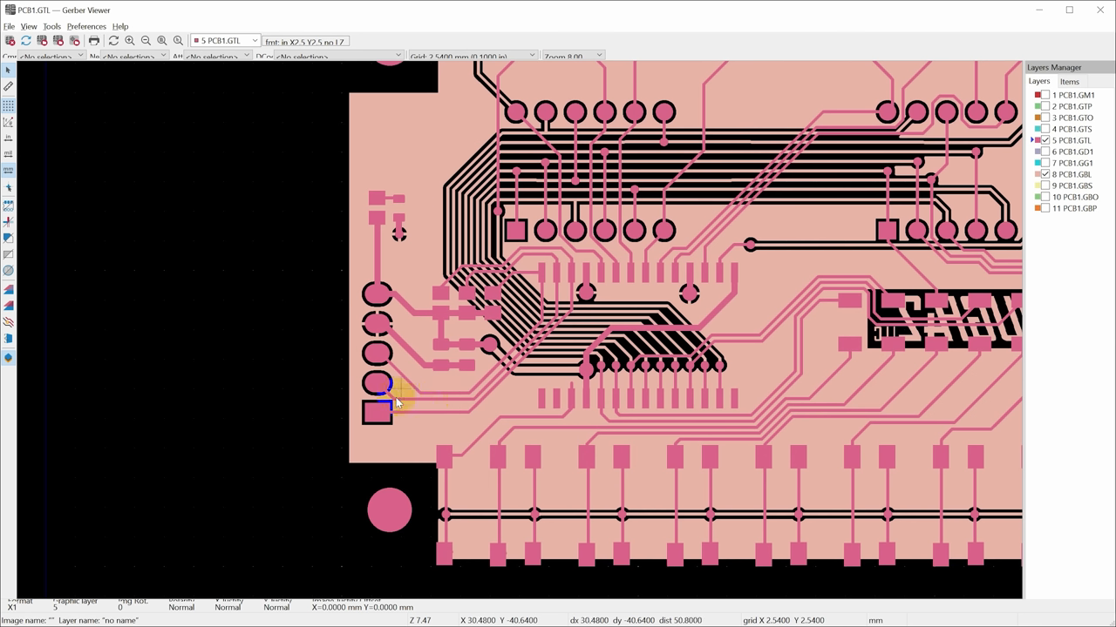
{"action": "mouse_move", "coordinate": [504, 374]}
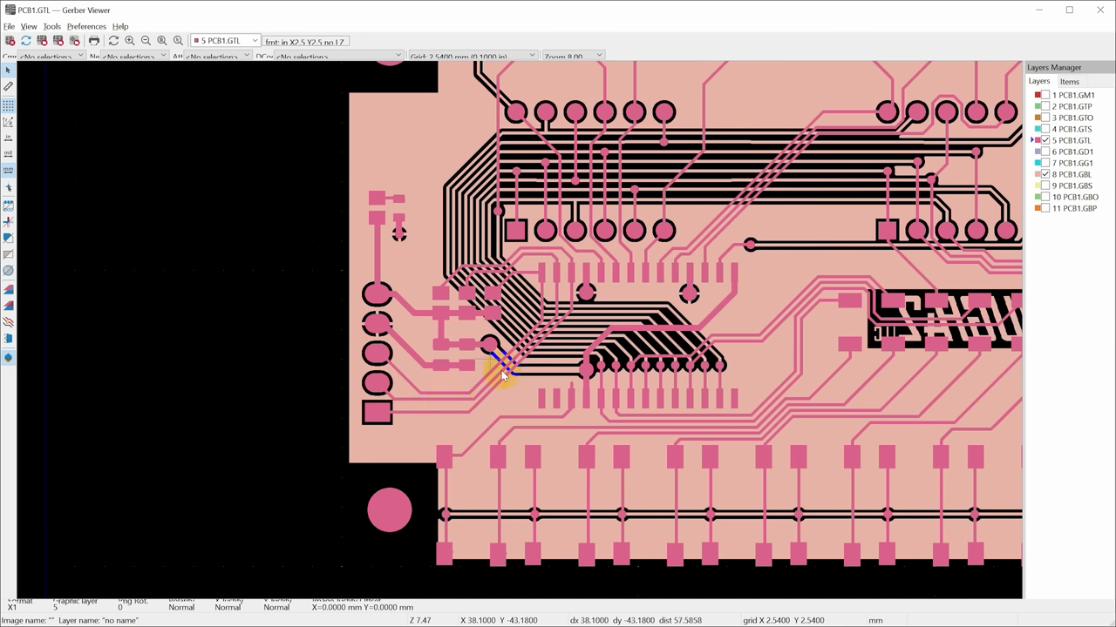
{"action": "mouse_move", "coordinate": [392, 370]}
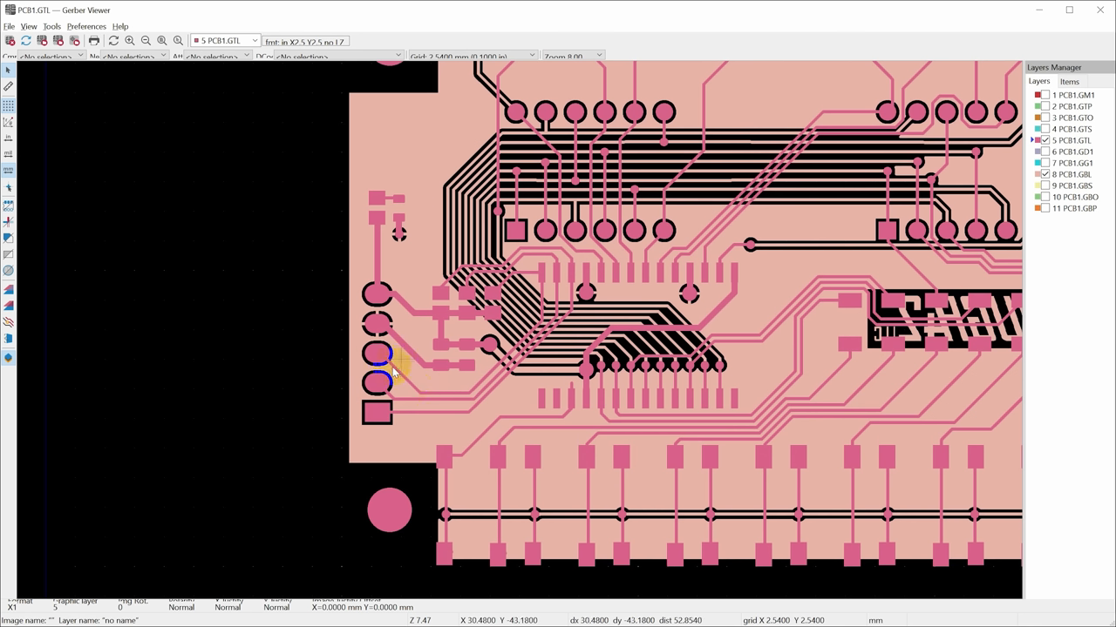
{"action": "mouse_move", "coordinate": [502, 361]}
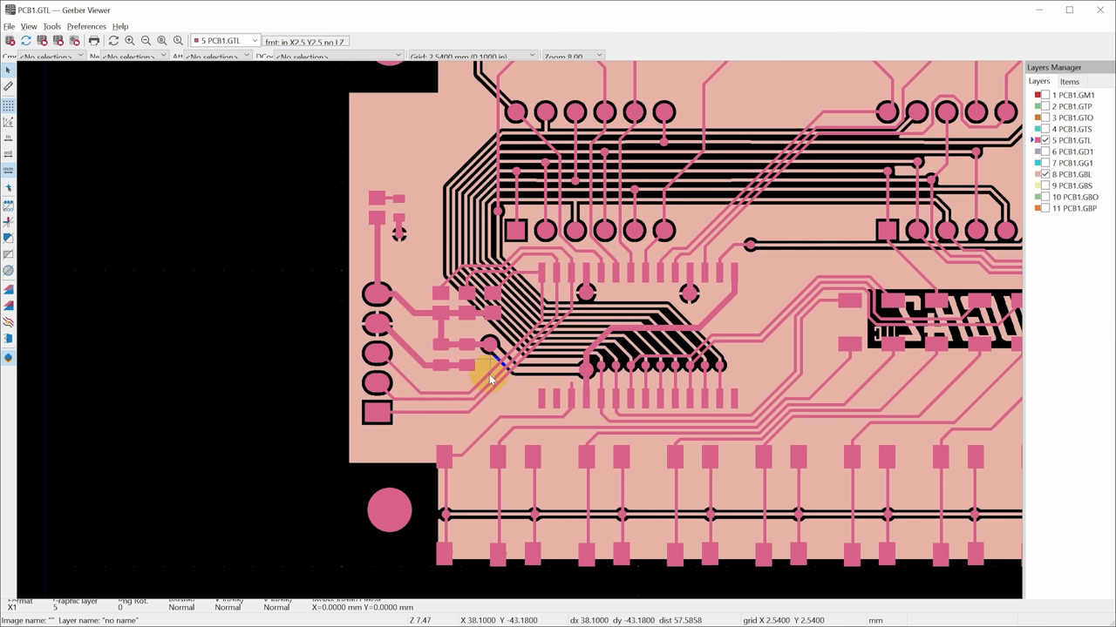
{"action": "mouse_move", "coordinate": [575, 296]}
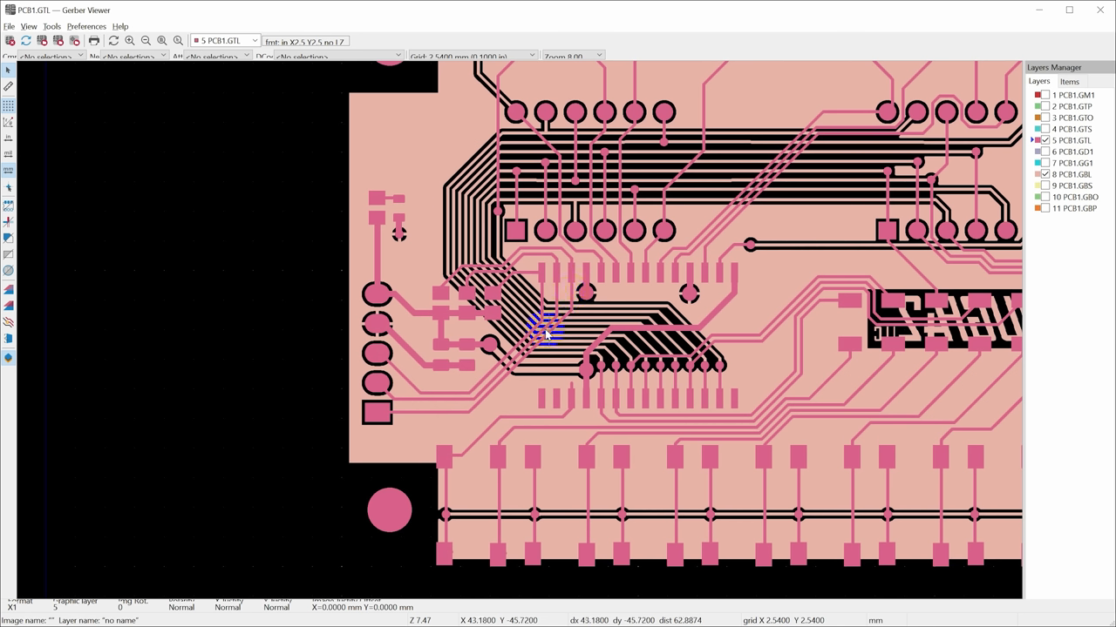
{"action": "mouse_move", "coordinate": [532, 335]}
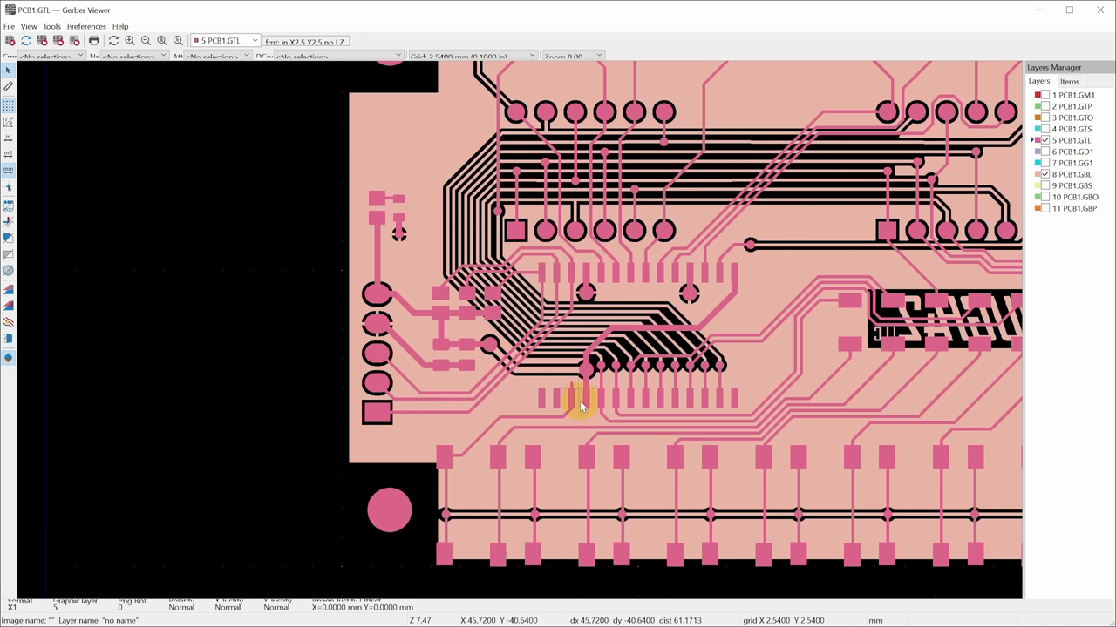
{"action": "mouse_move", "coordinate": [567, 300]}
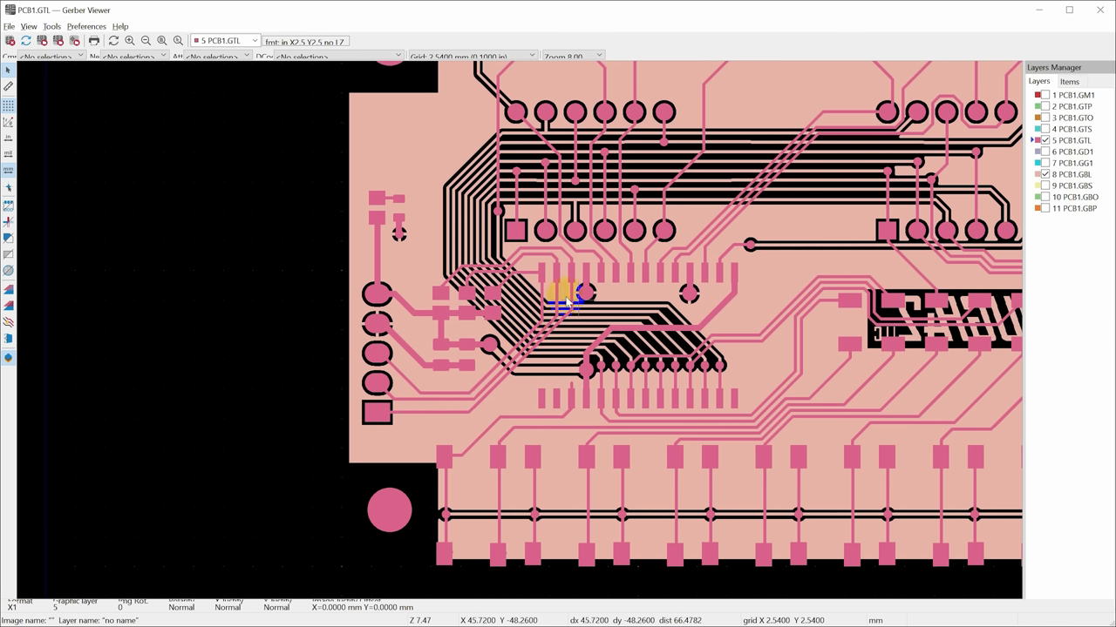
{"action": "mouse_move", "coordinate": [484, 415]}
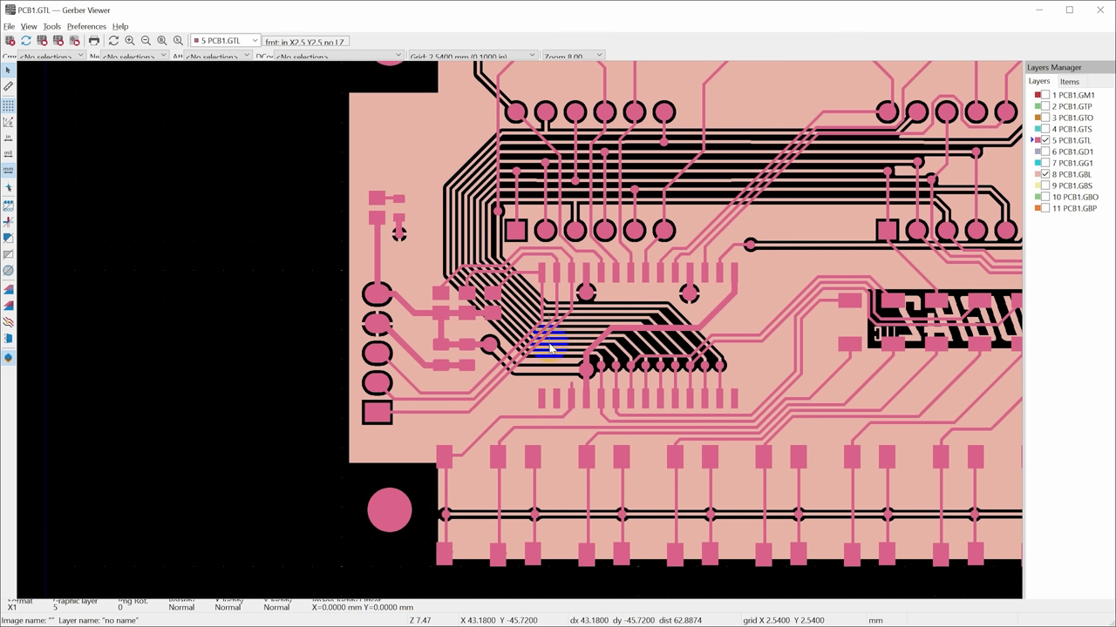
{"action": "mouse_move", "coordinate": [551, 338]}
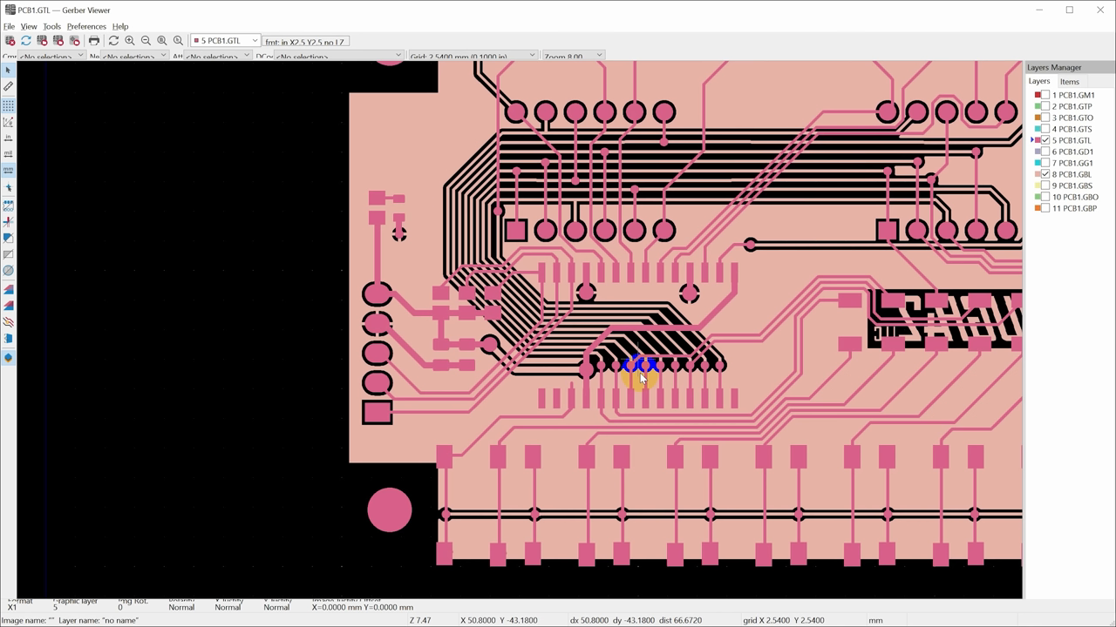
{"action": "mouse_move", "coordinate": [631, 404]}
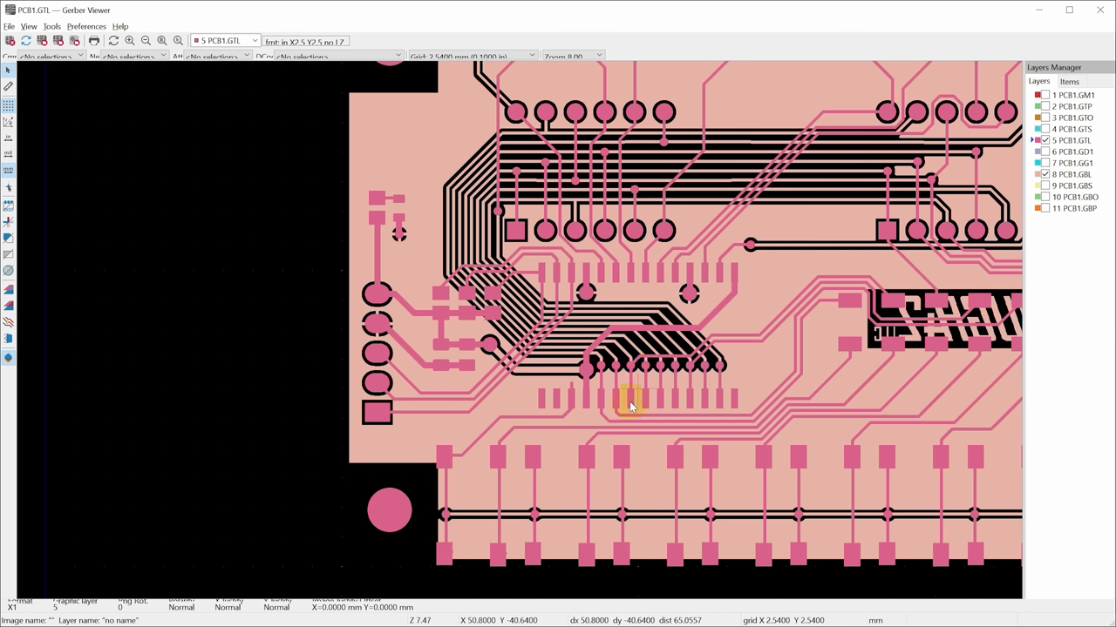
{"action": "mouse_move", "coordinate": [485, 282]}
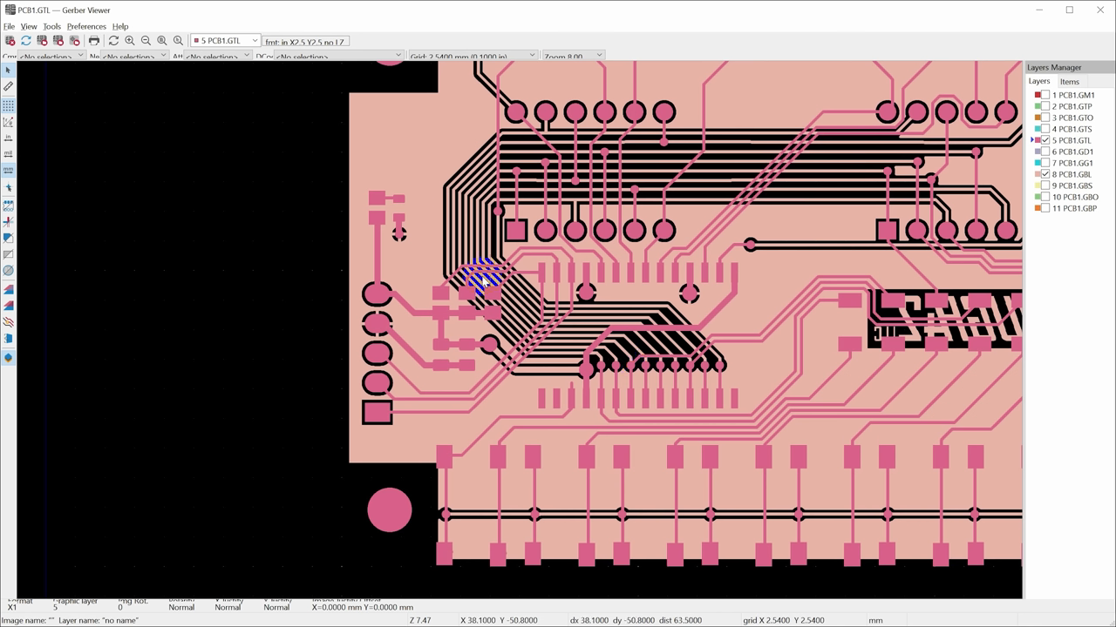
{"action": "mouse_move", "coordinate": [566, 327]}
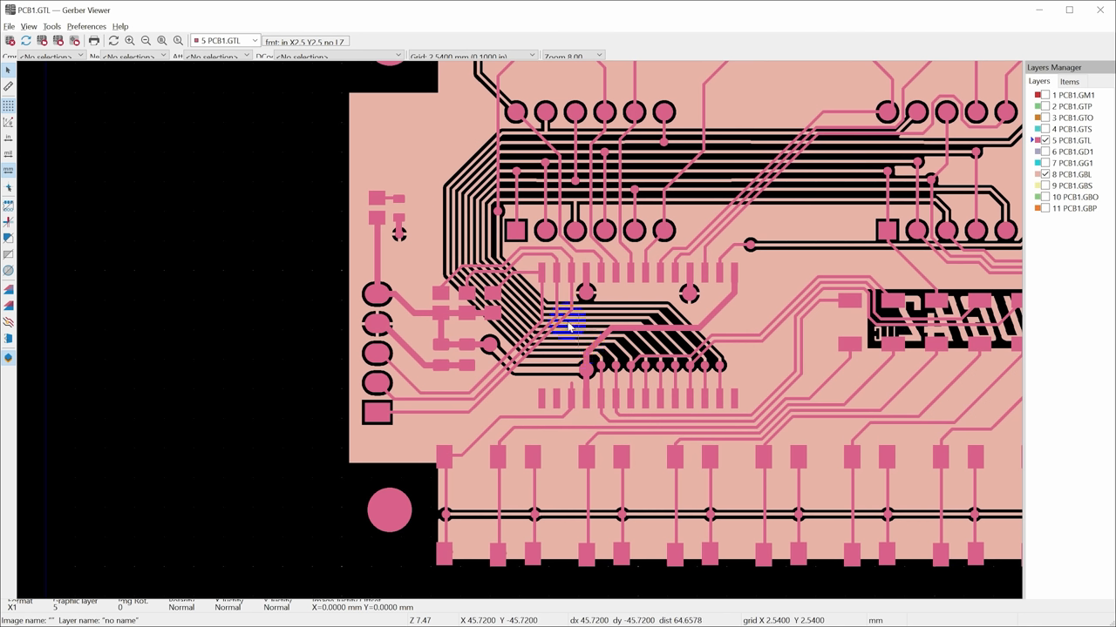
{"action": "mouse_move", "coordinate": [607, 334]}
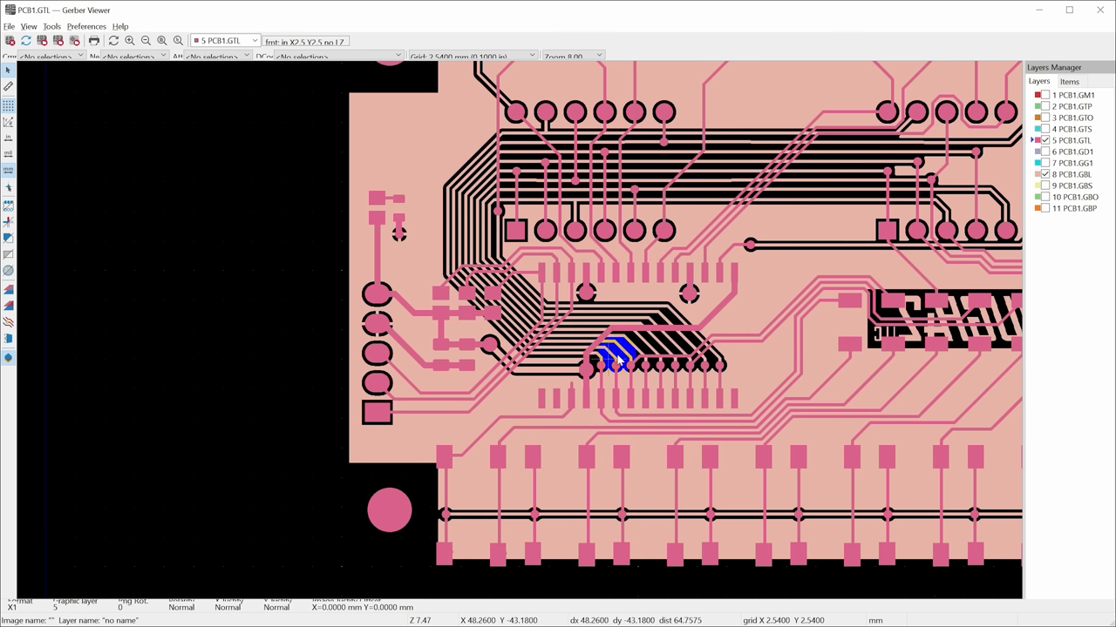
{"action": "mouse_move", "coordinate": [453, 292]}
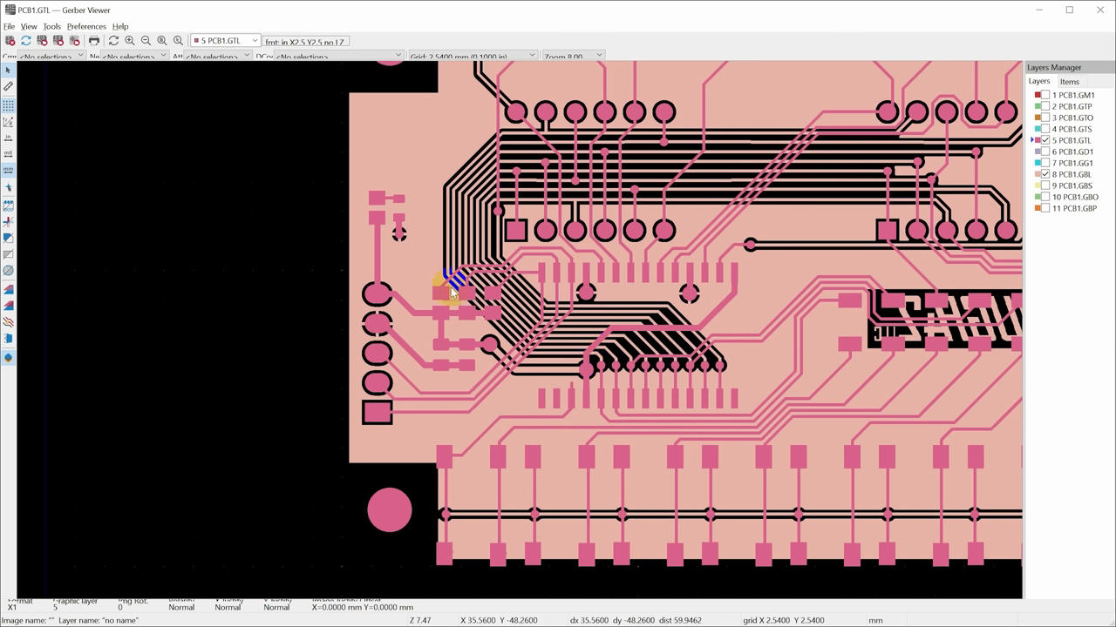
{"action": "mouse_move", "coordinate": [549, 340]}
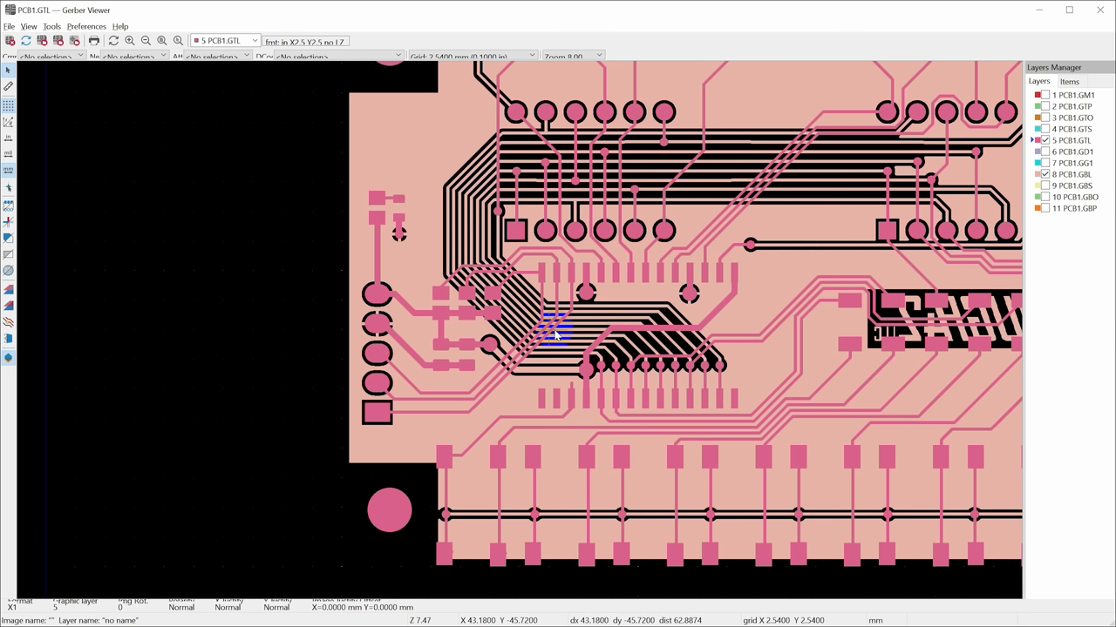
{"action": "mouse_move", "coordinate": [567, 340]}
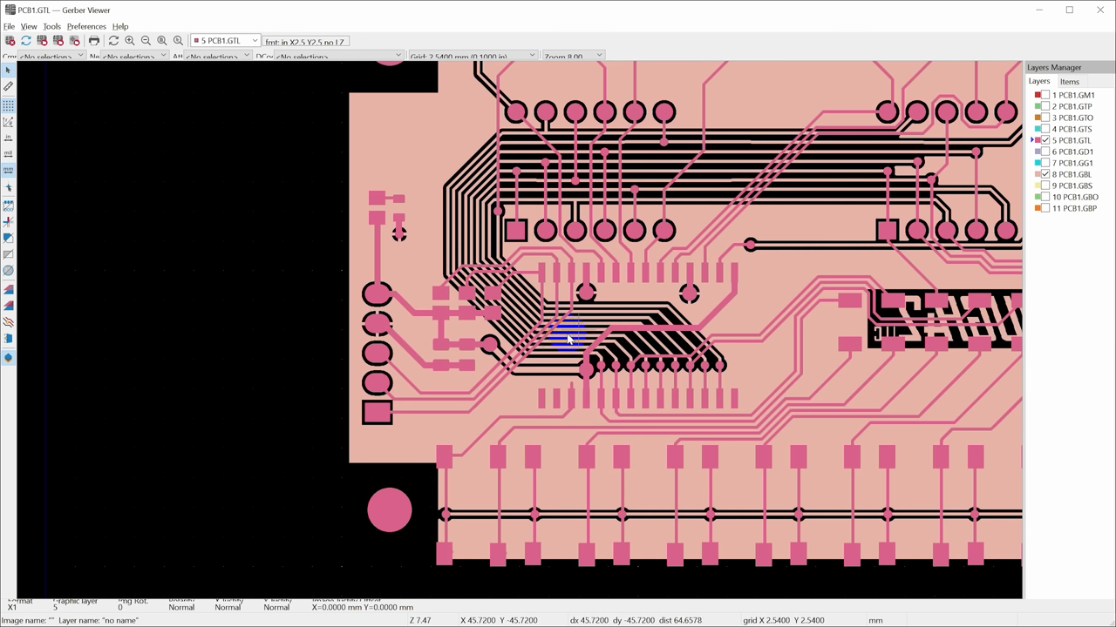
{"action": "mouse_move", "coordinate": [880, 195]}
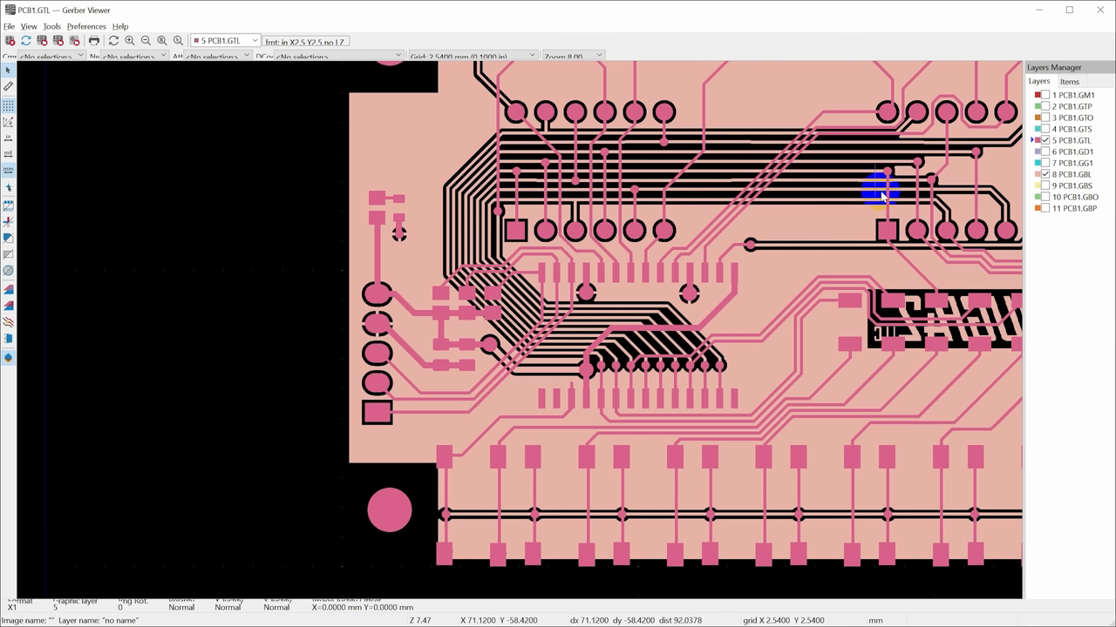
{"action": "mouse_move", "coordinate": [645, 358]}
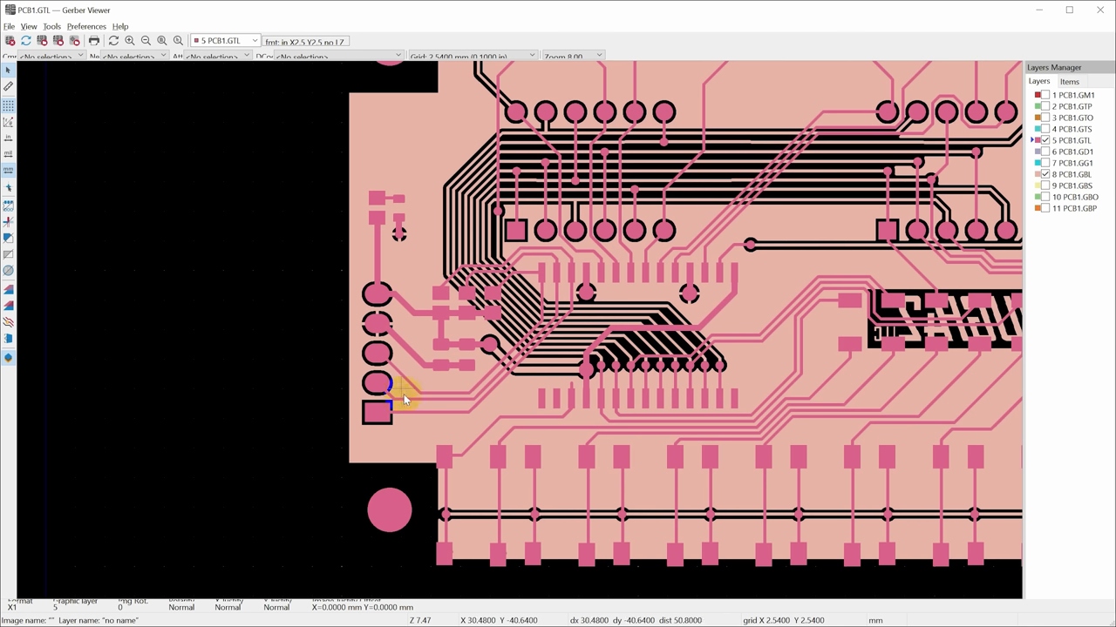
{"action": "mouse_move", "coordinate": [445, 417]}
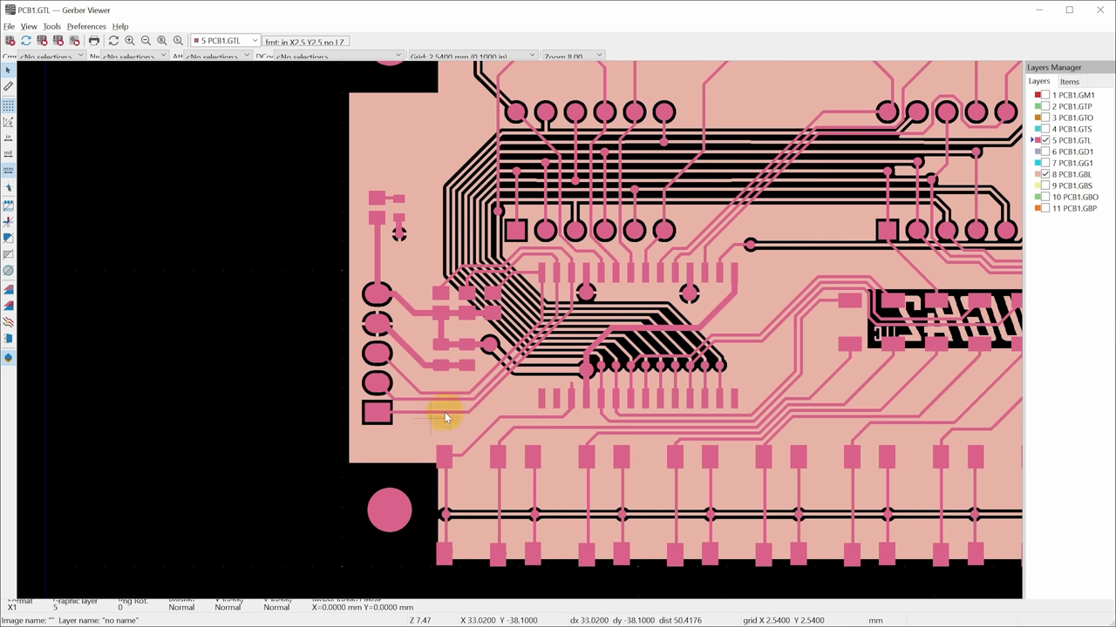
{"action": "mouse_move", "coordinate": [583, 289]}
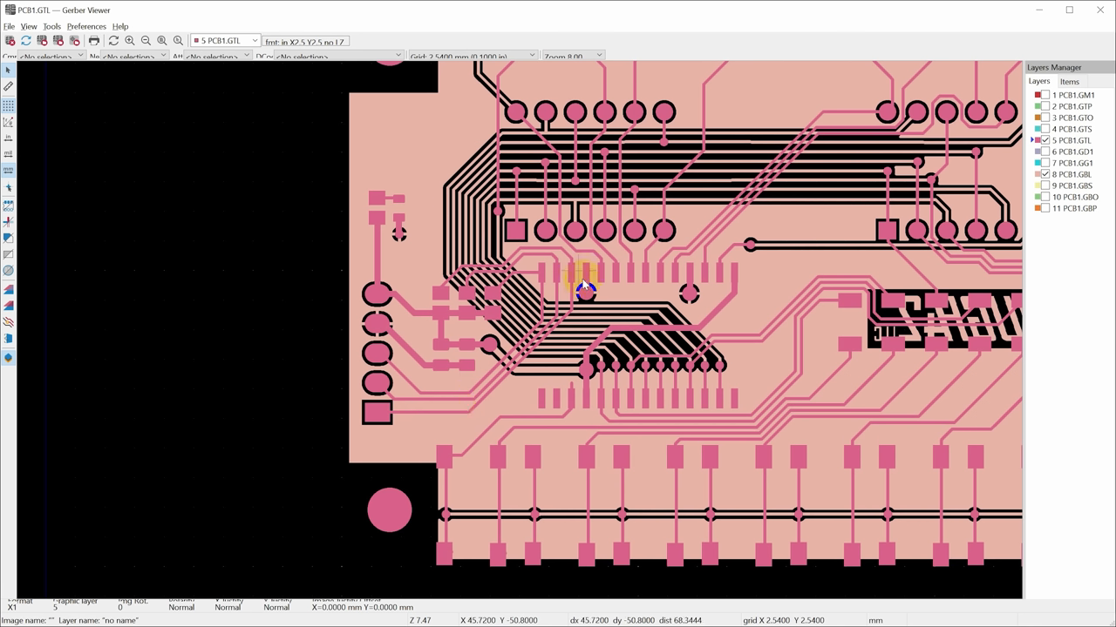
{"action": "mouse_move", "coordinate": [526, 352]}
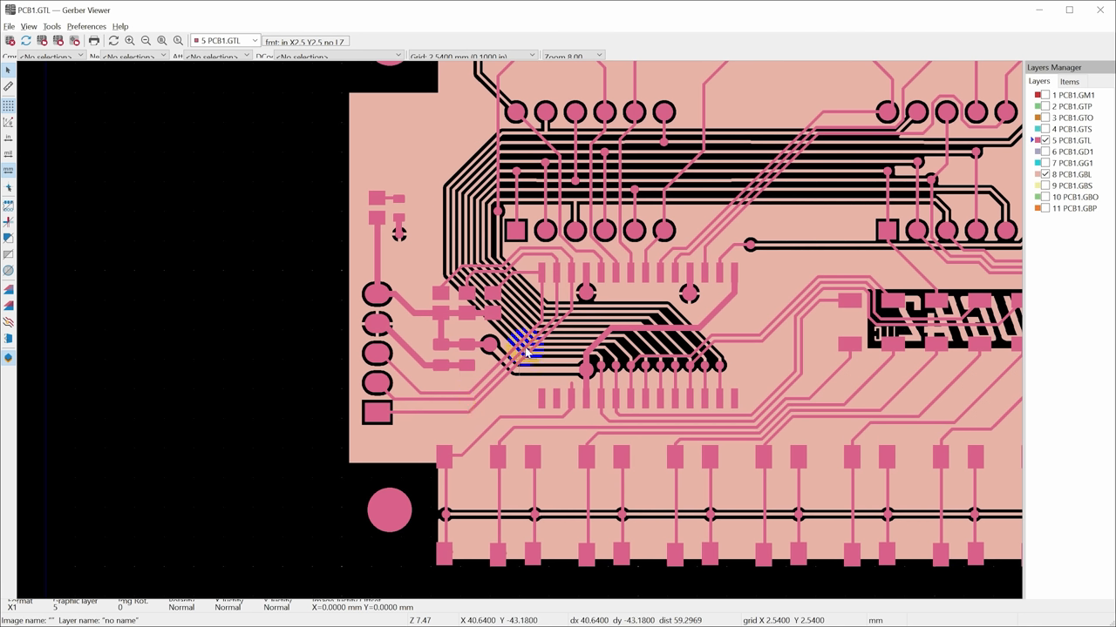
{"action": "mouse_move", "coordinate": [624, 433]}
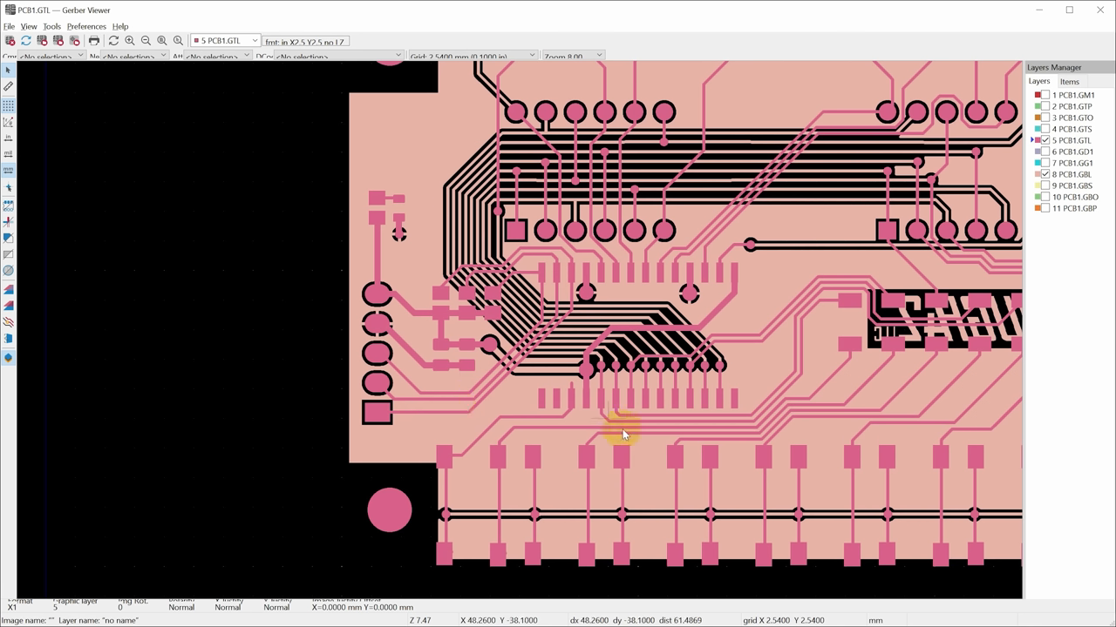
{"action": "mouse_move", "coordinate": [515, 394]}
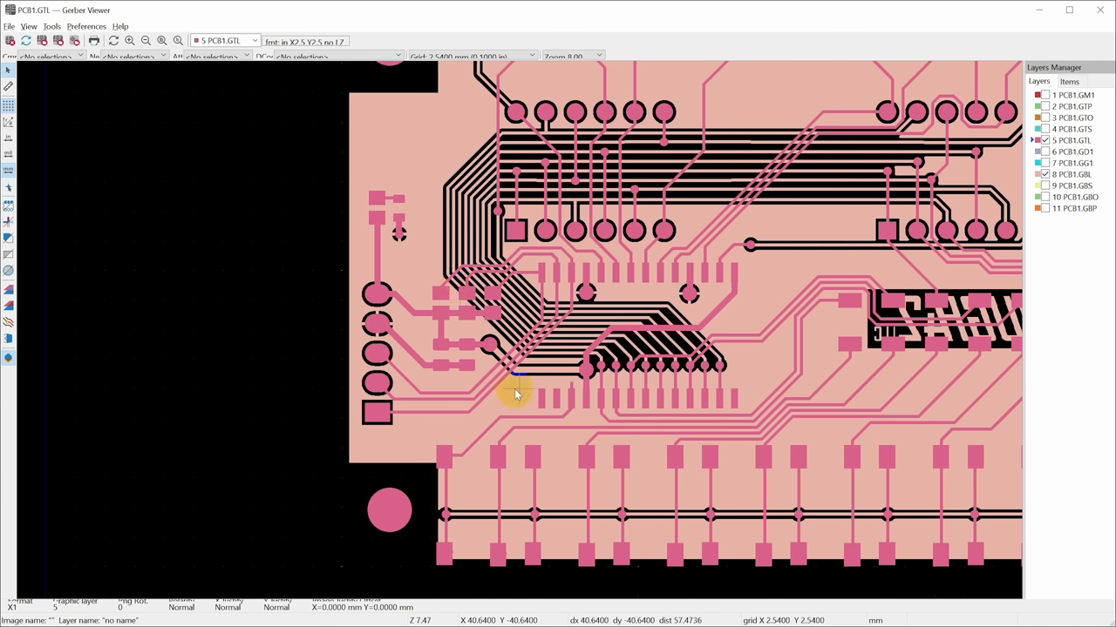
{"action": "mouse_move", "coordinate": [523, 328]}
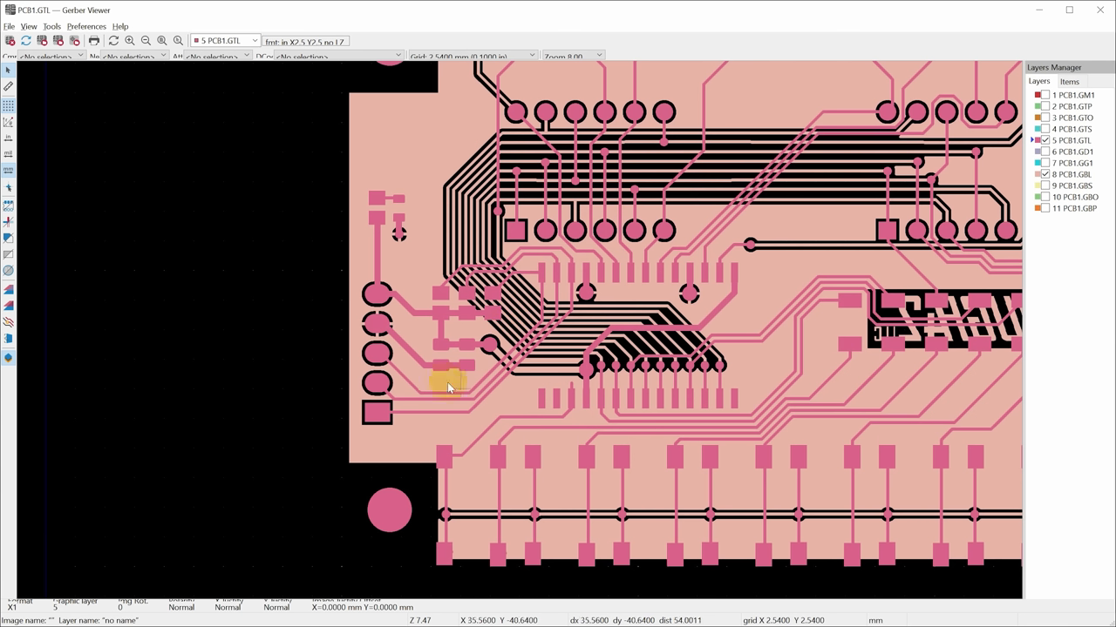
{"action": "mouse_move", "coordinate": [366, 387]}
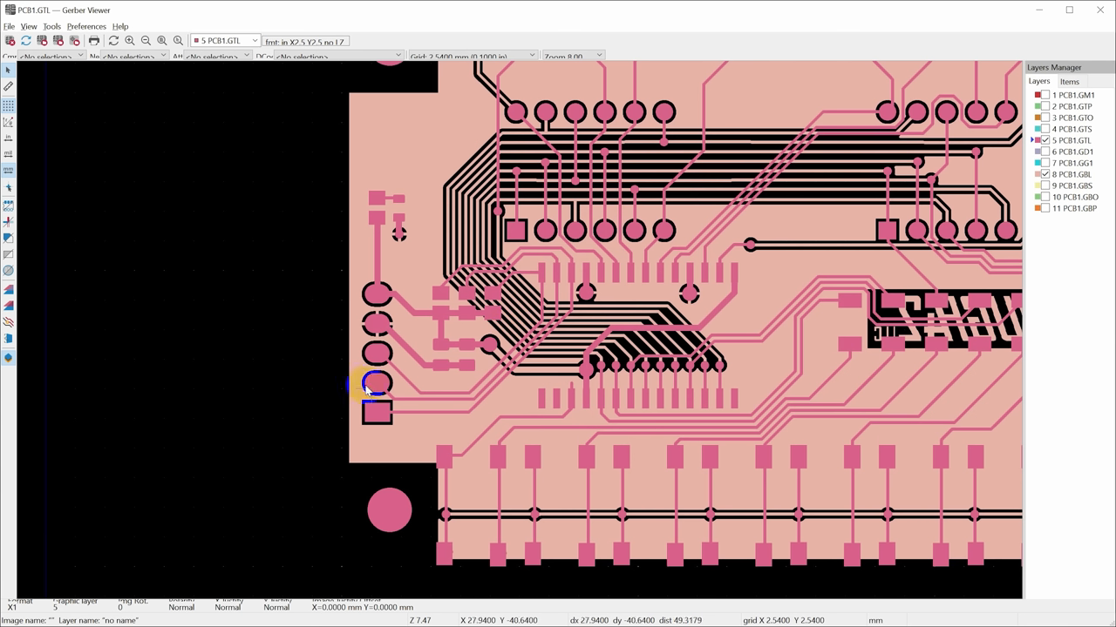
{"action": "mouse_move", "coordinate": [554, 328]}
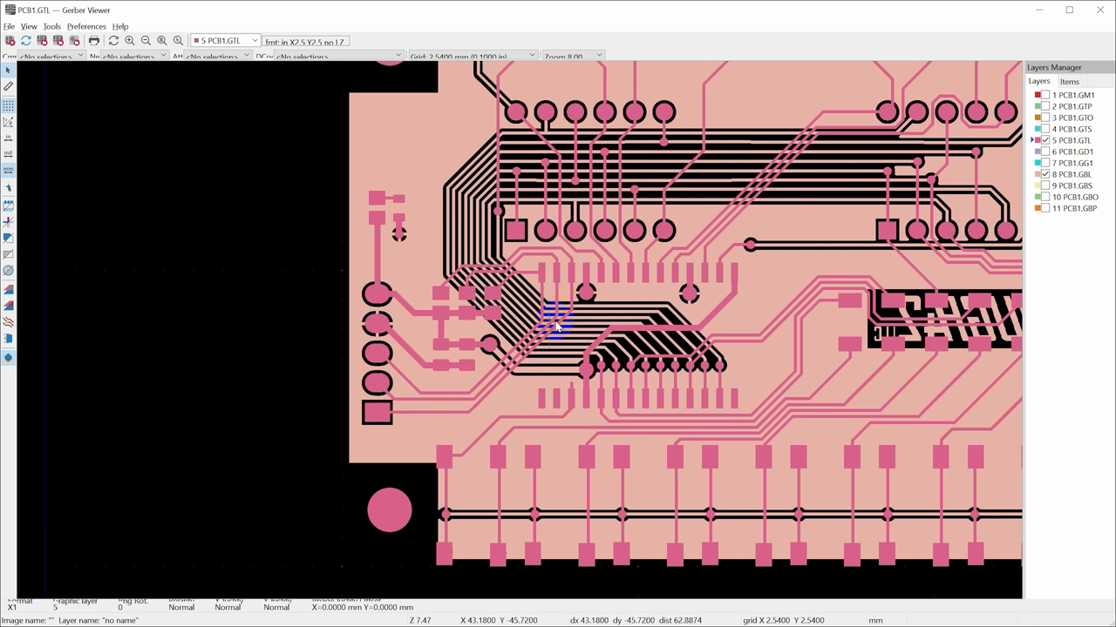
{"action": "mouse_move", "coordinate": [795, 436]}
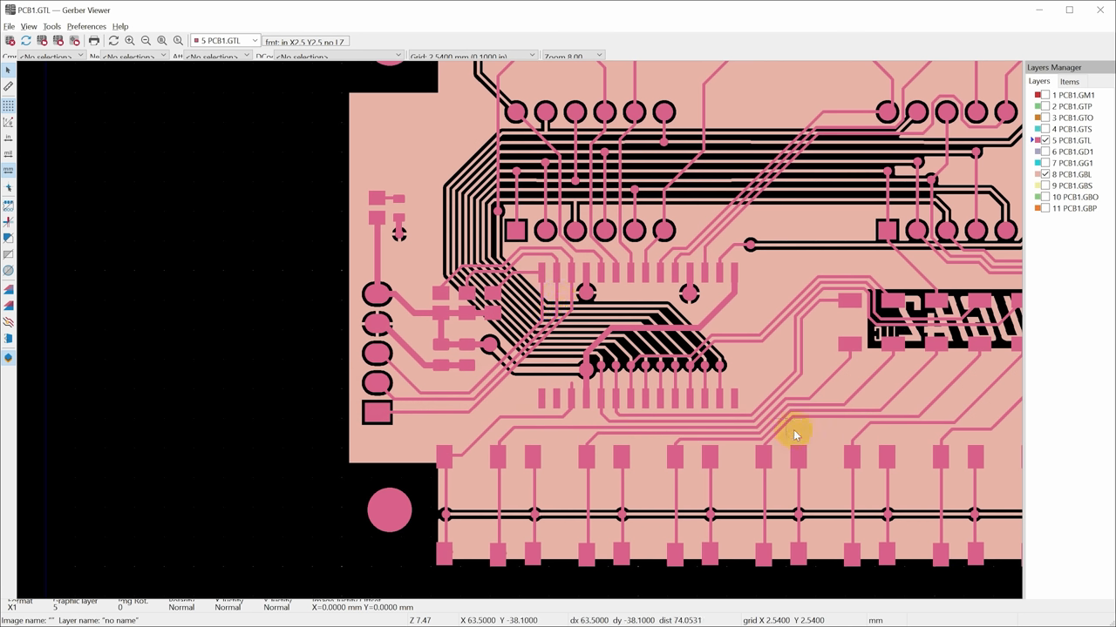
{"action": "mouse_move", "coordinate": [810, 296]}
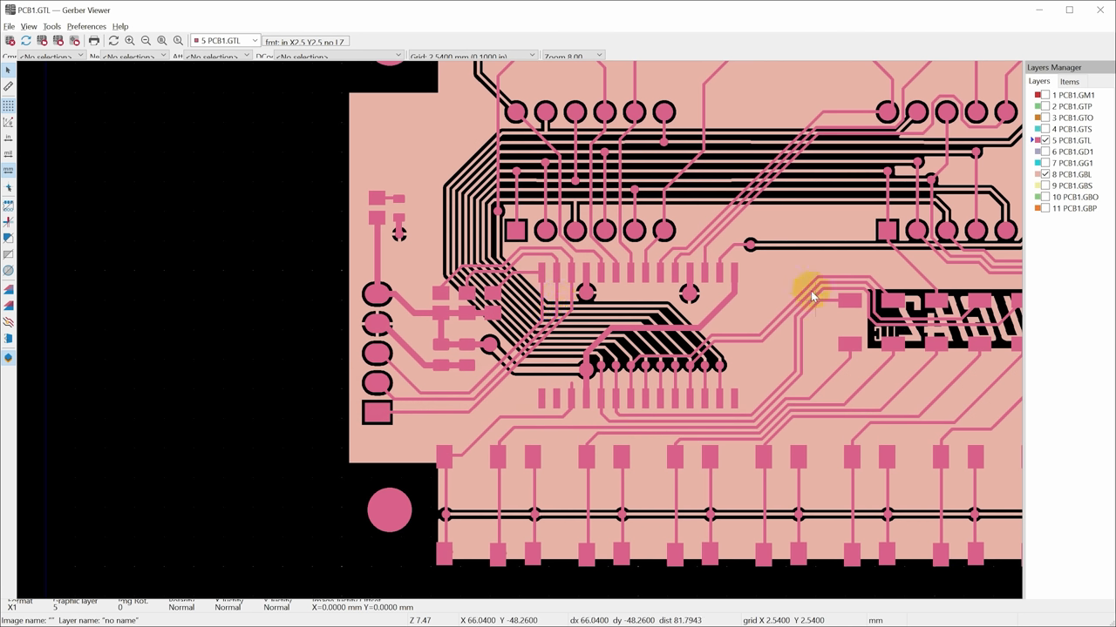
{"action": "mouse_move", "coordinate": [794, 288]}
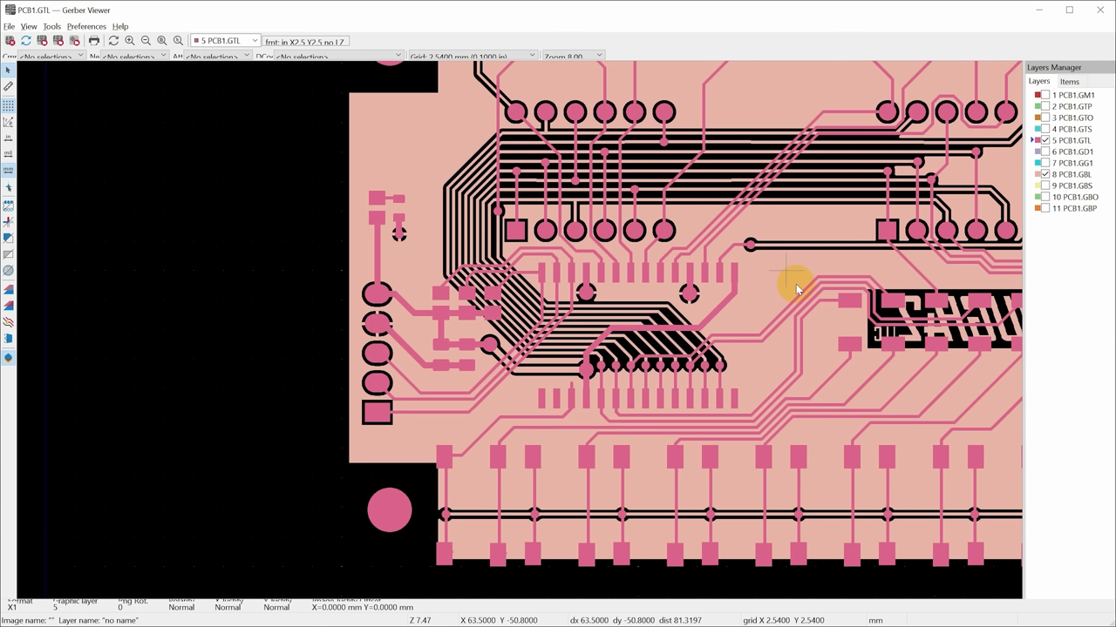
{"action": "mouse_move", "coordinate": [432, 591]}
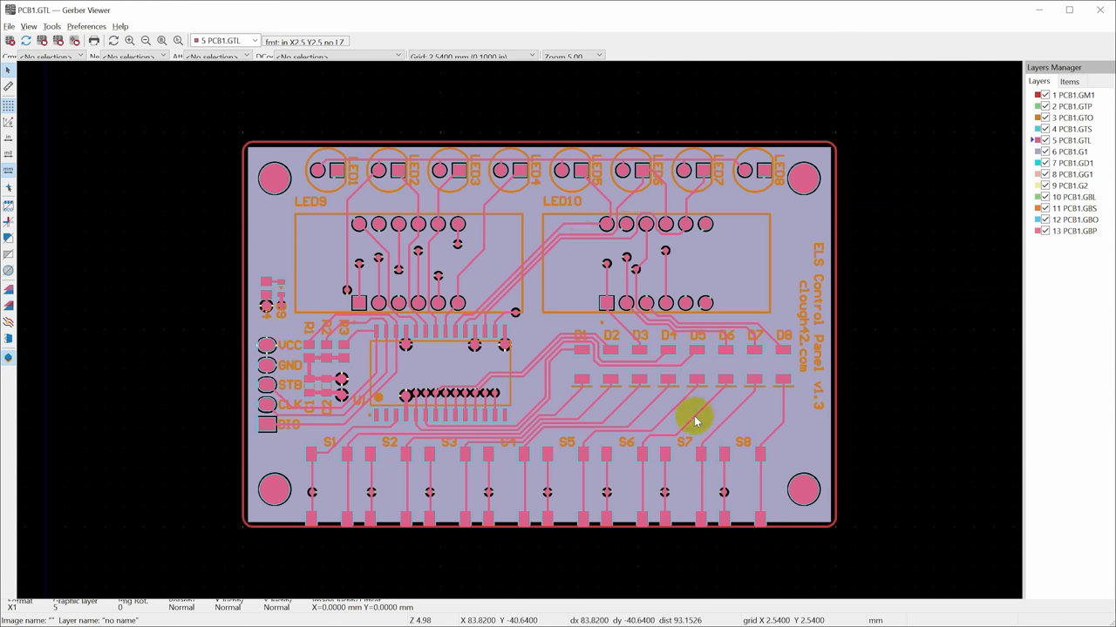
{"action": "mouse_move", "coordinate": [682, 233]}
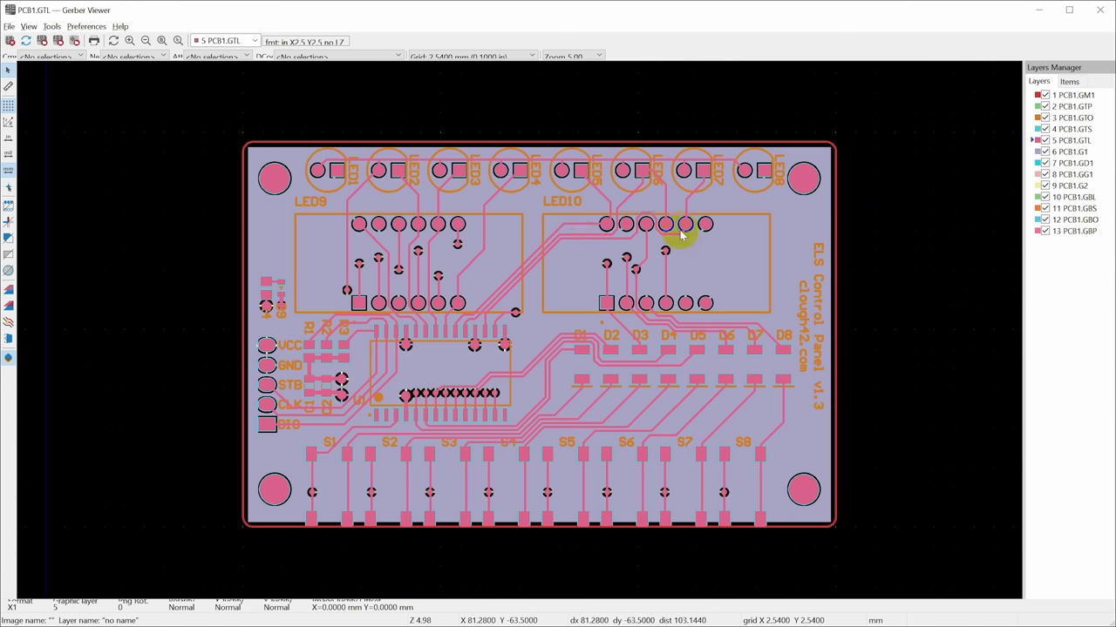
{"action": "mouse_move", "coordinate": [272, 175]}
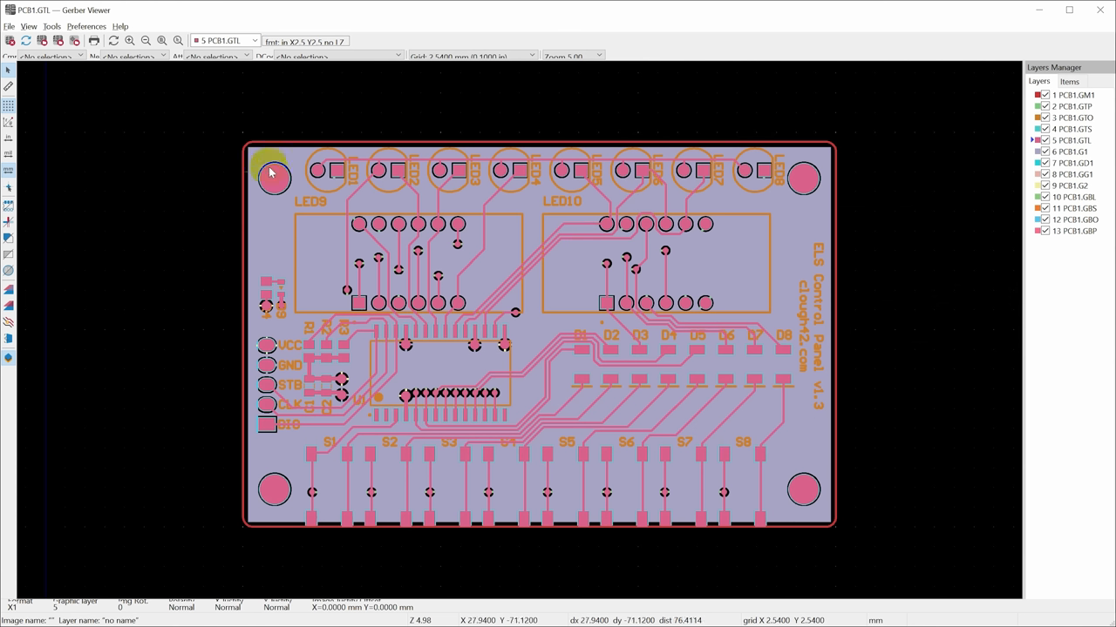
{"action": "mouse_move", "coordinate": [767, 489]}
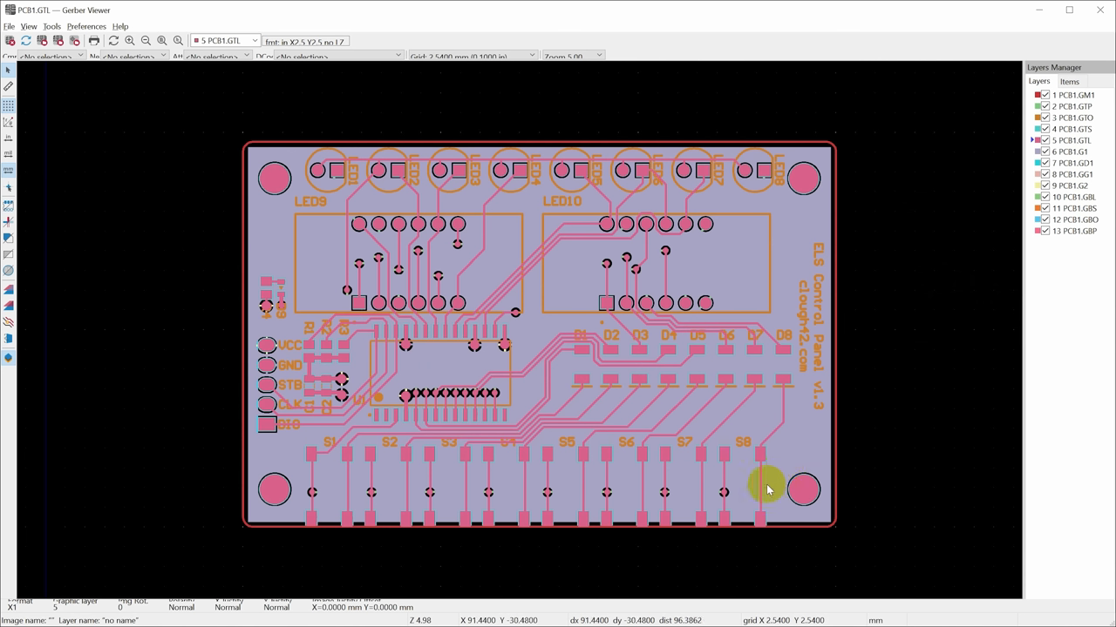
{"action": "mouse_move", "coordinate": [270, 387]}
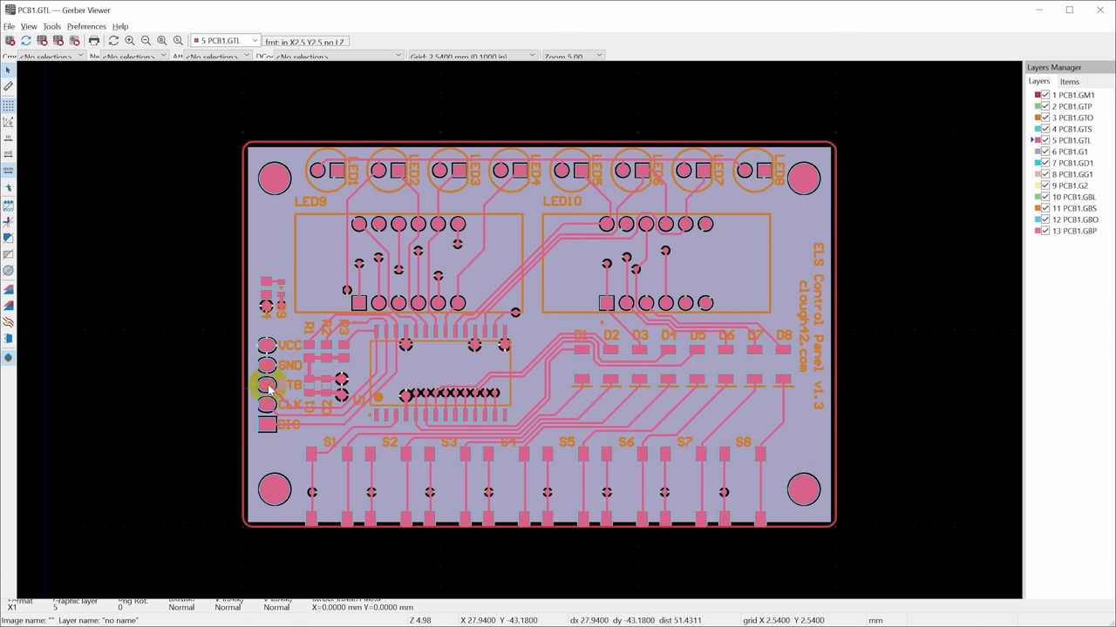
{"action": "mouse_move", "coordinate": [341, 408]}
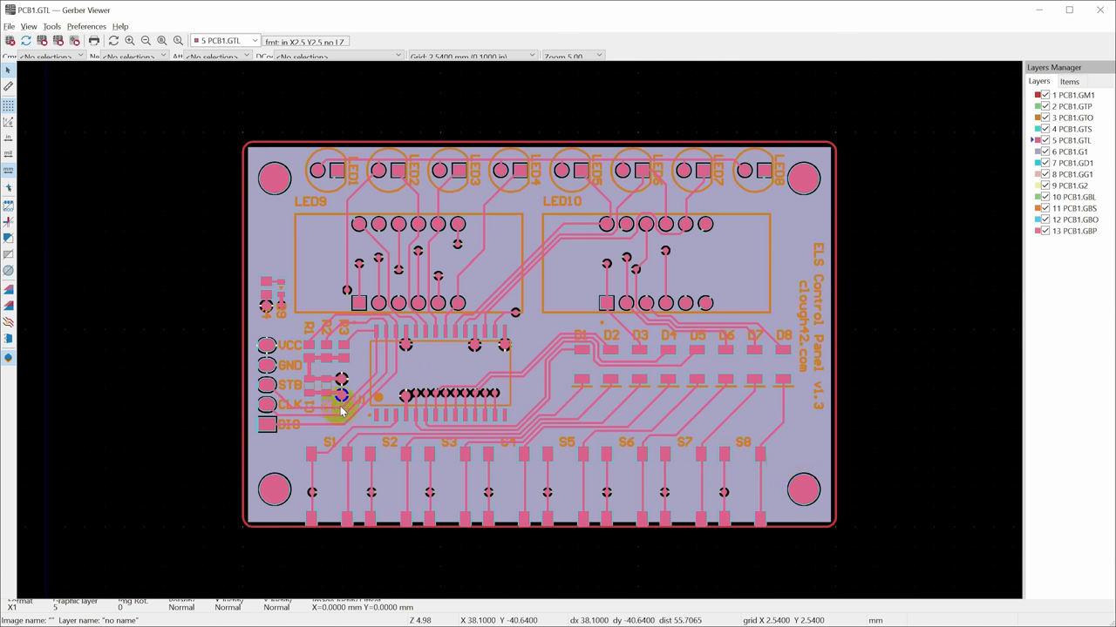
{"action": "mouse_move", "coordinate": [380, 338]}
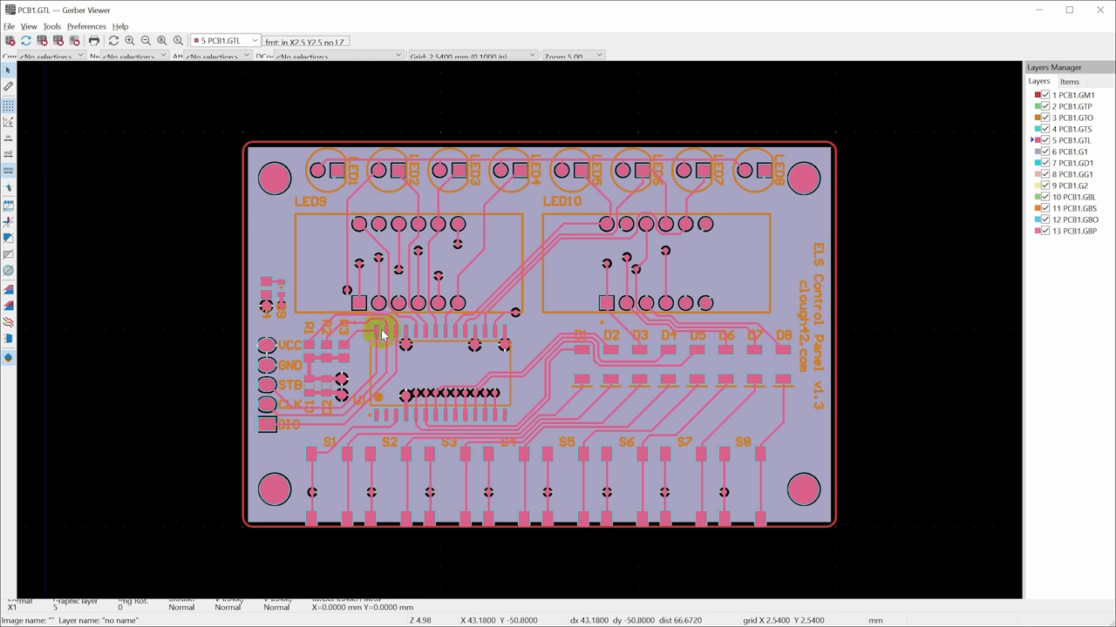
{"action": "mouse_move", "coordinate": [340, 331]}
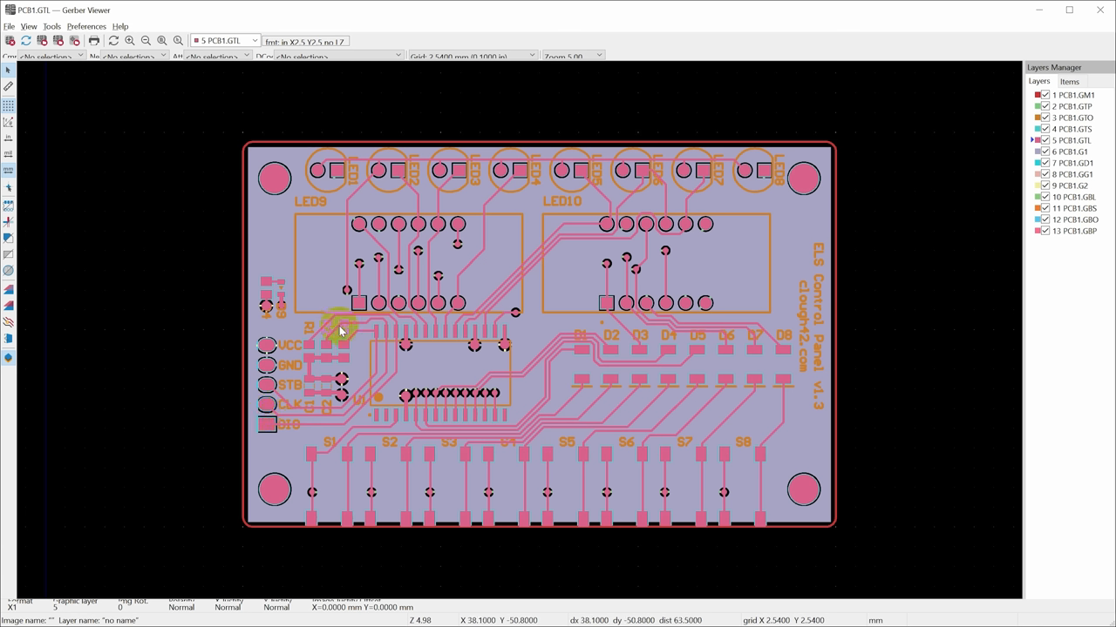
{"action": "mouse_move", "coordinate": [329, 334]}
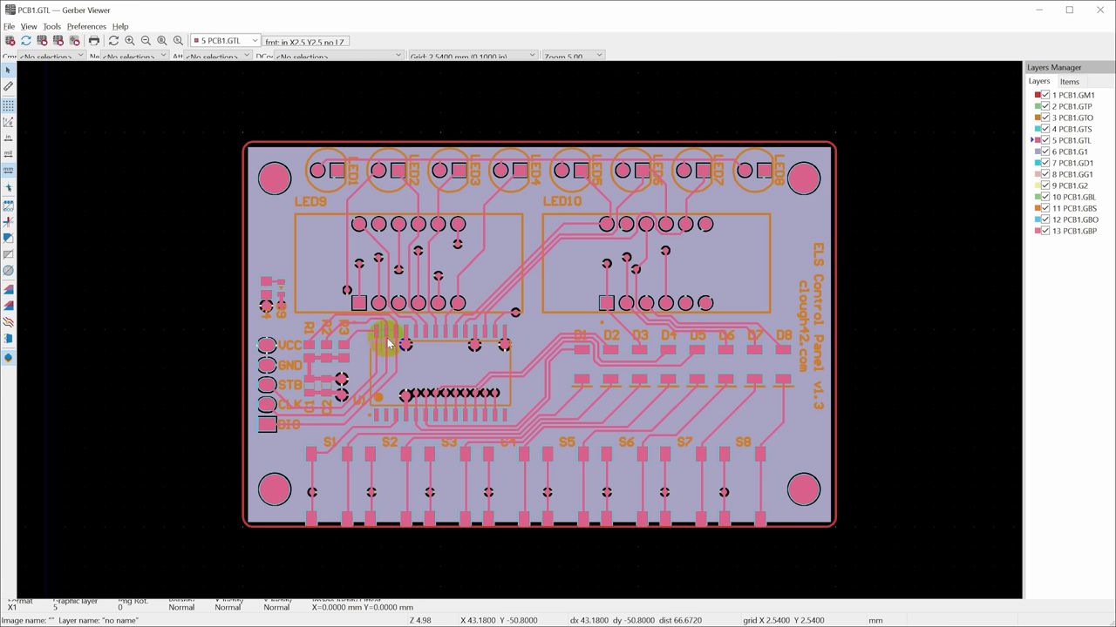
{"action": "mouse_move", "coordinate": [329, 412]}
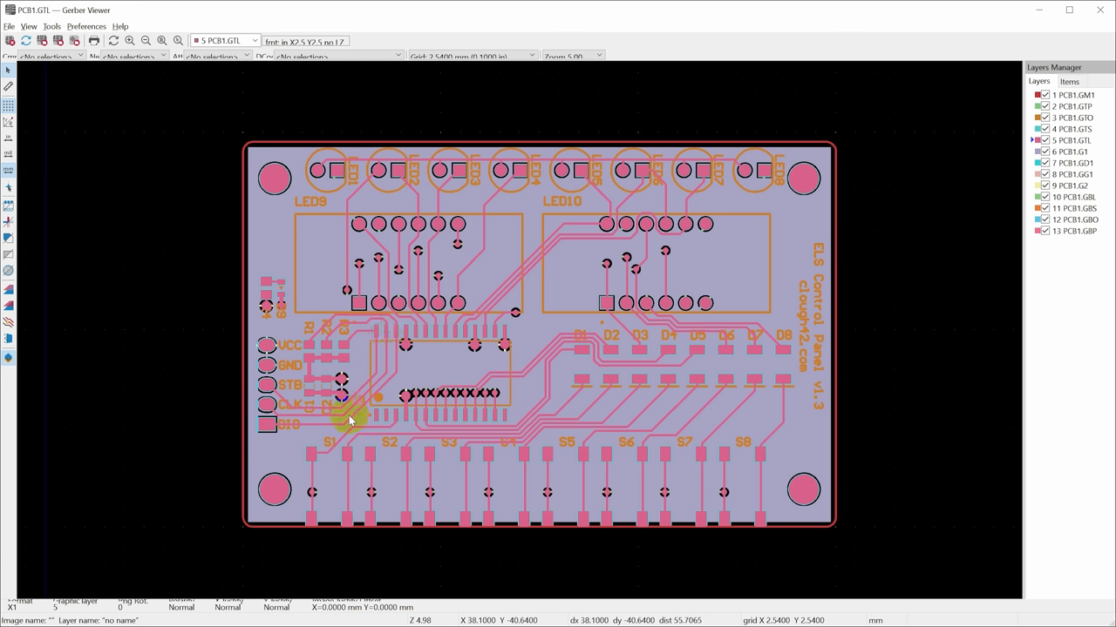
{"action": "mouse_move", "coordinate": [299, 444]}
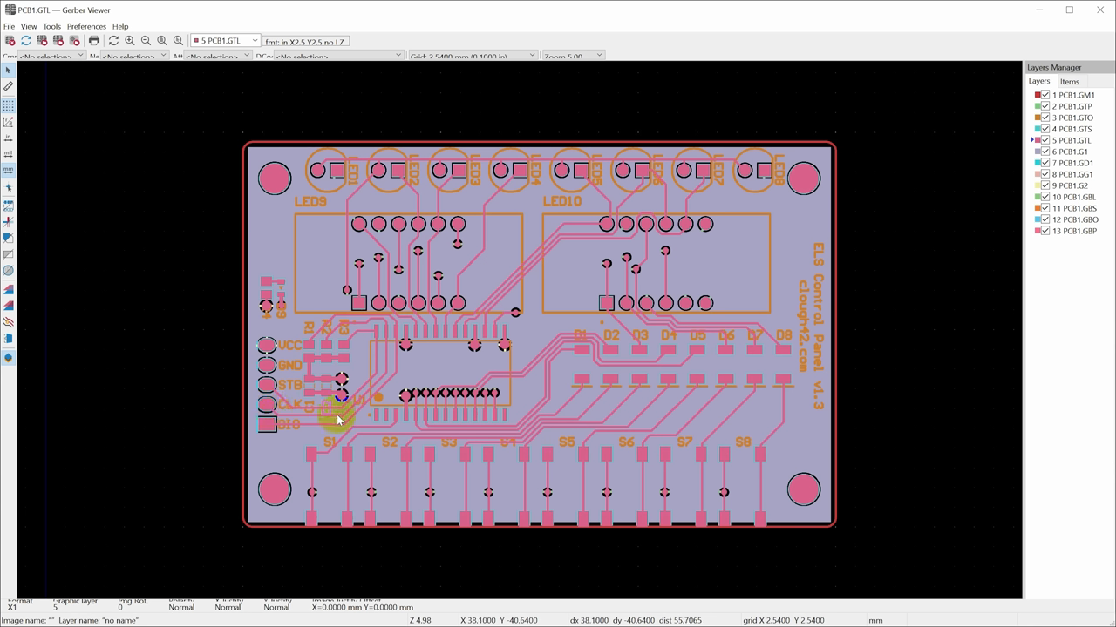
{"action": "mouse_move", "coordinate": [334, 417]}
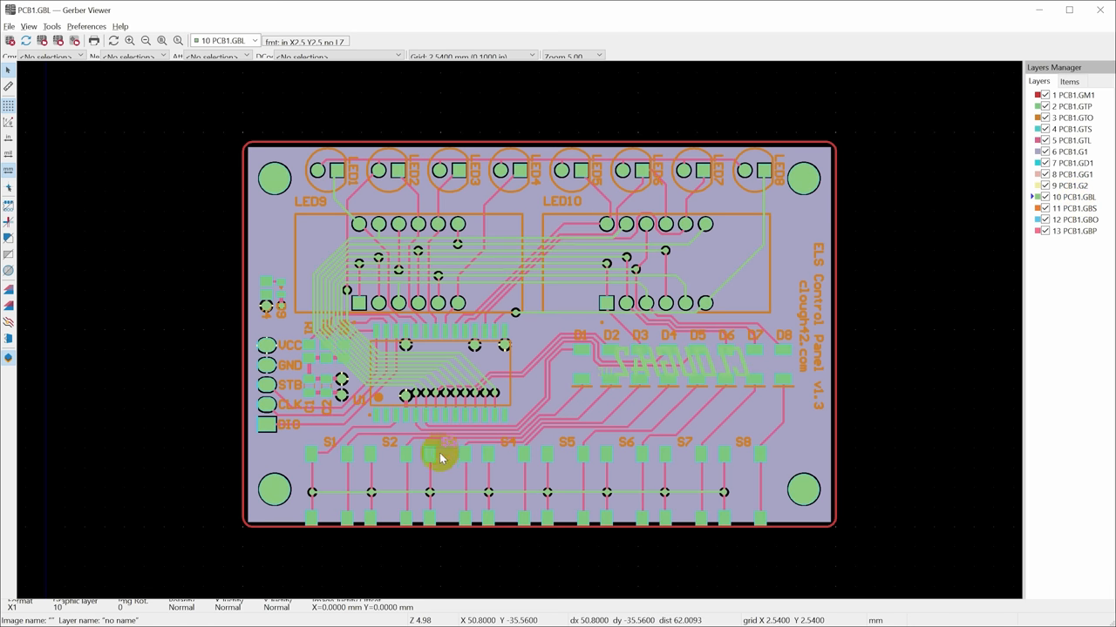
{"action": "mouse_move", "coordinate": [329, 277]}
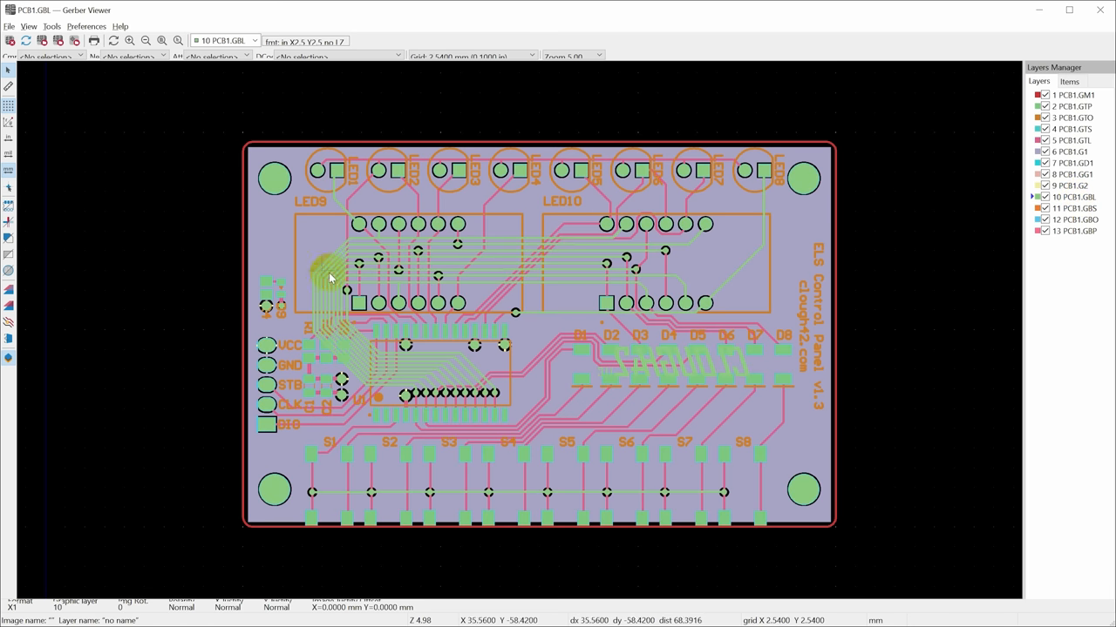
{"action": "mouse_move", "coordinate": [468, 390]}
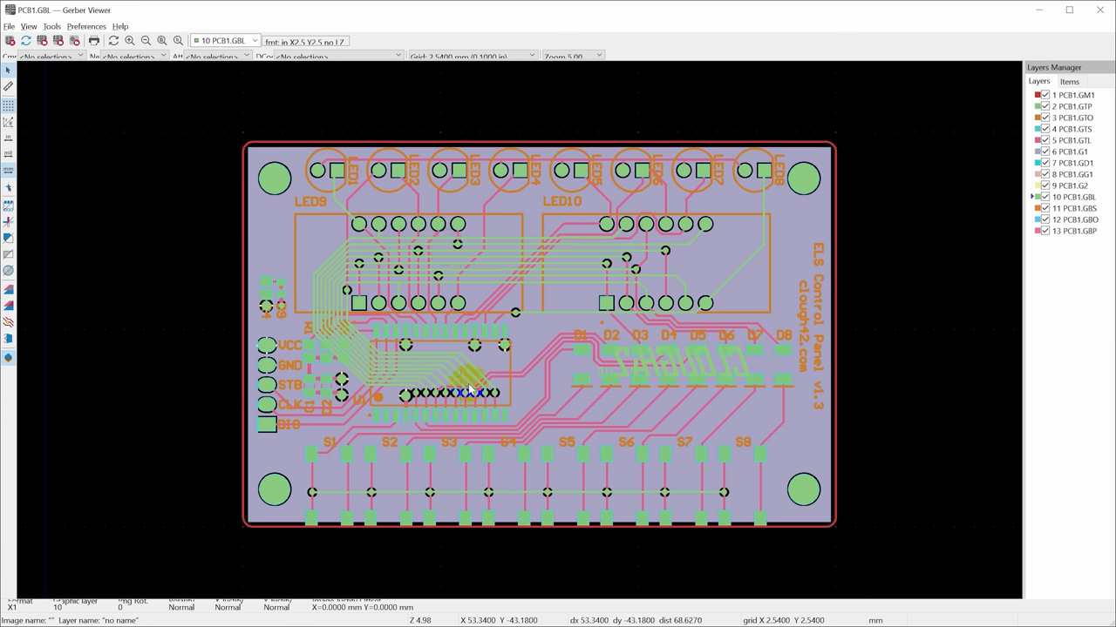
{"action": "mouse_move", "coordinate": [467, 390]}
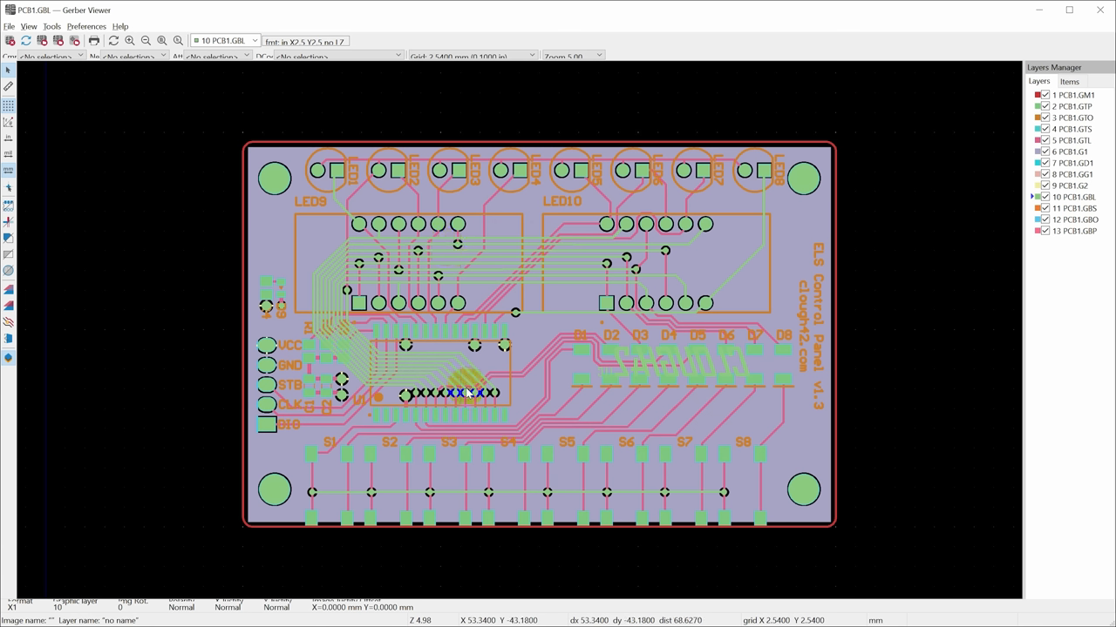
{"action": "mouse_move", "coordinate": [416, 375]}
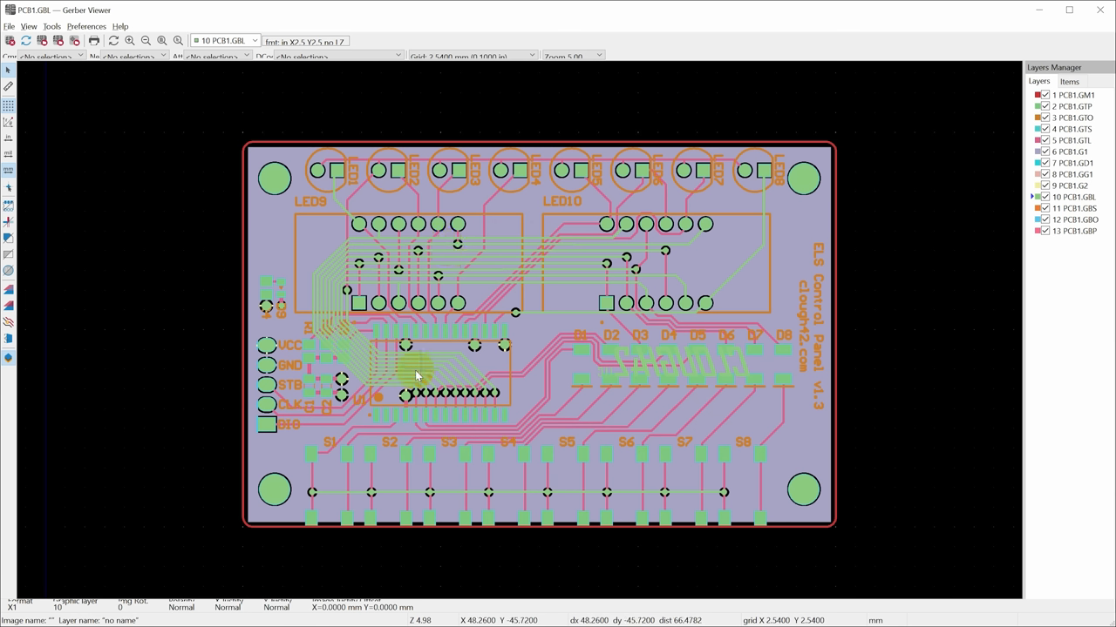
{"action": "mouse_move", "coordinate": [556, 420]}
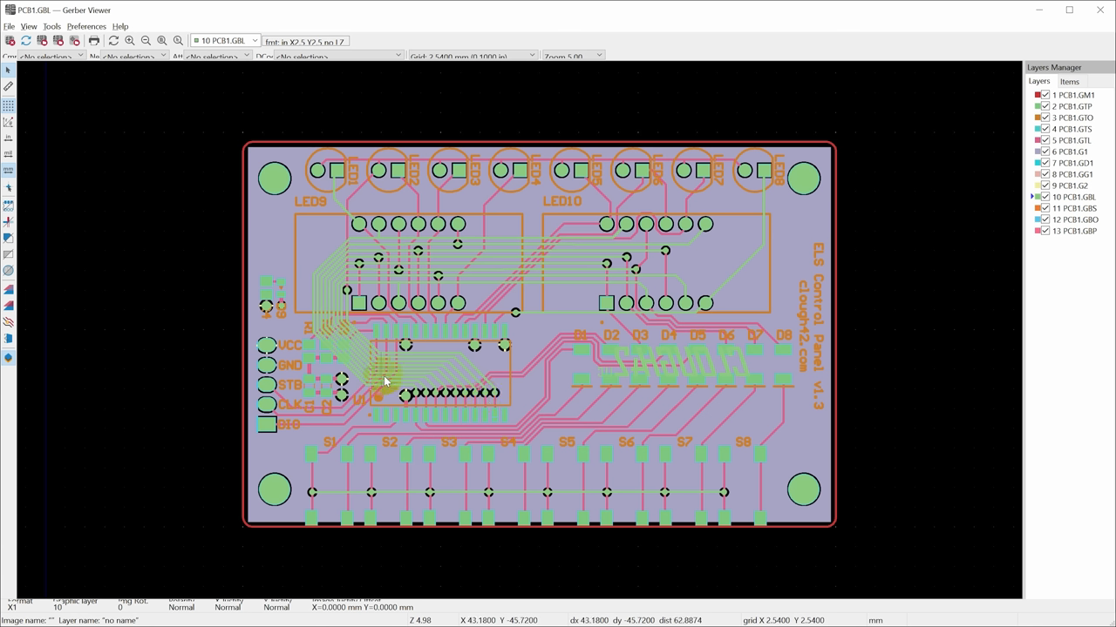
{"action": "mouse_move", "coordinate": [509, 390]}
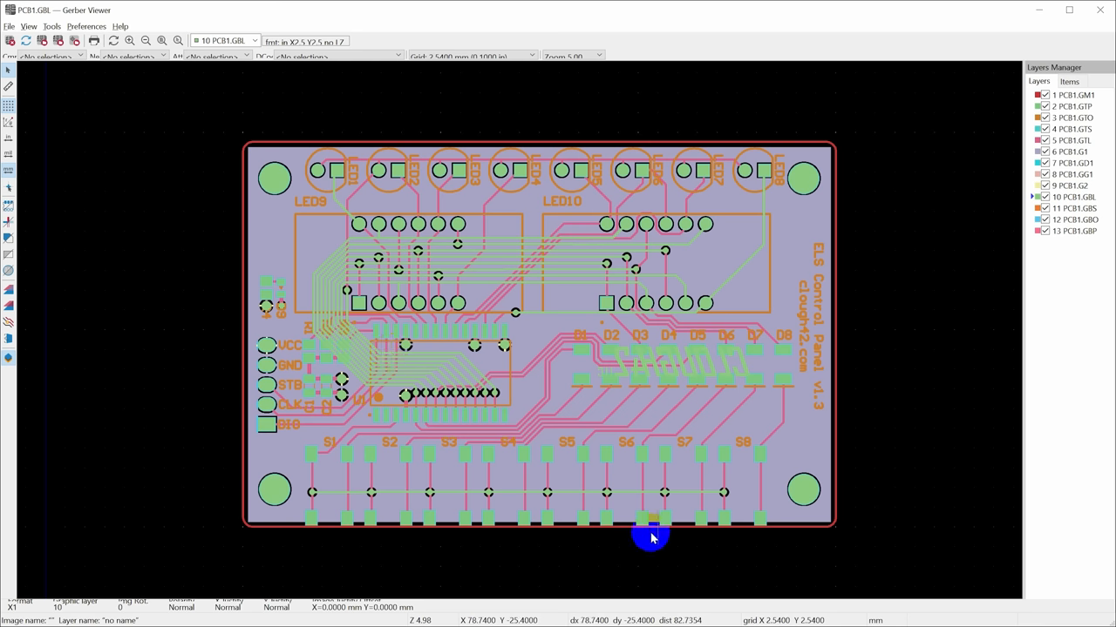
{"action": "mouse_move", "coordinate": [31, 408]}
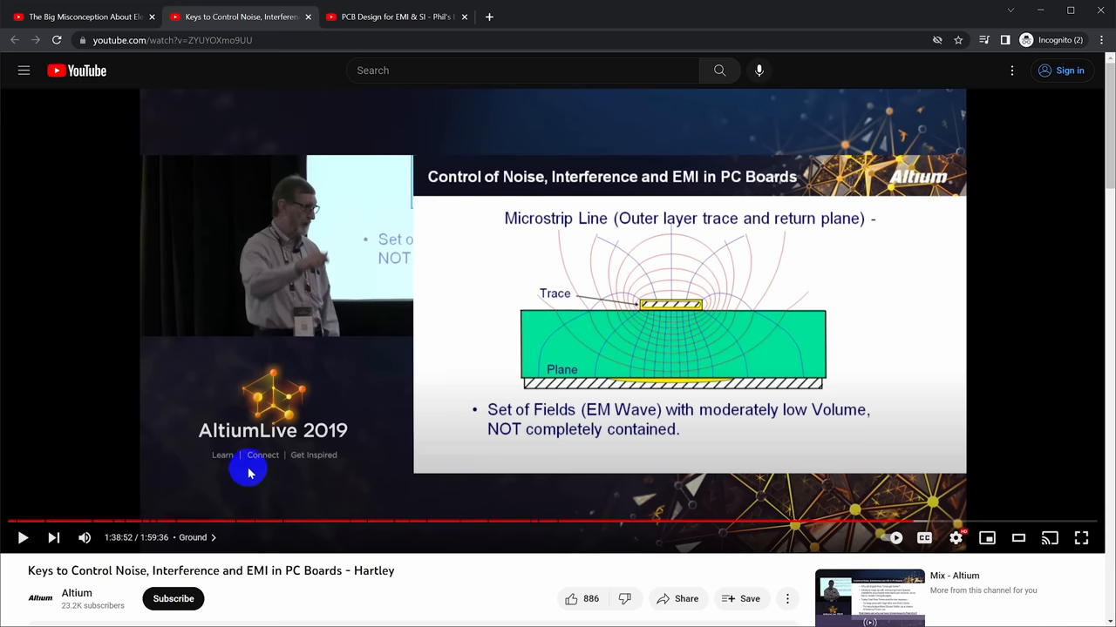
{"action": "mouse_move", "coordinate": [258, 415]}
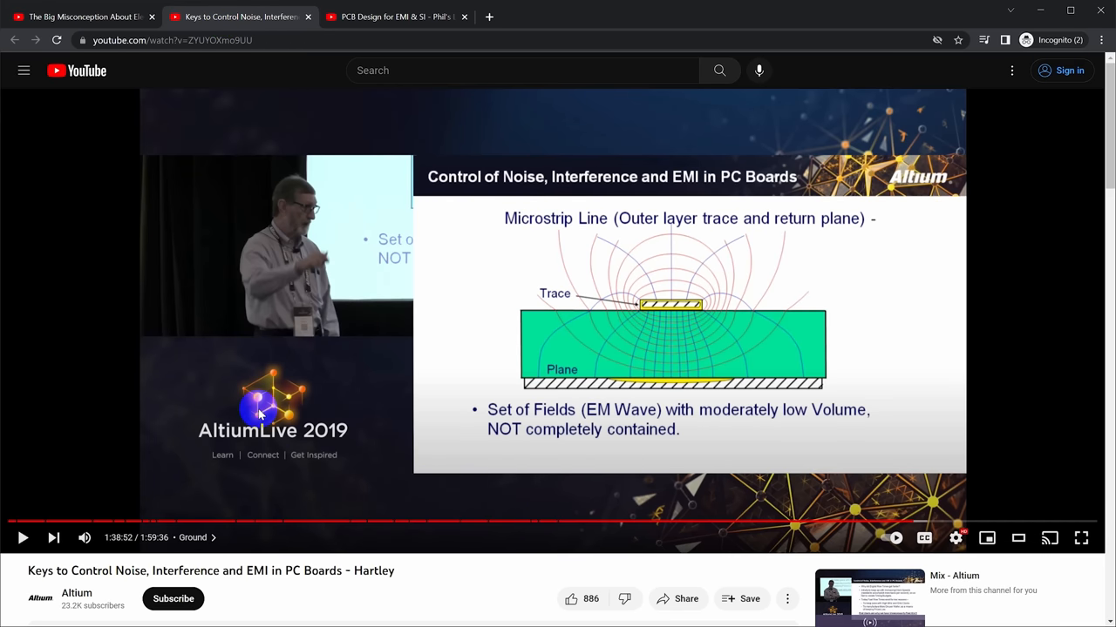
{"action": "mouse_move", "coordinate": [253, 474]}
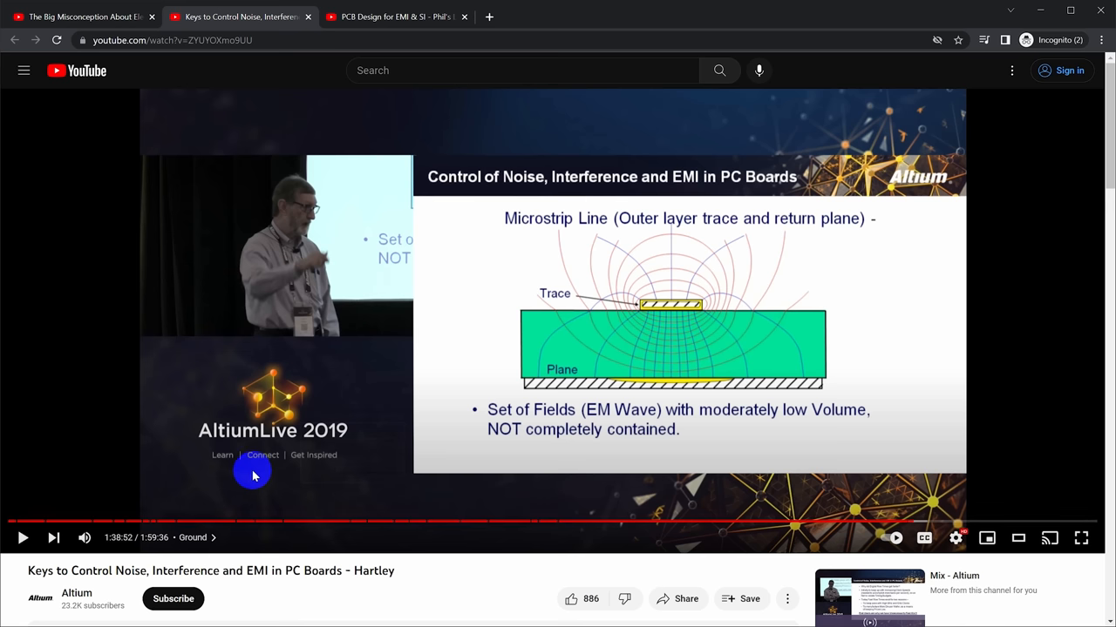
{"action": "mouse_move", "coordinate": [1009, 335]}
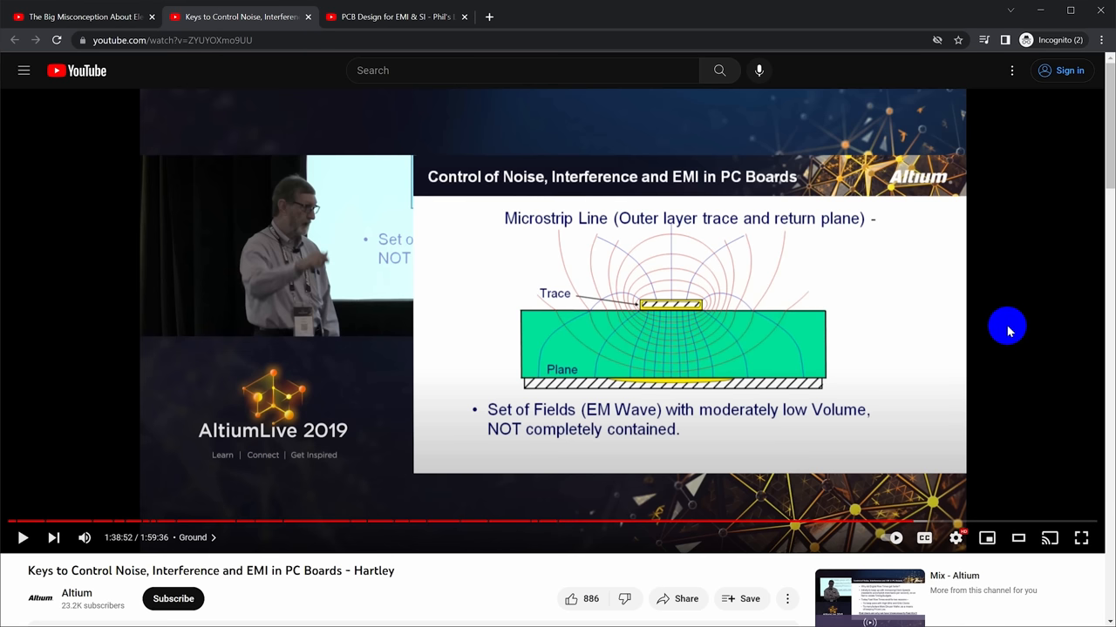
{"action": "mouse_move", "coordinate": [1001, 321]}
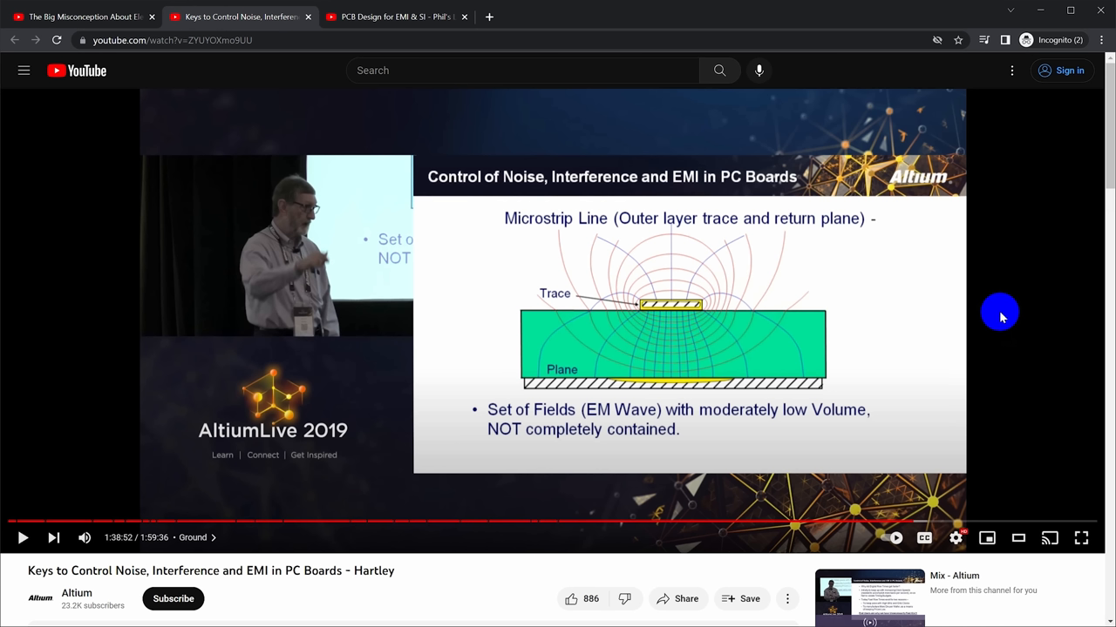
{"action": "mouse_move", "coordinate": [962, 248]}
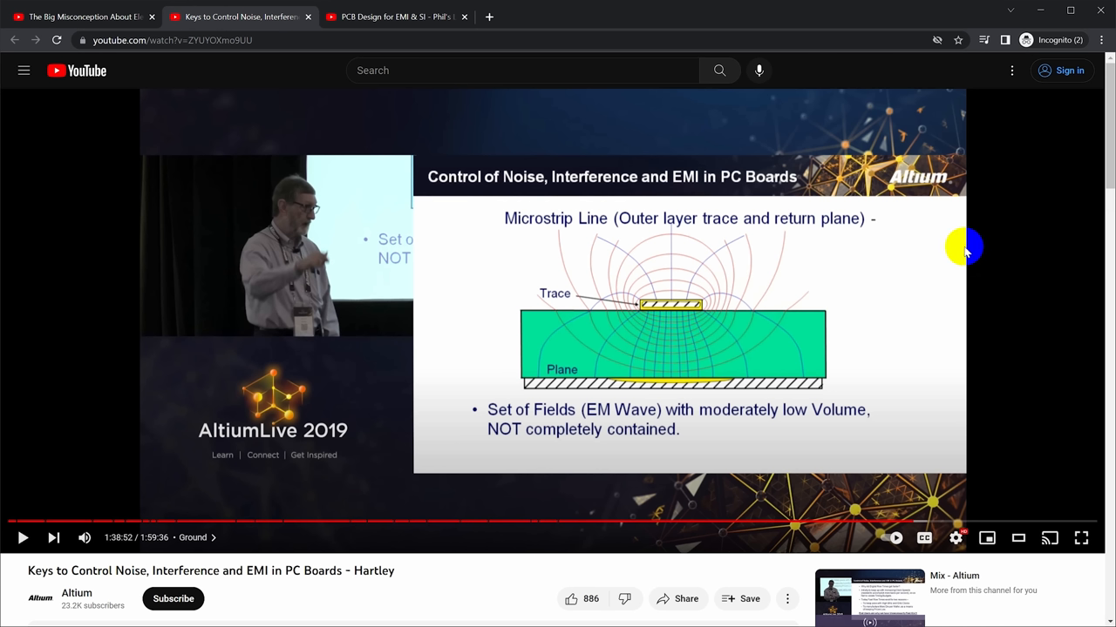
{"action": "mouse_move", "coordinate": [164, 434]}
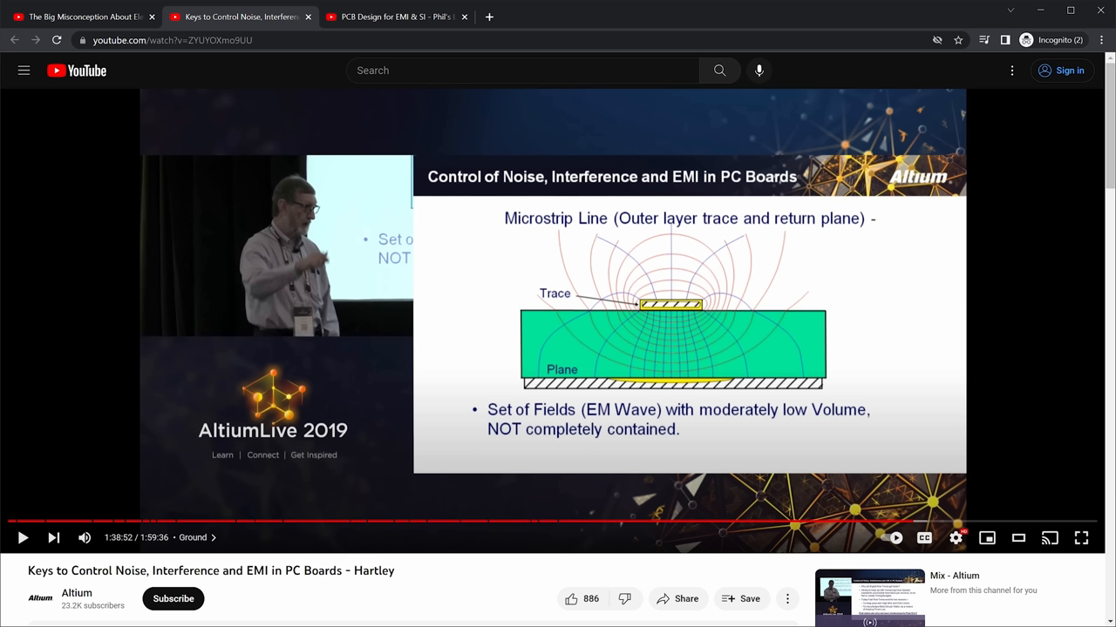
{"action": "mouse_move", "coordinate": [1063, 366]}
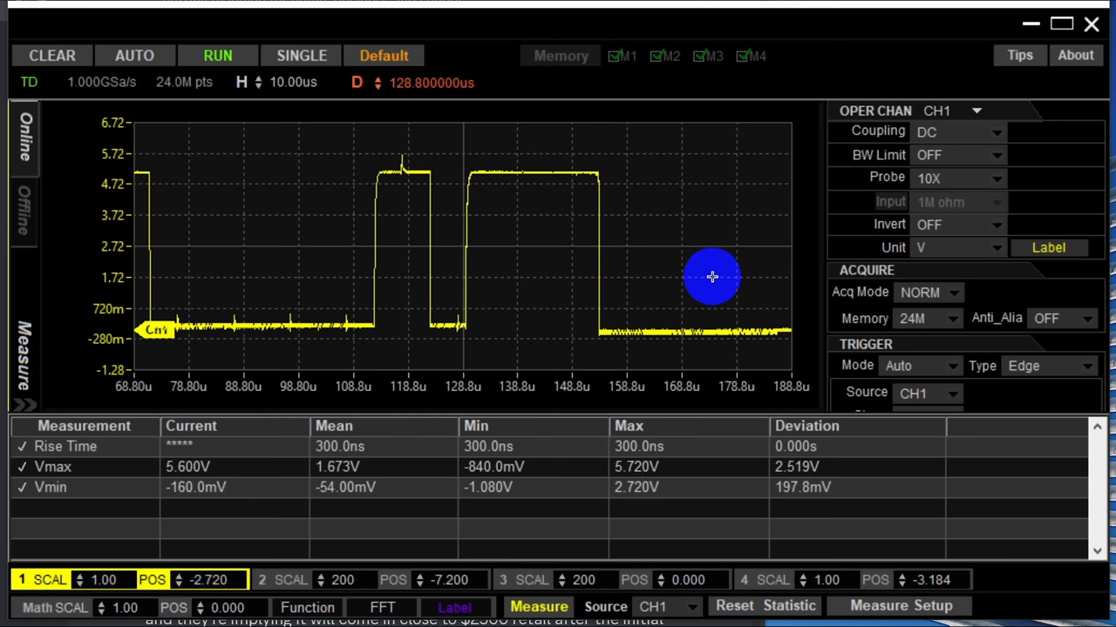
- Recapture the single pulse at zero trigger delay with automatic memory depth
{"action": "left_click", "coordinate": [21, 358]}
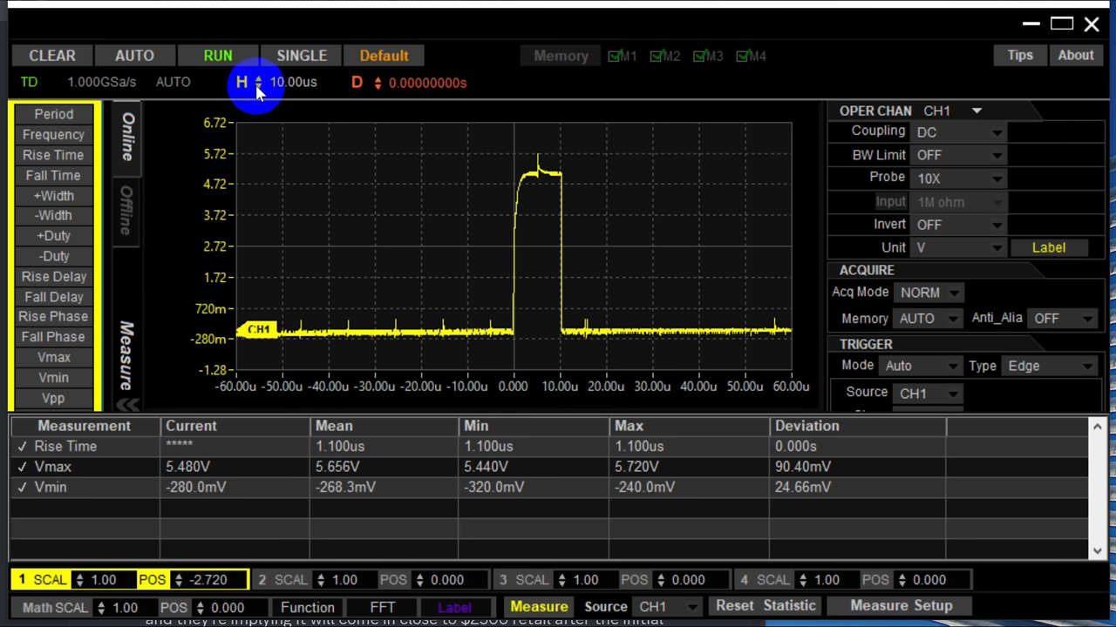
{"action": "left_click", "coordinate": [258, 82]}
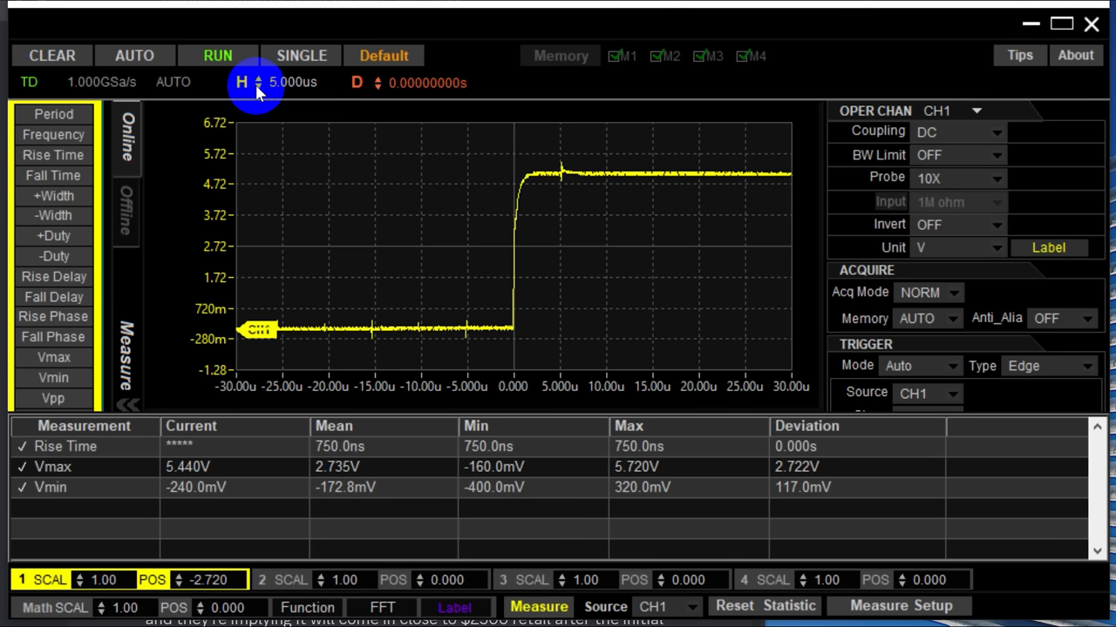
- Change the horizontal timebase from 10.00us to 5.000us so the rising edge fills the display
{"action": "left_click", "coordinate": [258, 82]}
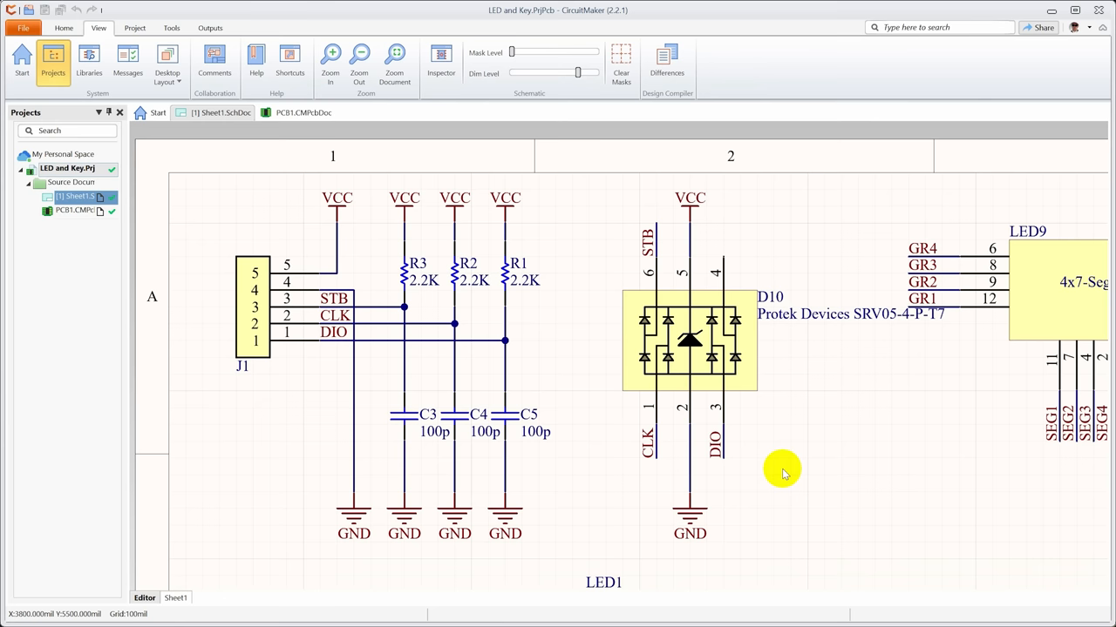
{"action": "mouse_move", "coordinate": [551, 226]}
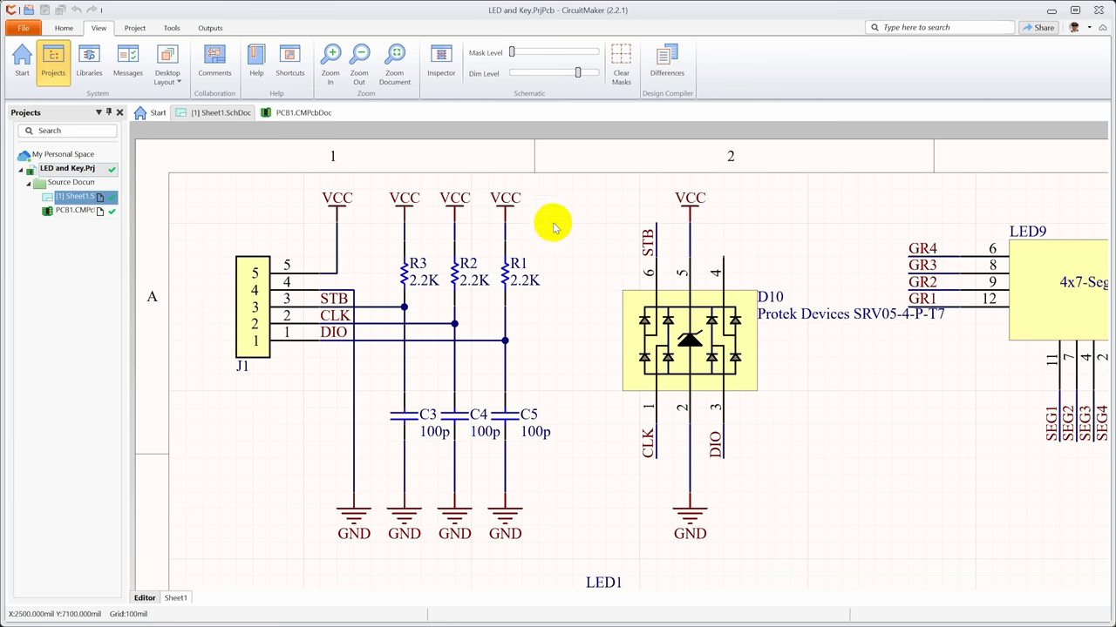
{"action": "mouse_move", "coordinate": [415, 297]}
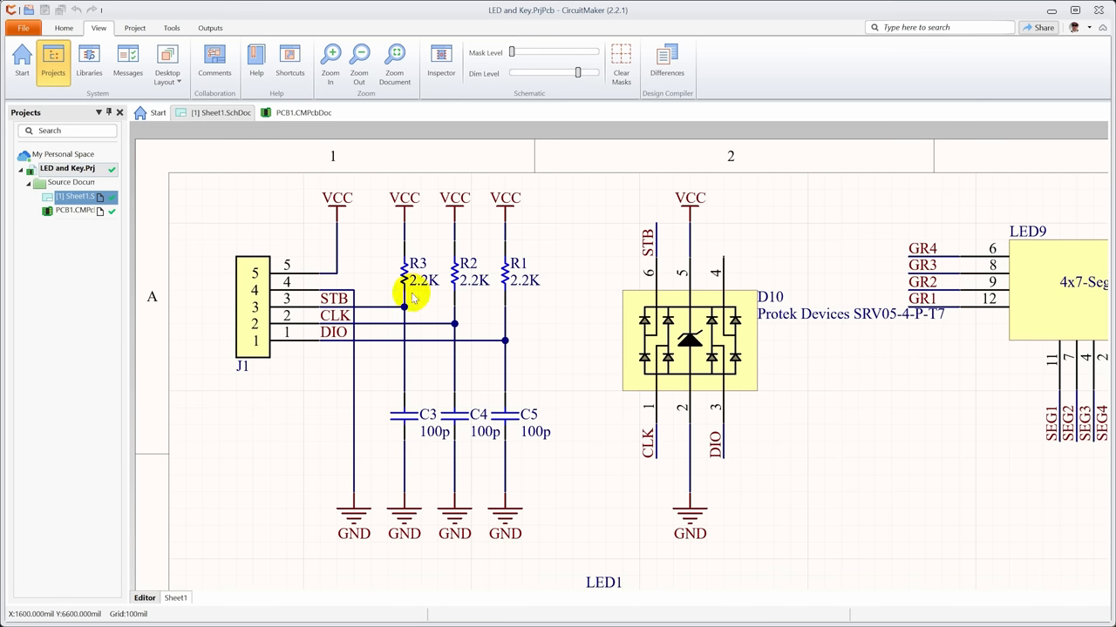
{"action": "mouse_move", "coordinate": [363, 415]}
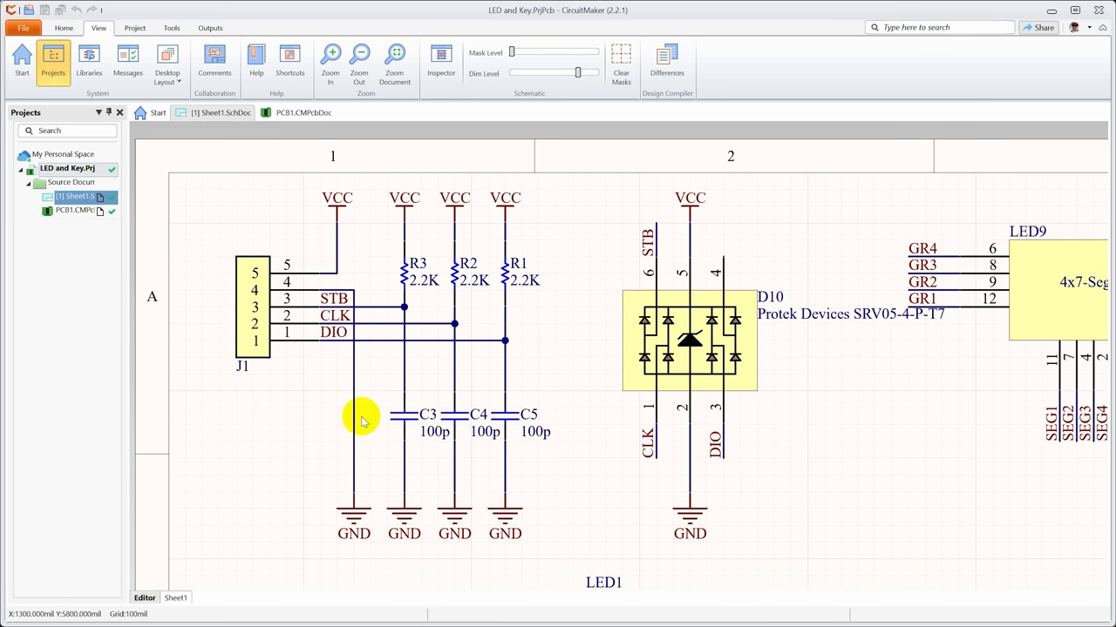
{"action": "mouse_move", "coordinate": [551, 435]}
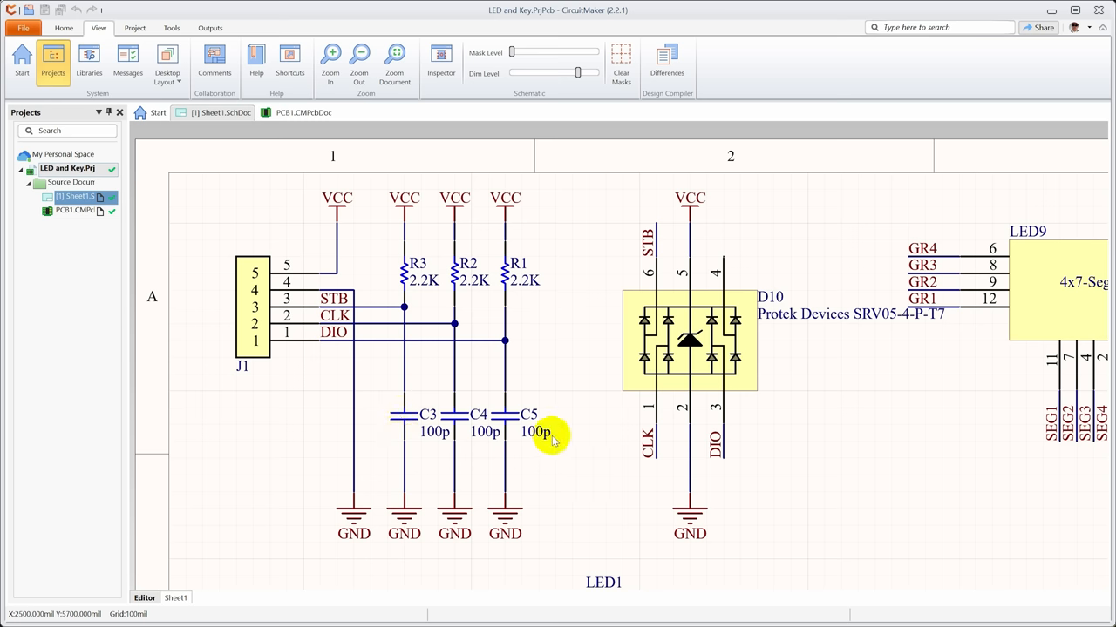
{"action": "mouse_move", "coordinate": [549, 432]}
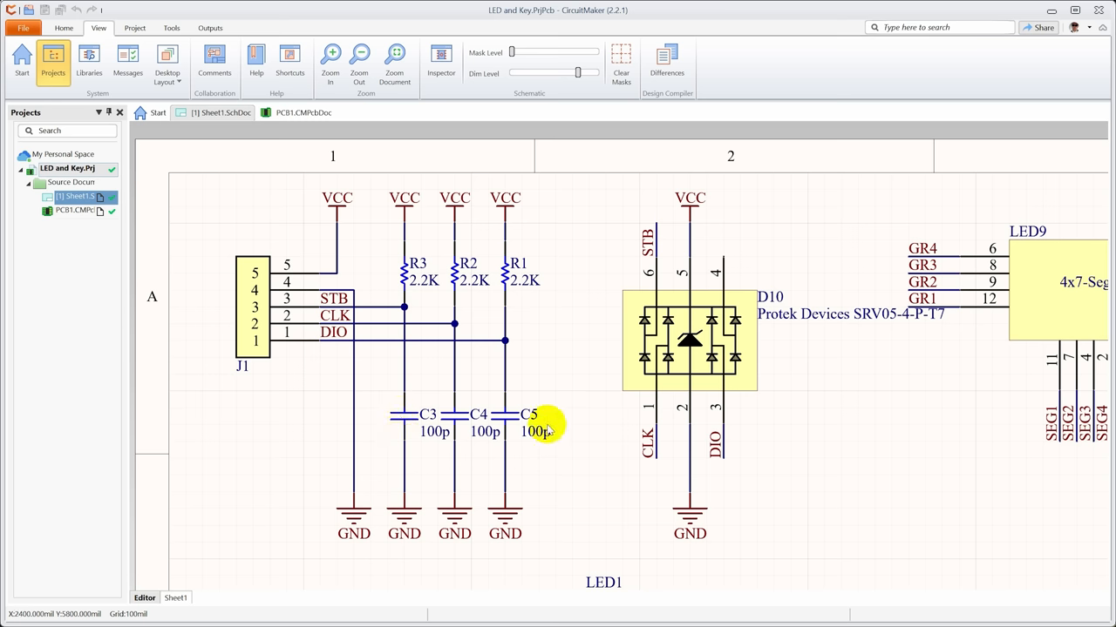
- Switch from the Sheet1 schematic to the PCB1.CMPcbDoc board layout
{"action": "left_click", "coordinate": [304, 111]}
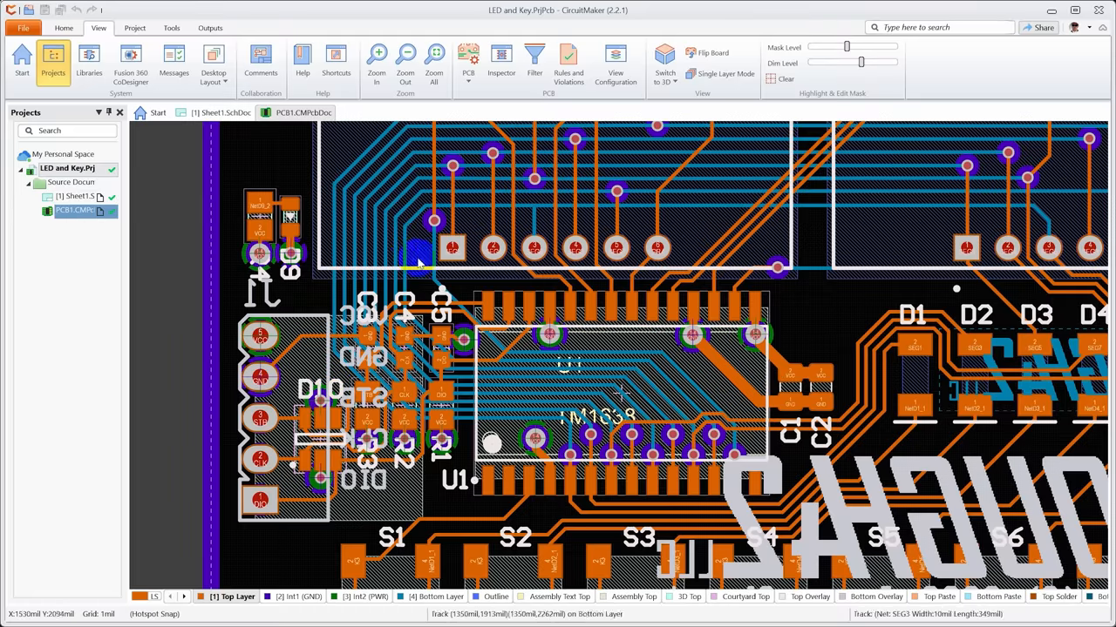
{"action": "mouse_move", "coordinate": [648, 56]}
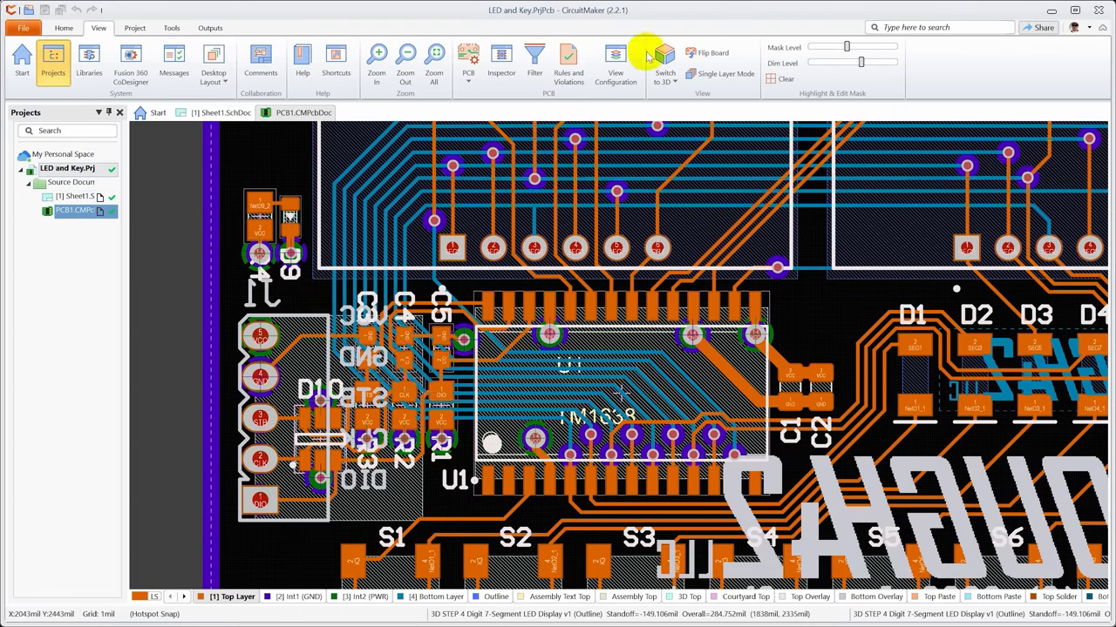
- Render the board in 3D with the displays, LEDs, driver chip, pushbuttons and D10
{"action": "left_click", "coordinate": [664, 61]}
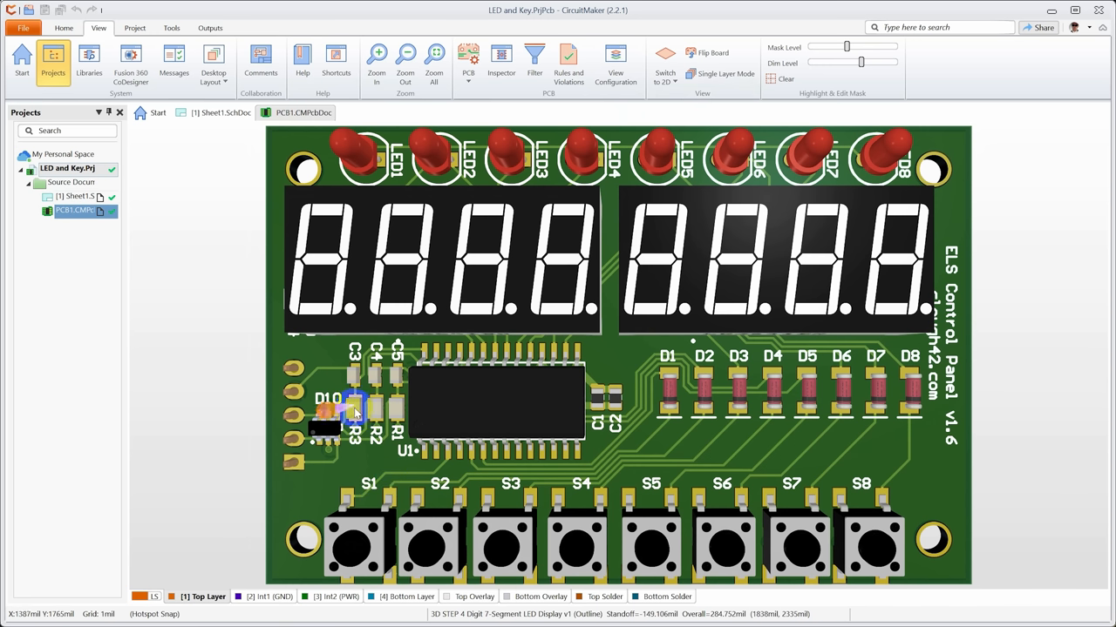
{"action": "mouse_move", "coordinate": [363, 383]}
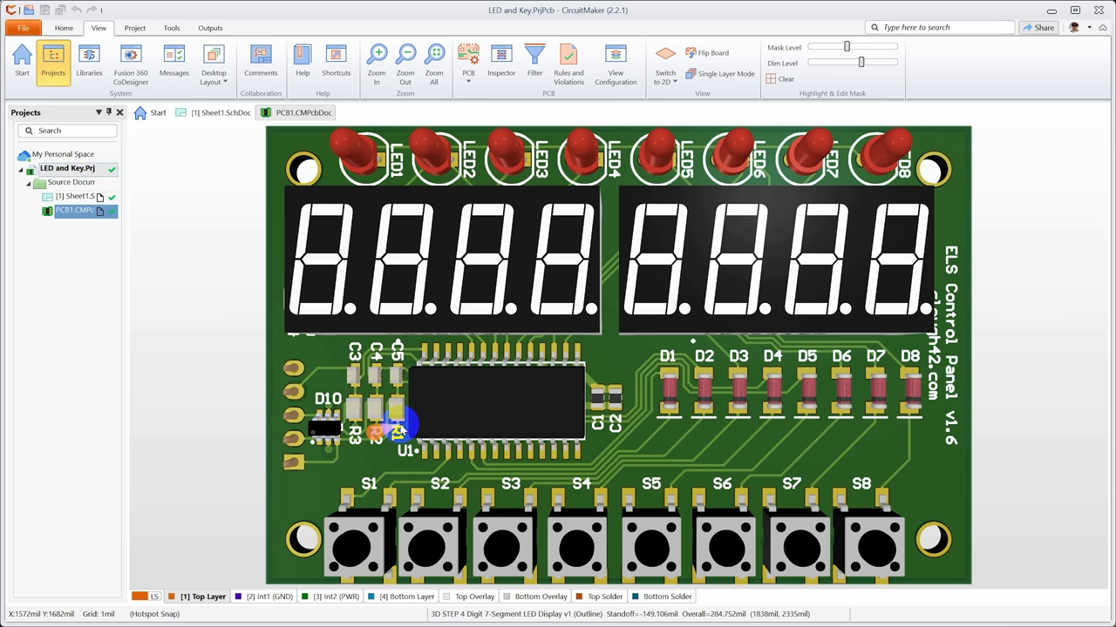
{"action": "mouse_move", "coordinate": [322, 439]}
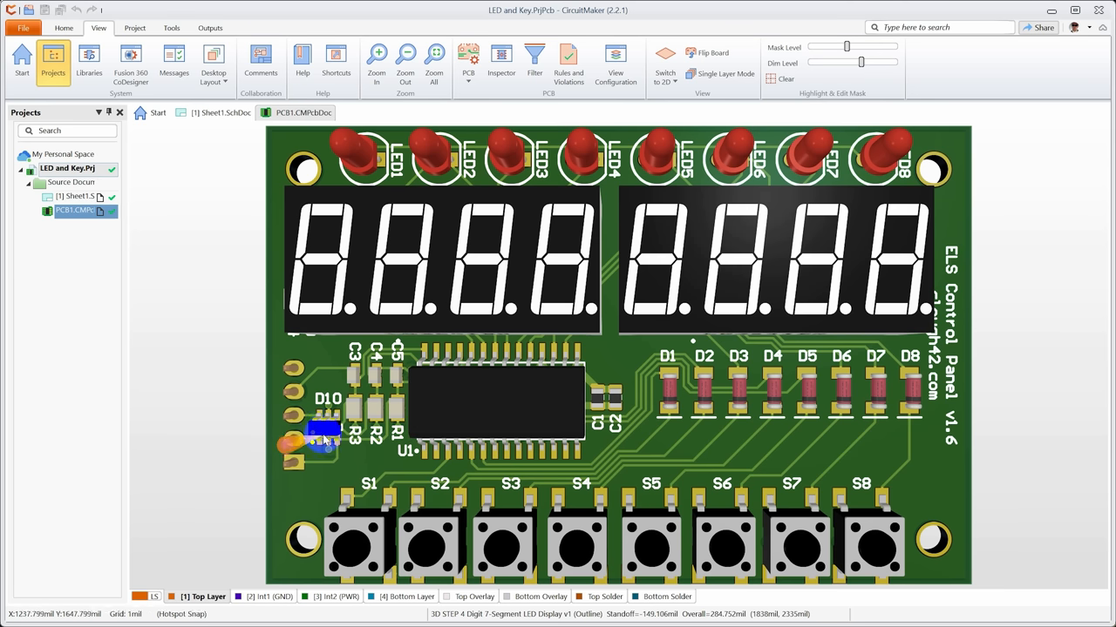
{"action": "mouse_move", "coordinate": [676, 84]}
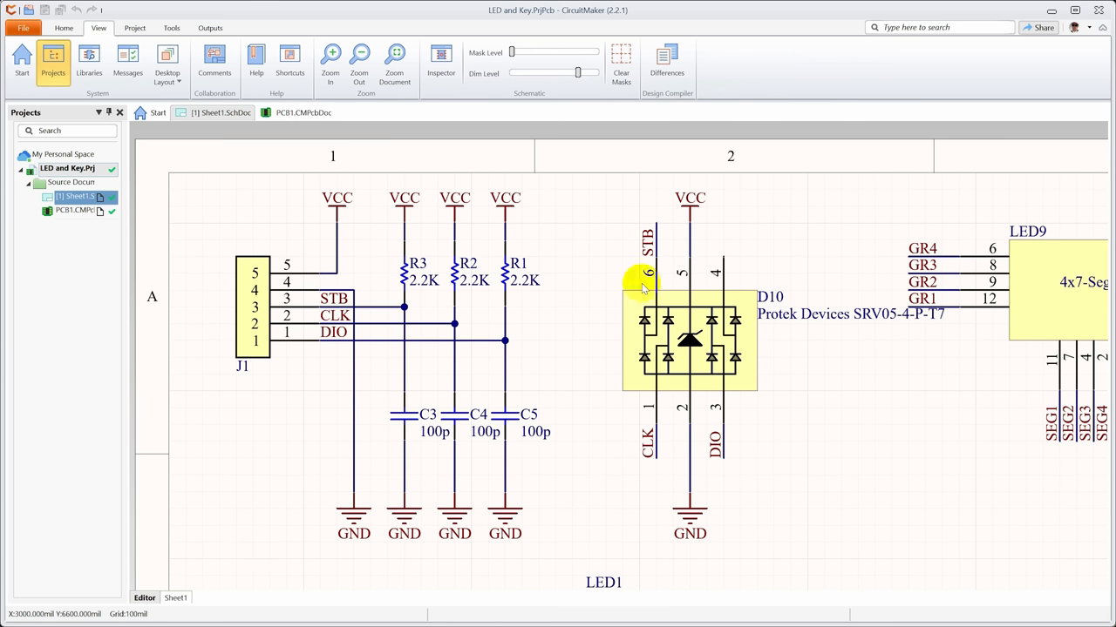
{"action": "mouse_move", "coordinate": [753, 381]}
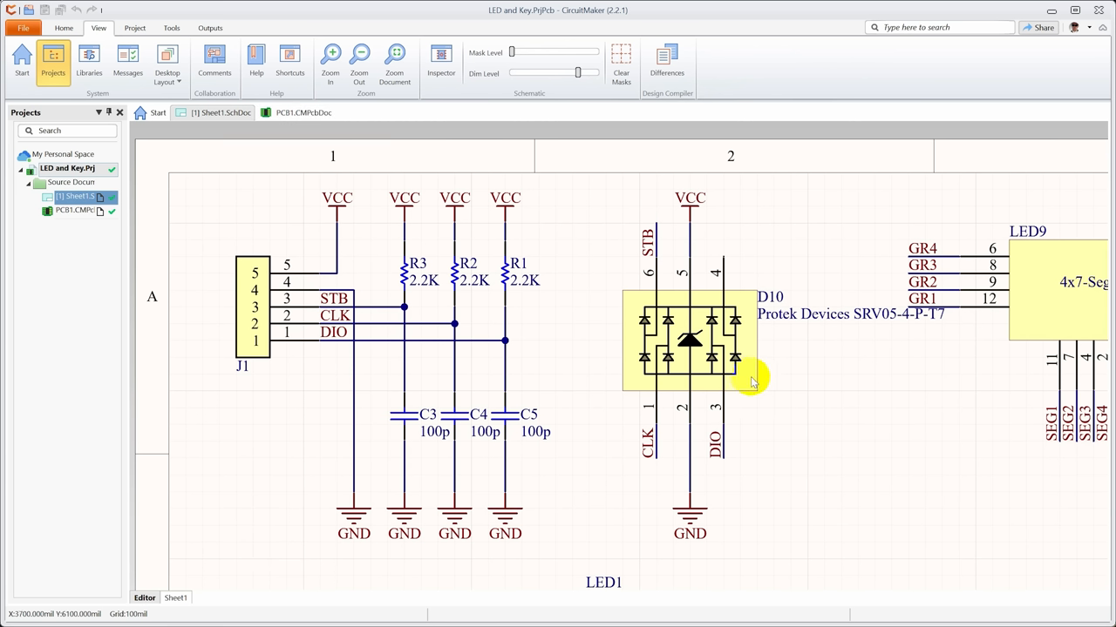
{"action": "mouse_move", "coordinate": [753, 383]}
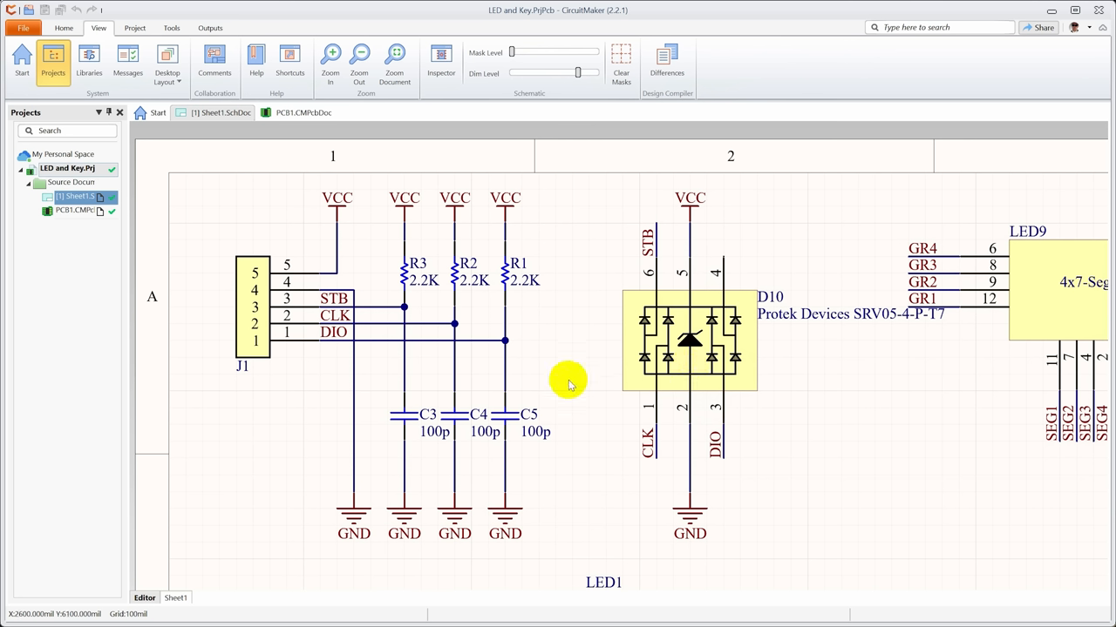
{"action": "mouse_move", "coordinate": [576, 410]}
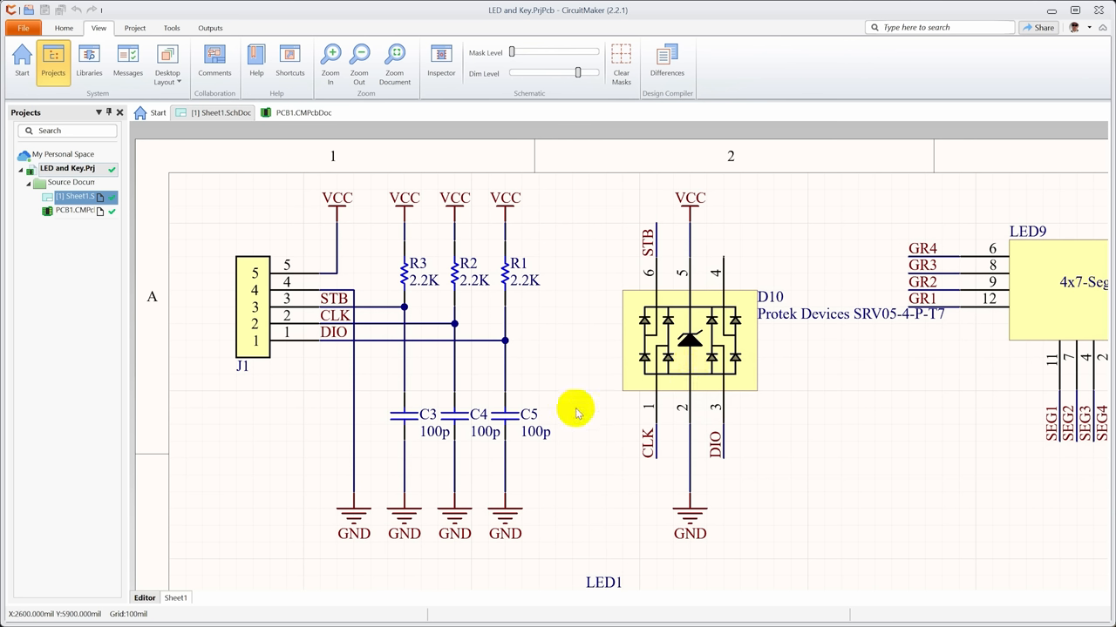
{"action": "mouse_move", "coordinate": [589, 442]}
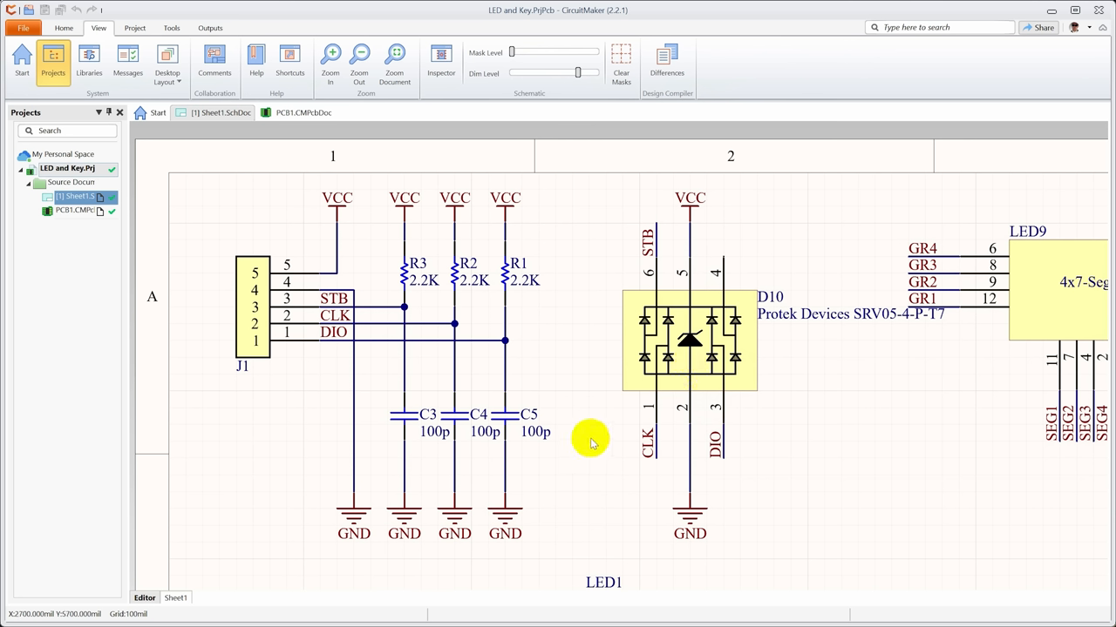
{"action": "mouse_move", "coordinate": [593, 451]}
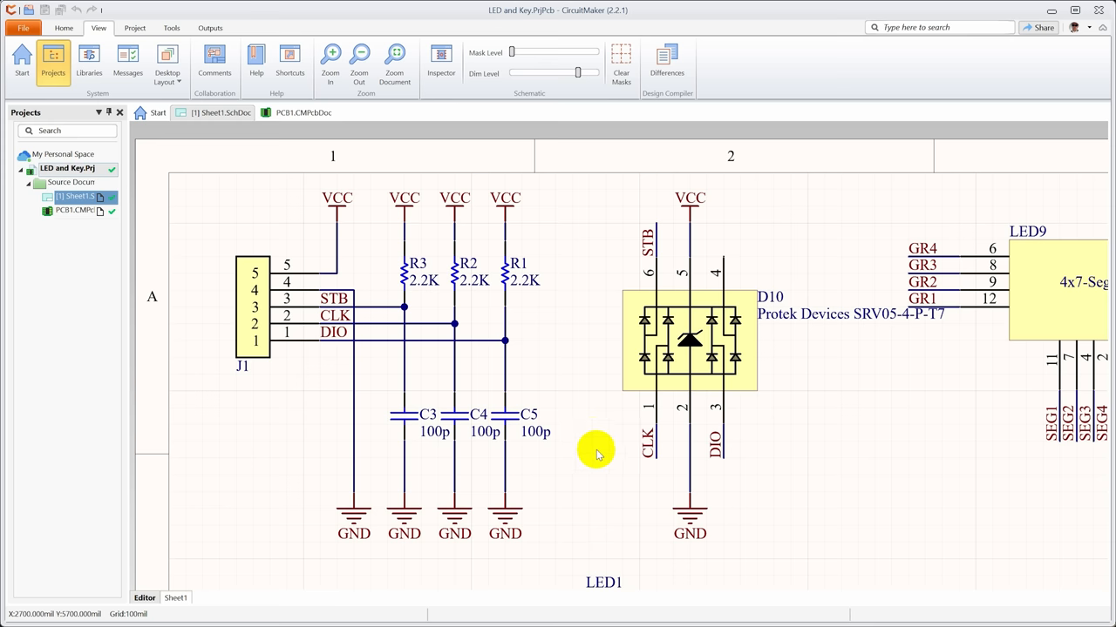
{"action": "mouse_move", "coordinate": [564, 385]}
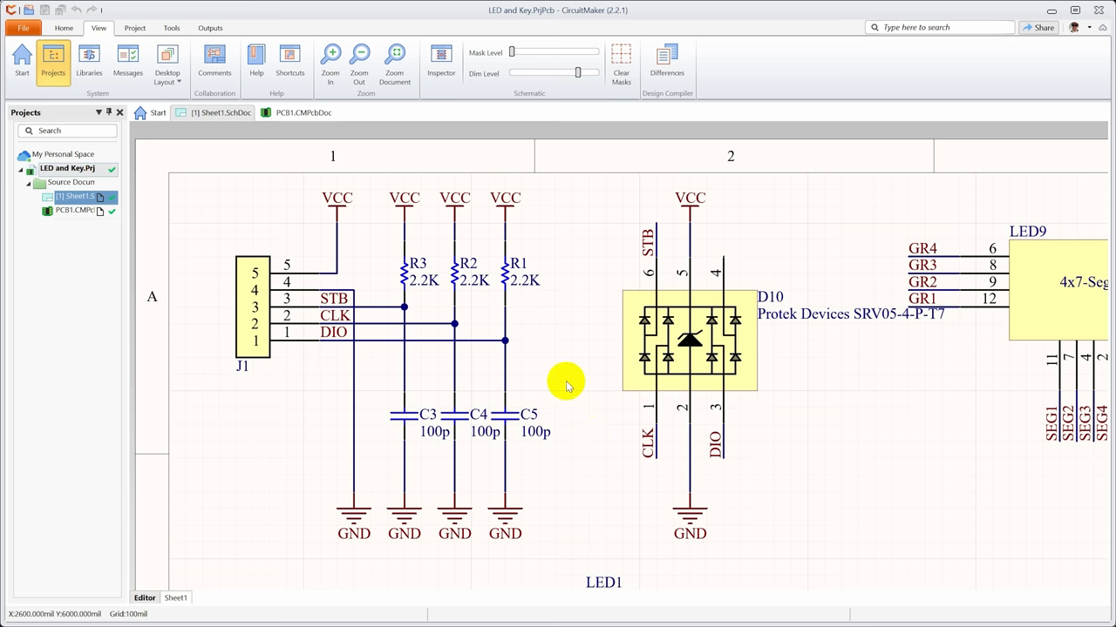
- Scroll over R1–R3, C3–C5 and D10 on the schematic, then bring up PCB1.CMPcbDoc
{"action": "scroll", "scroll_direction": "down", "scroll_amount": 3}
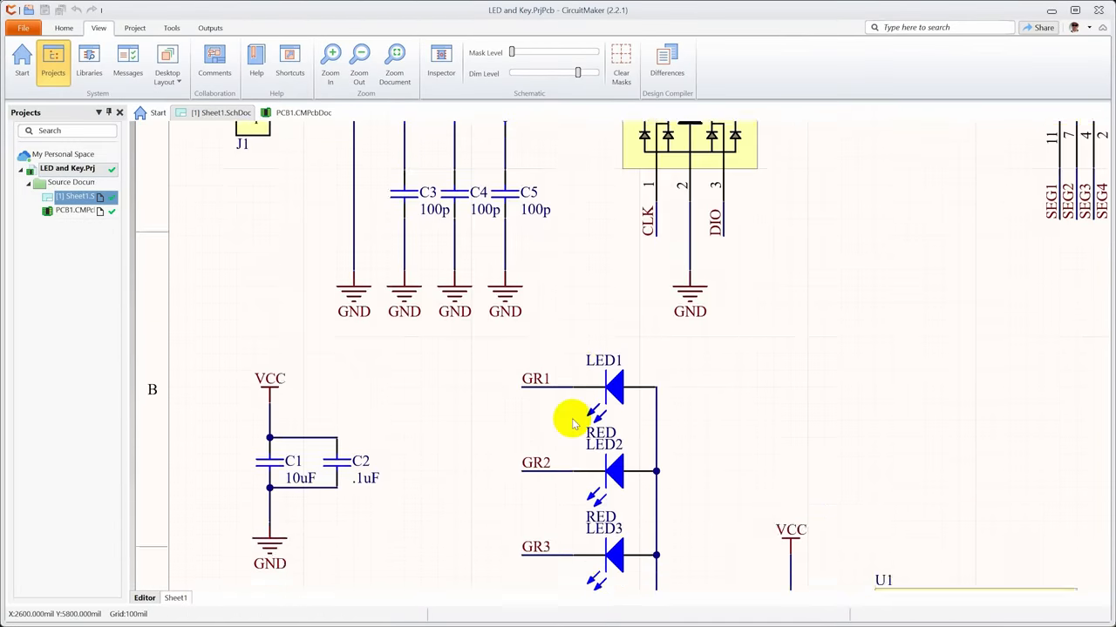
{"action": "scroll", "scroll_direction": "down", "scroll_amount": 3}
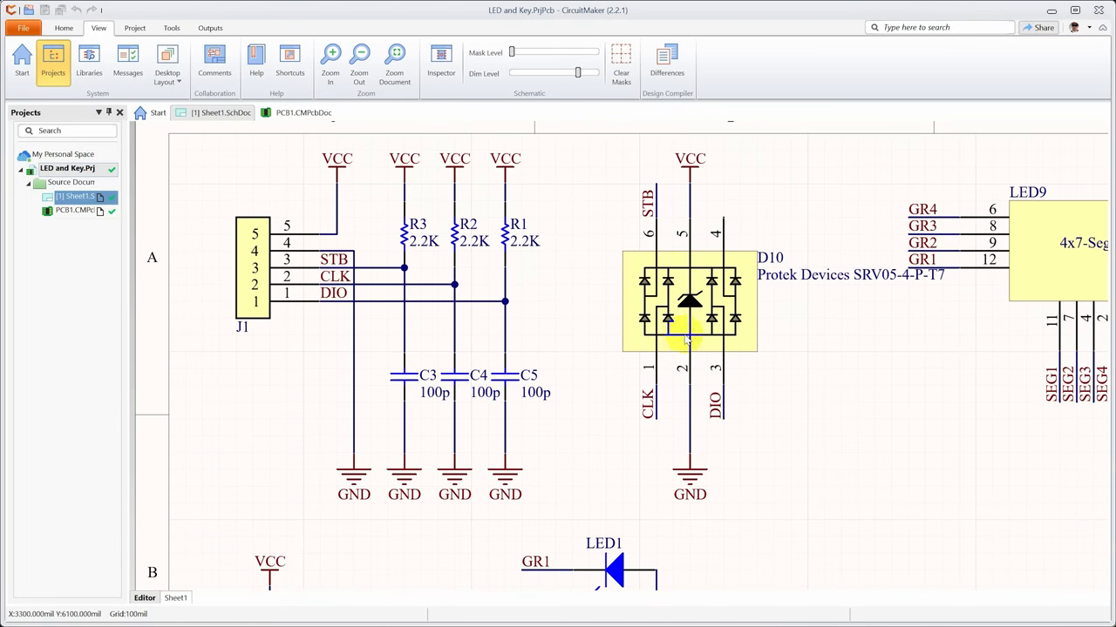
{"action": "mouse_move", "coordinate": [698, 342]}
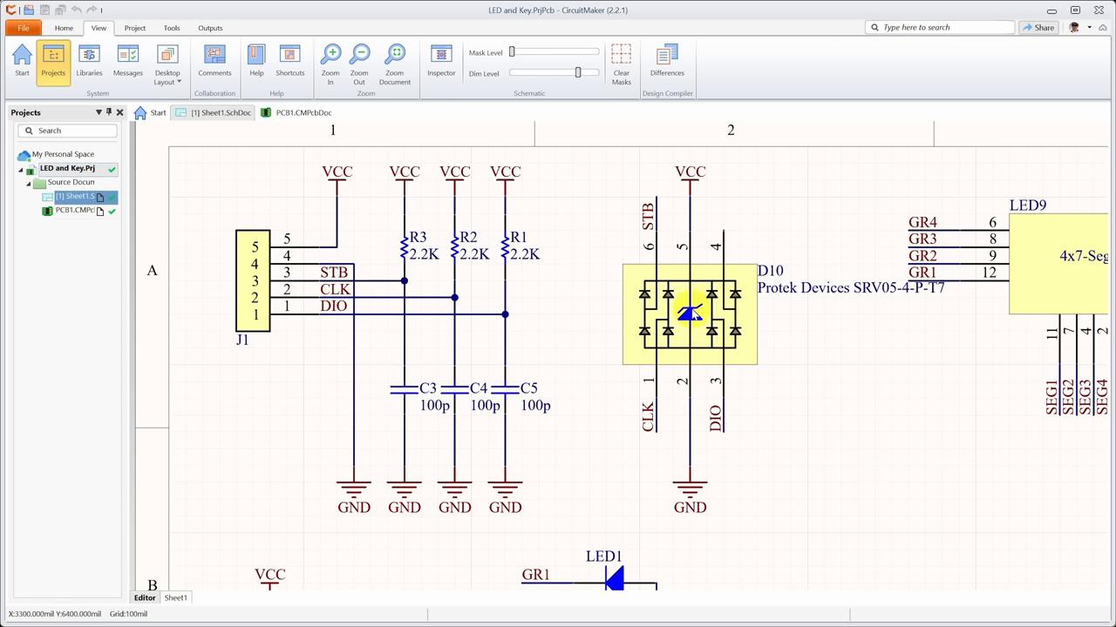
{"action": "mouse_move", "coordinate": [680, 427]}
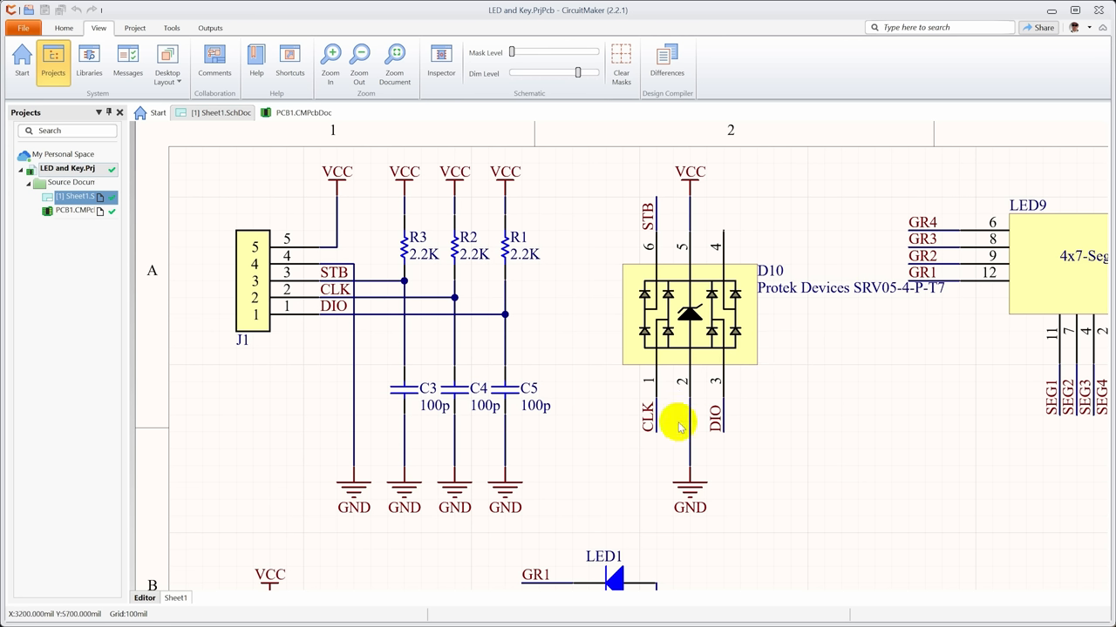
{"action": "mouse_move", "coordinate": [694, 194]}
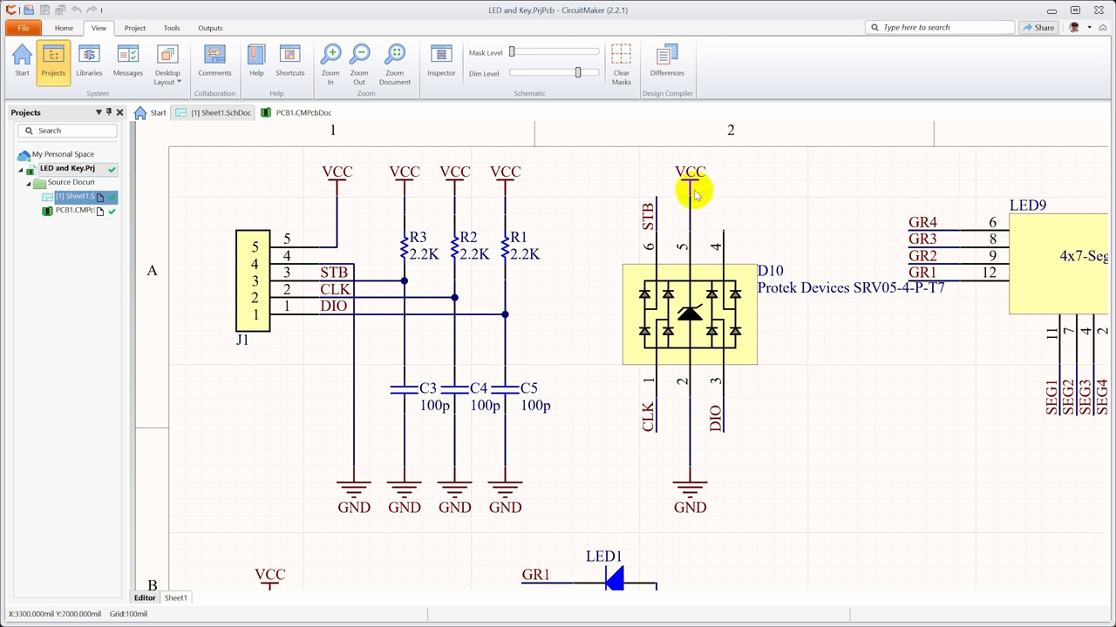
{"action": "mouse_move", "coordinate": [711, 331]}
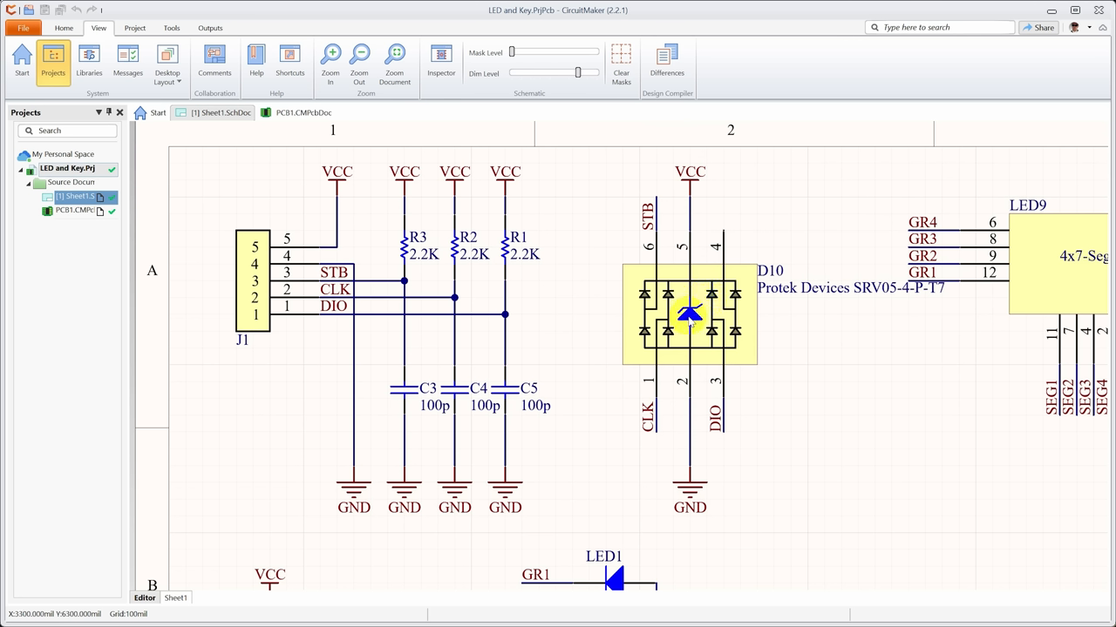
{"action": "mouse_move", "coordinate": [711, 364]}
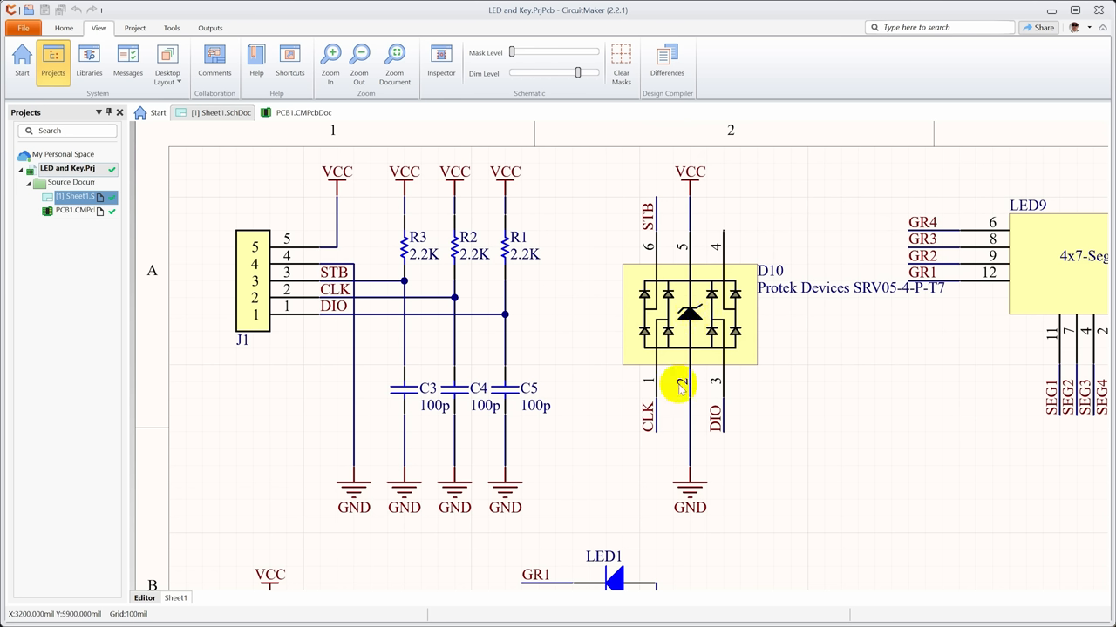
{"action": "mouse_move", "coordinate": [653, 417]}
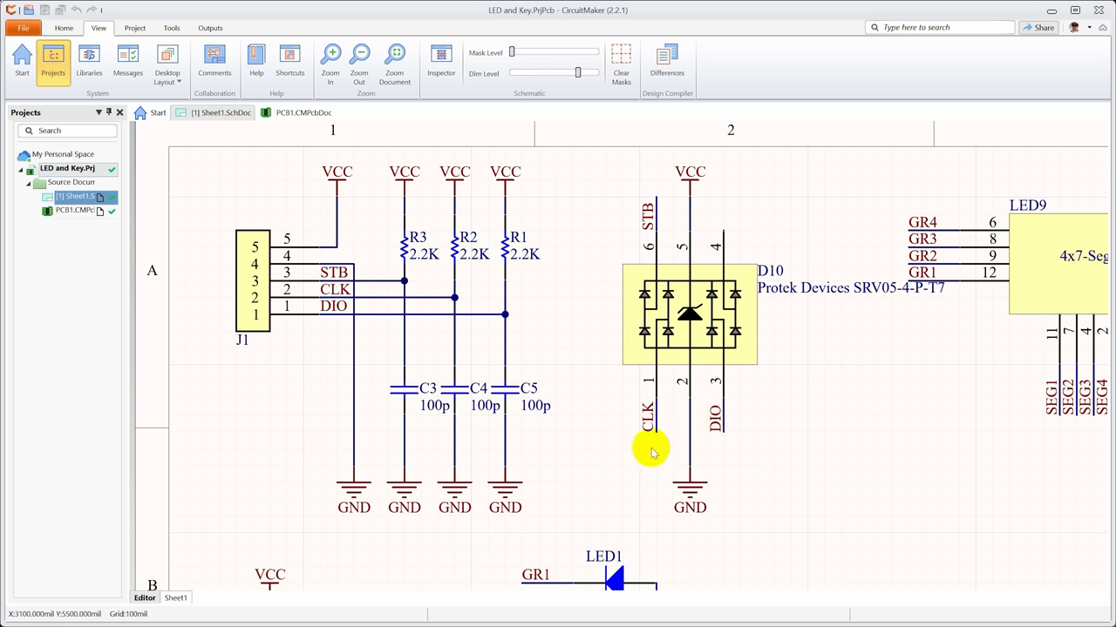
{"action": "mouse_move", "coordinate": [652, 408]}
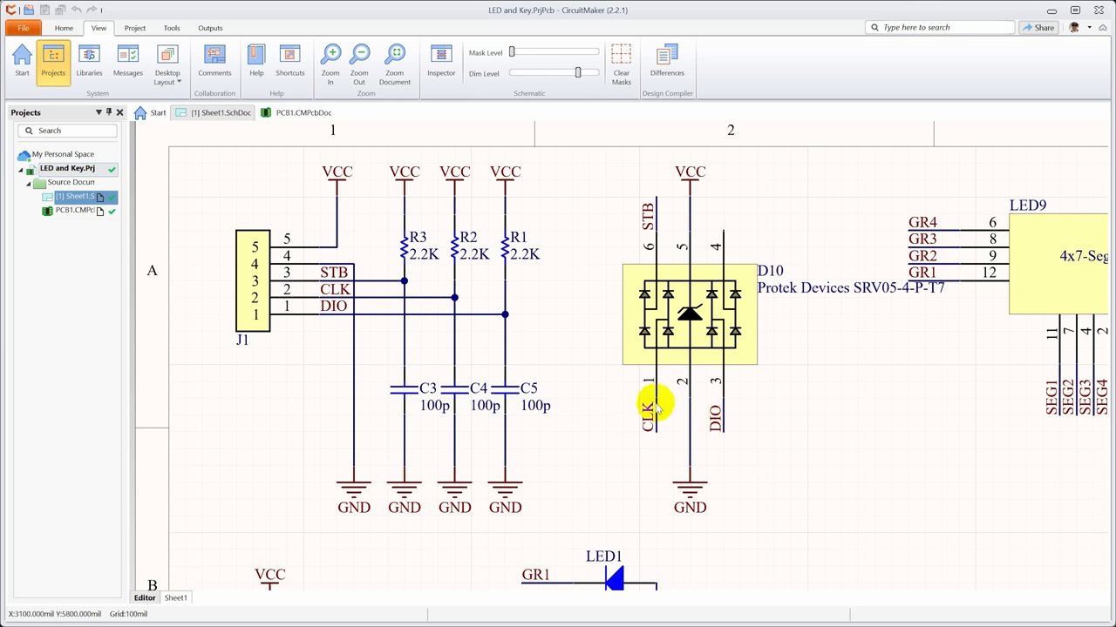
{"action": "mouse_move", "coordinate": [701, 293]}
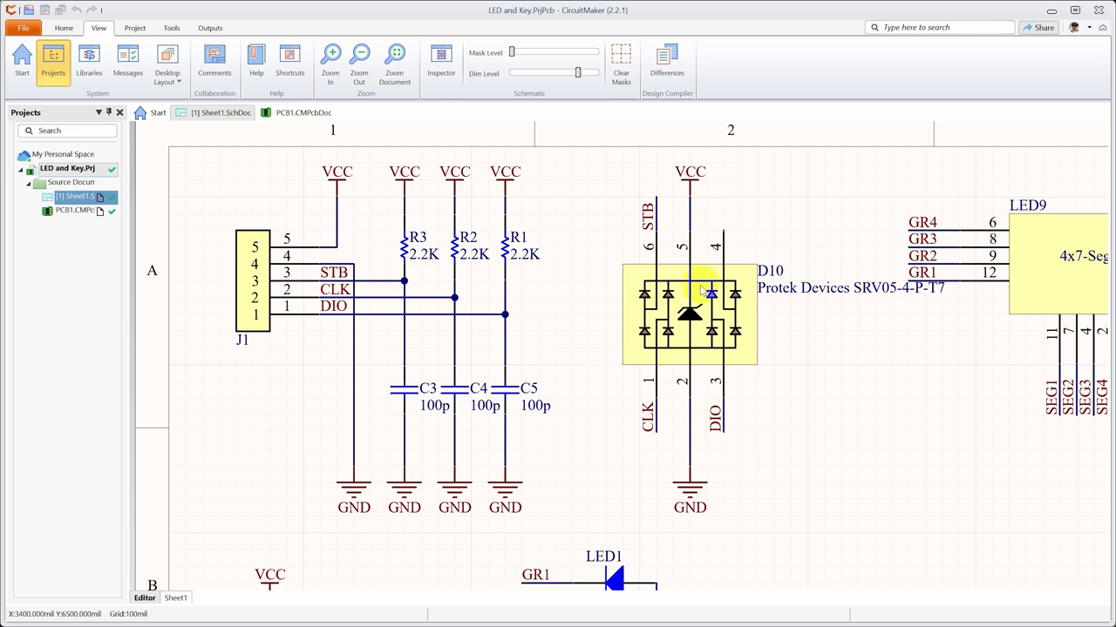
{"action": "mouse_move", "coordinate": [690, 335]}
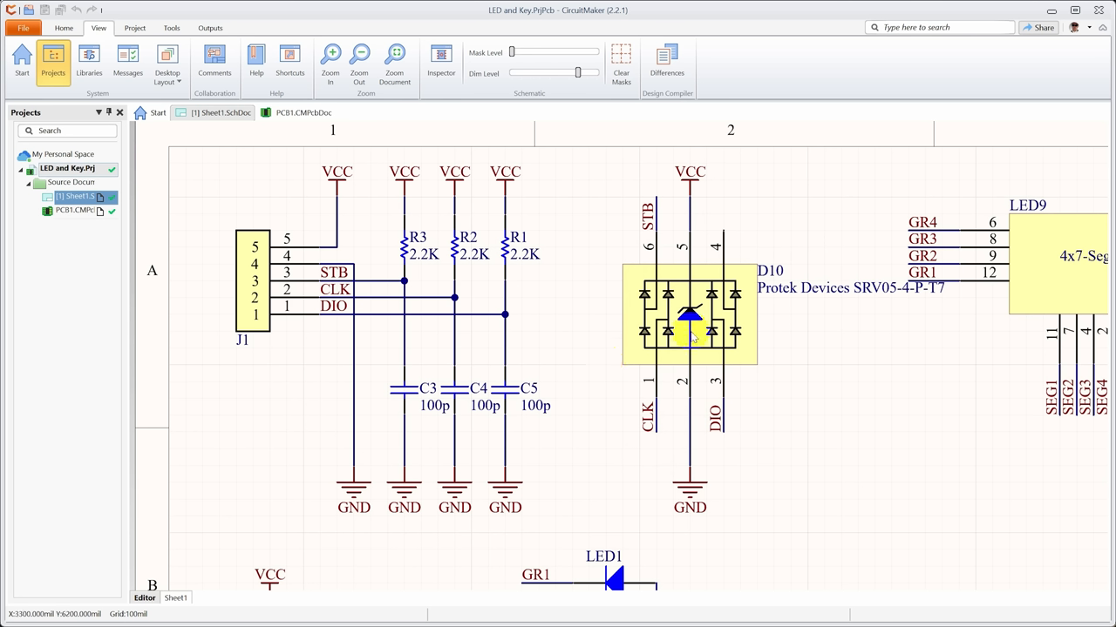
{"action": "mouse_move", "coordinate": [513, 425]}
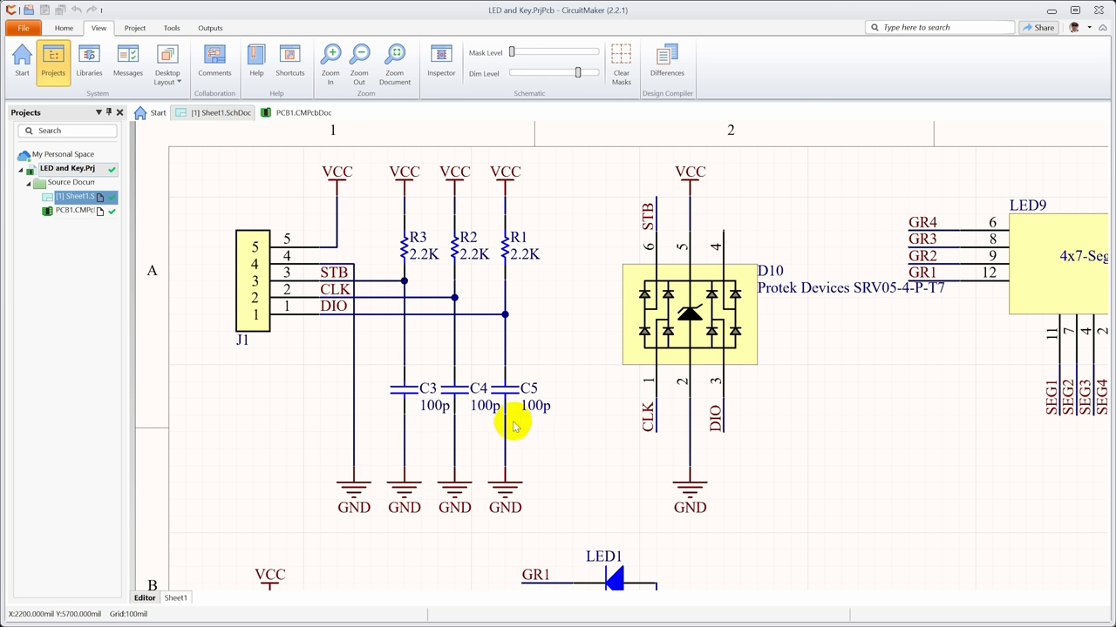
{"action": "mouse_move", "coordinate": [729, 370]}
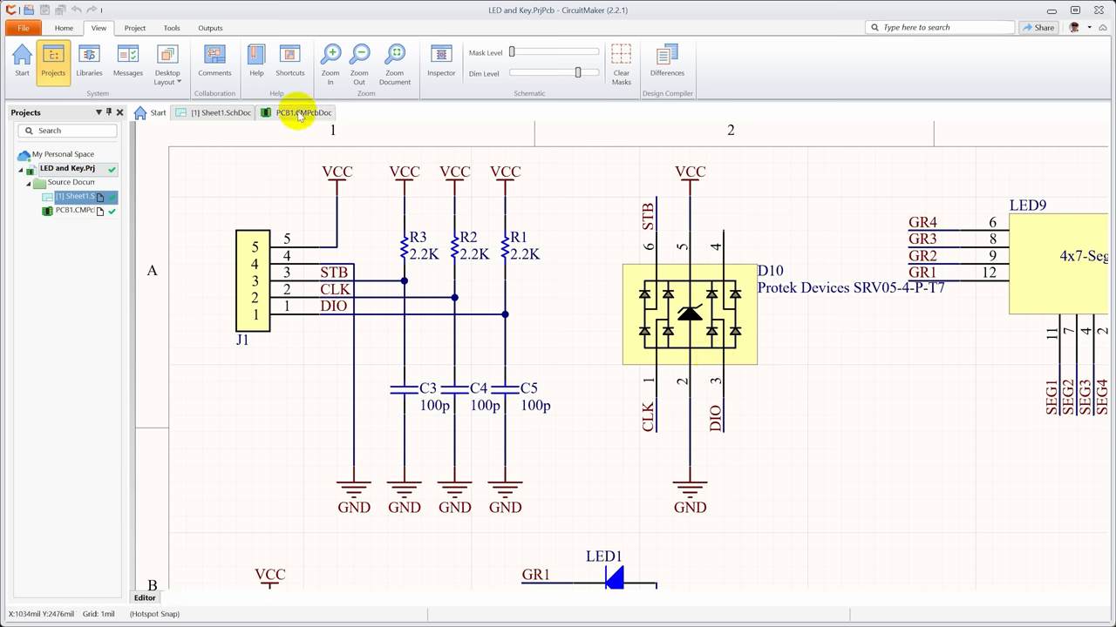
{"action": "left_click", "coordinate": [303, 112]}
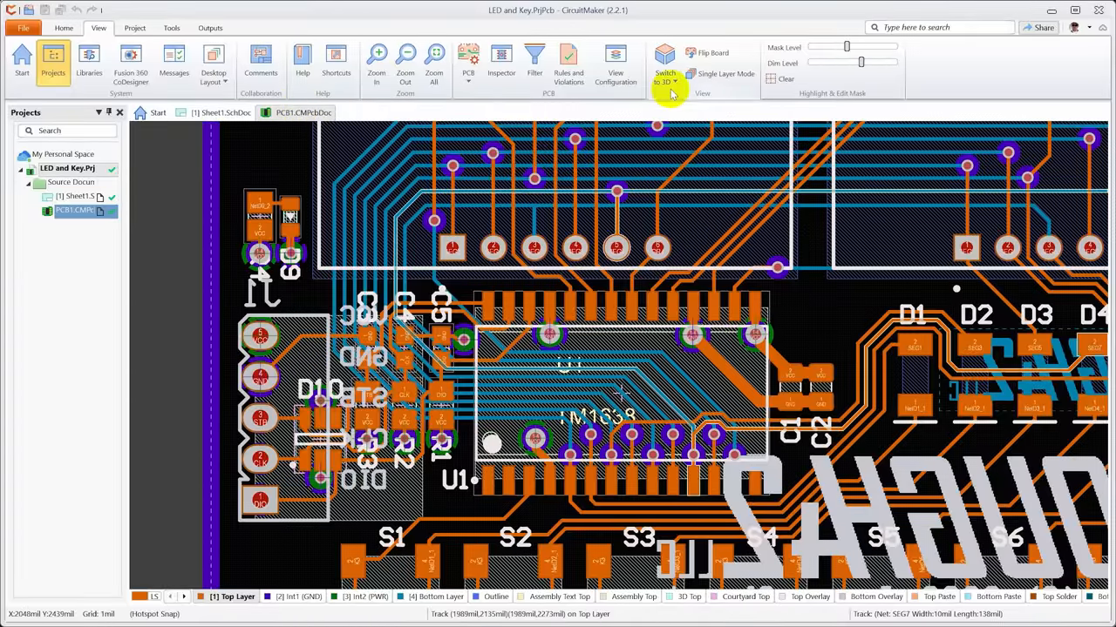
- Switch the PCB view to a 3D render of the control panel board
{"action": "left_click", "coordinate": [666, 77]}
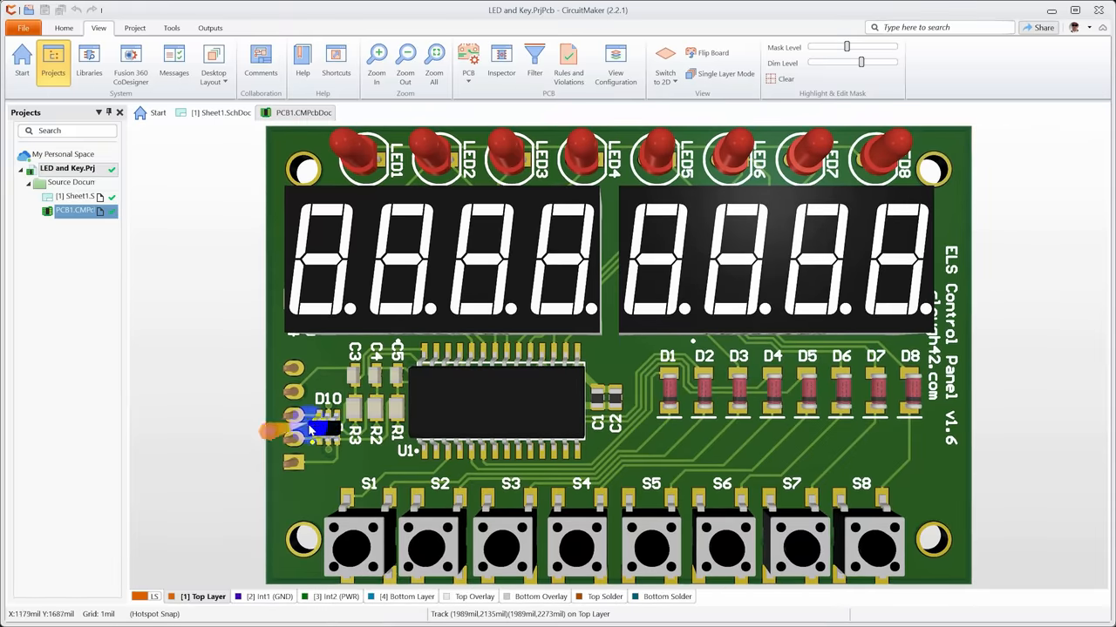
{"action": "mouse_move", "coordinate": [305, 418]}
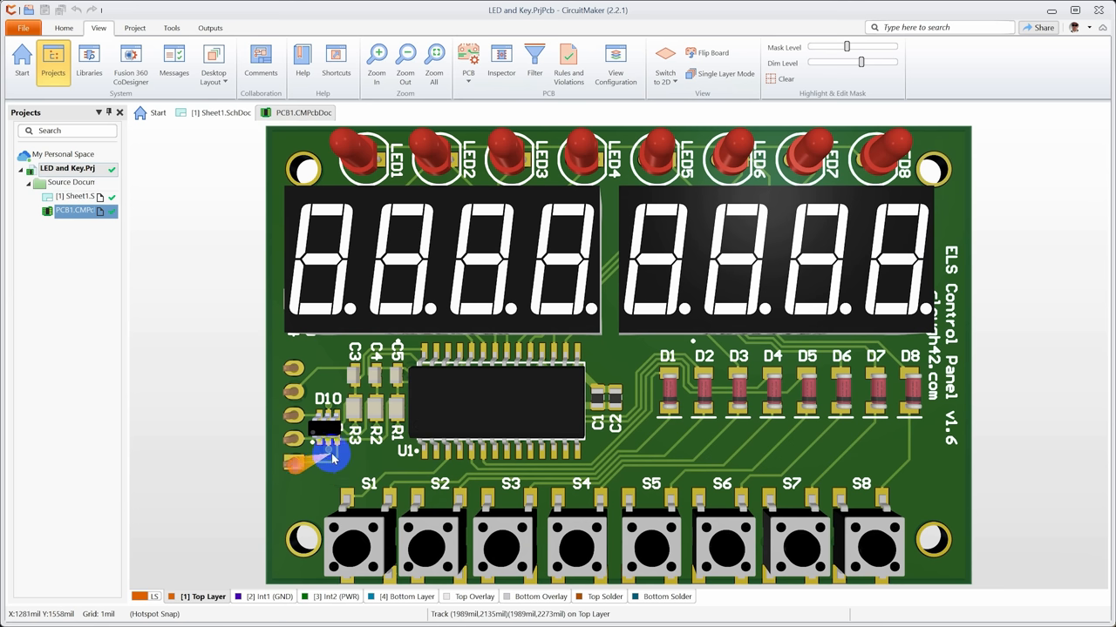
{"action": "mouse_move", "coordinate": [338, 474]}
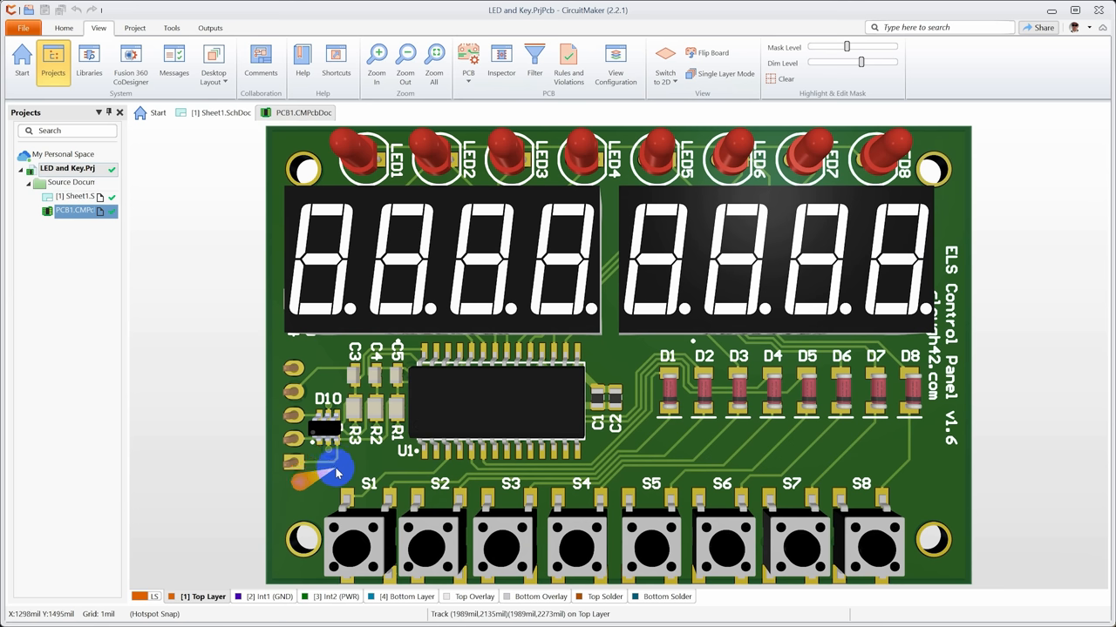
{"action": "mouse_move", "coordinate": [300, 392]}
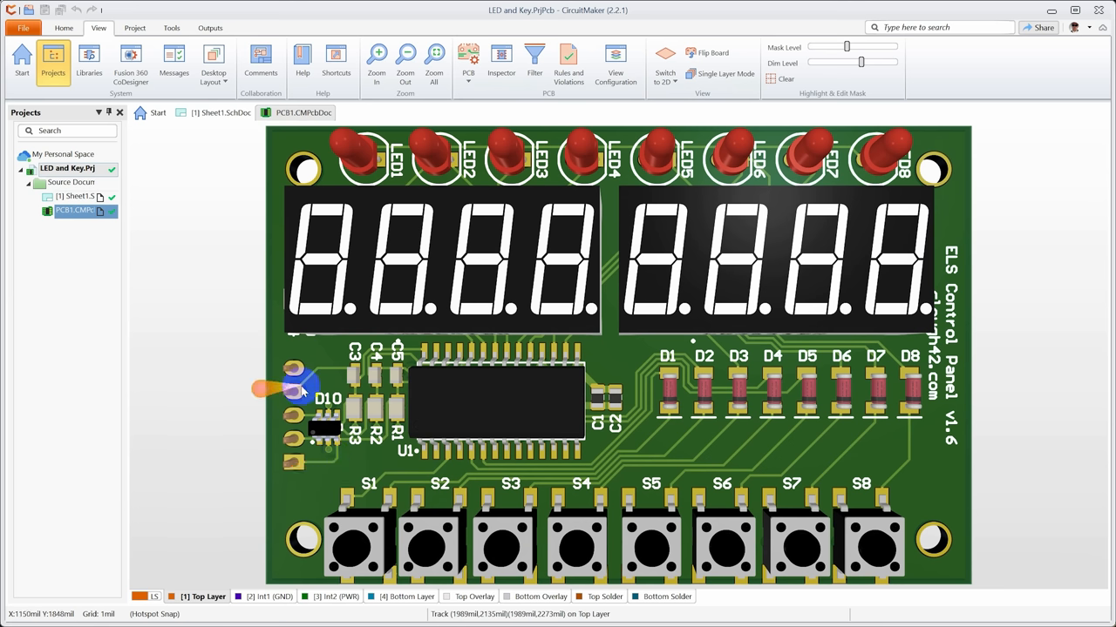
{"action": "mouse_move", "coordinate": [862, 425]}
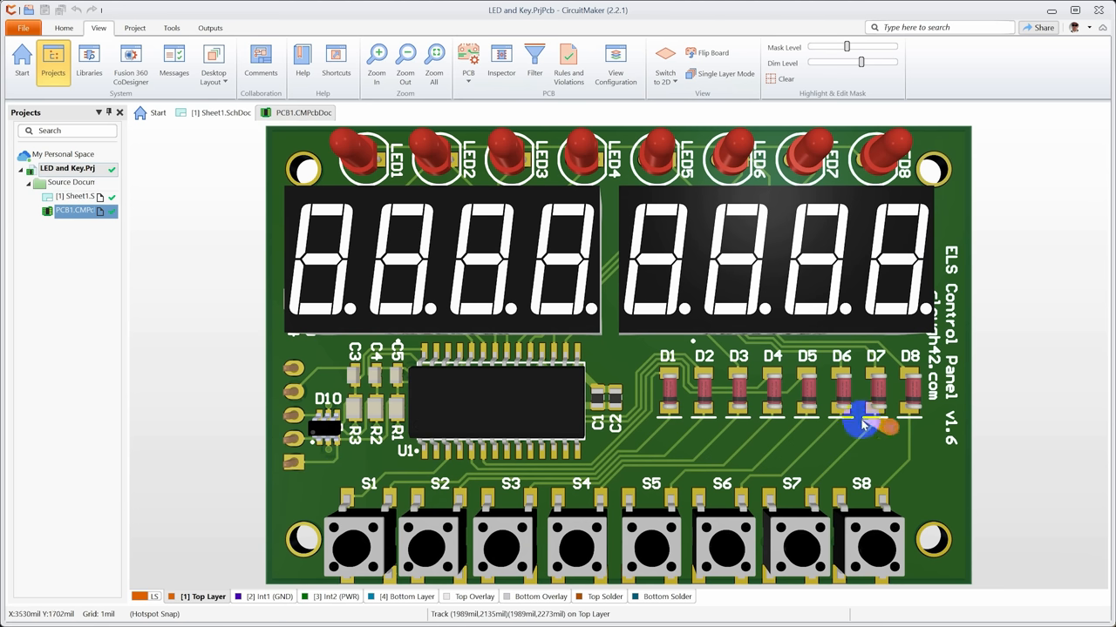
{"action": "mouse_move", "coordinate": [819, 392]}
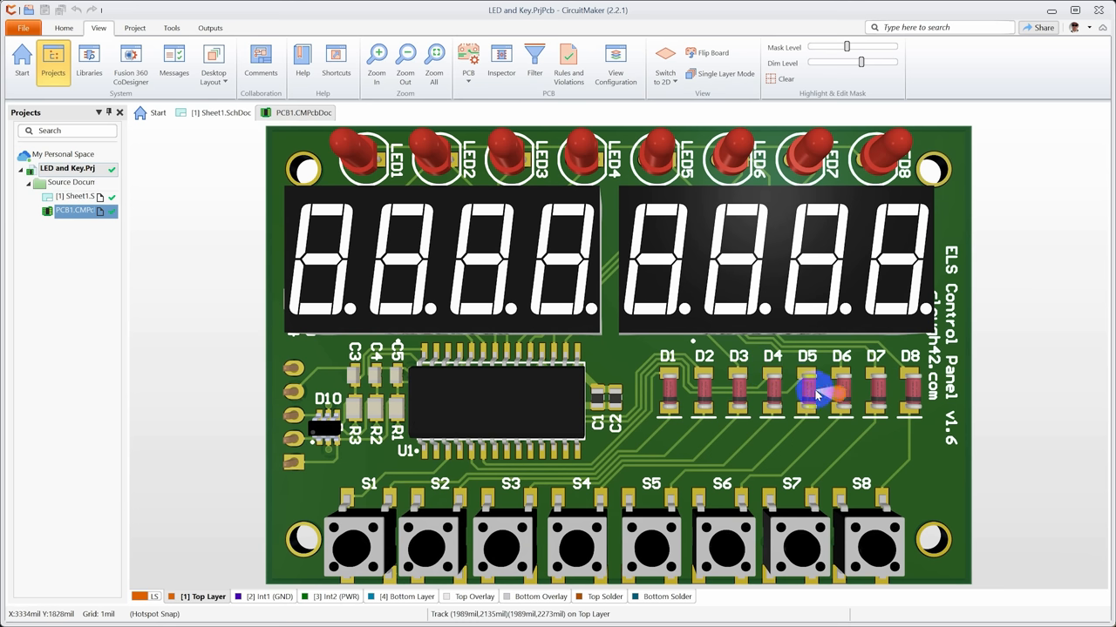
{"action": "mouse_move", "coordinate": [758, 368]}
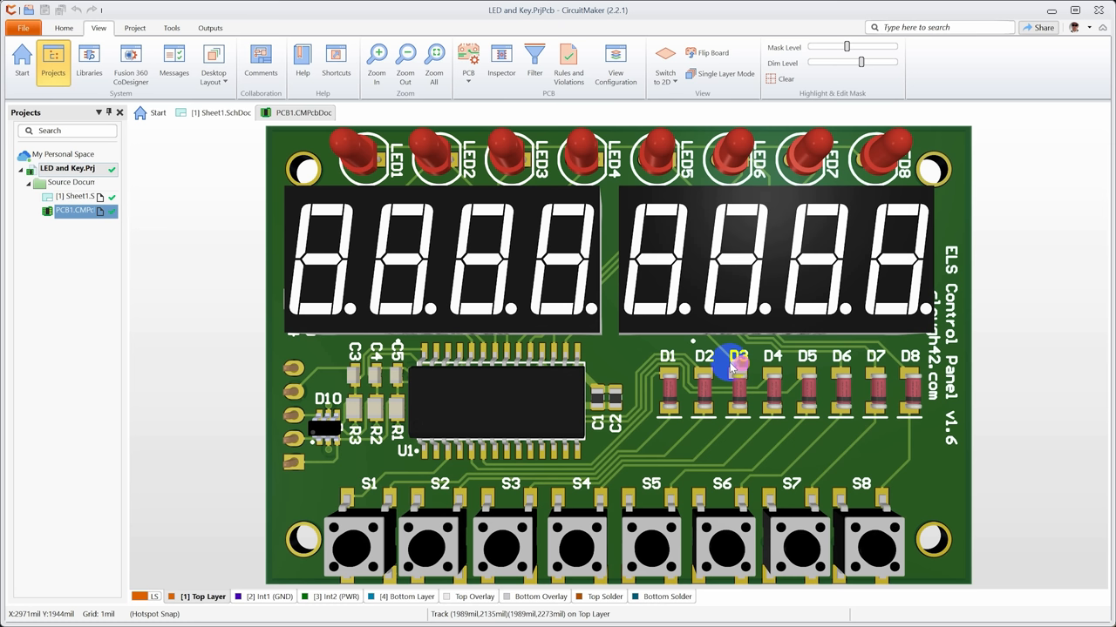
{"action": "mouse_move", "coordinate": [293, 366]}
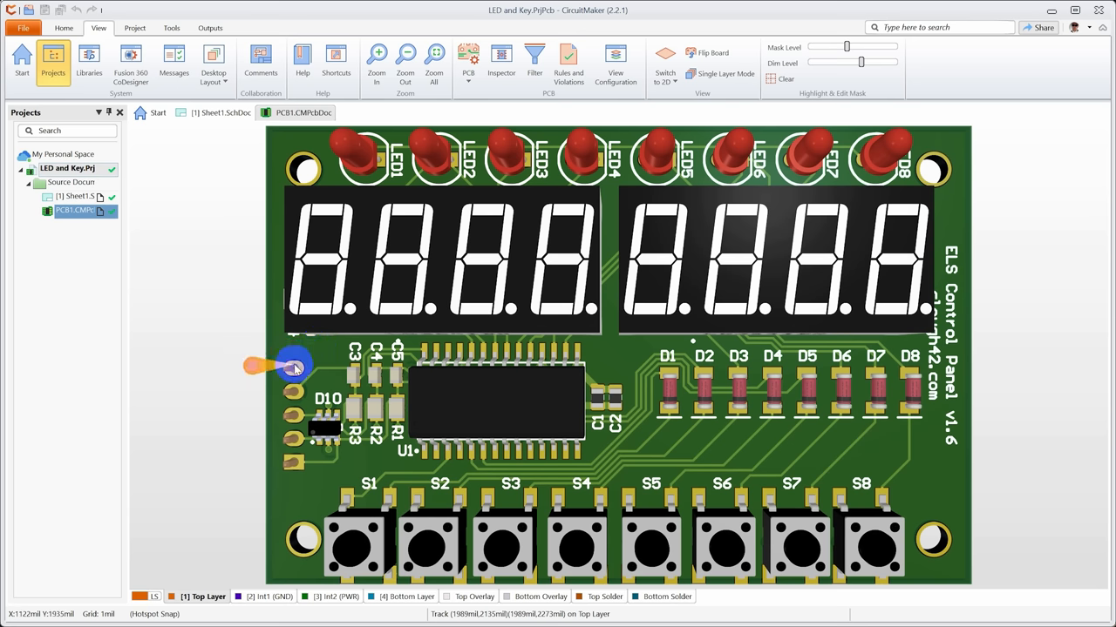
{"action": "mouse_move", "coordinate": [293, 478]}
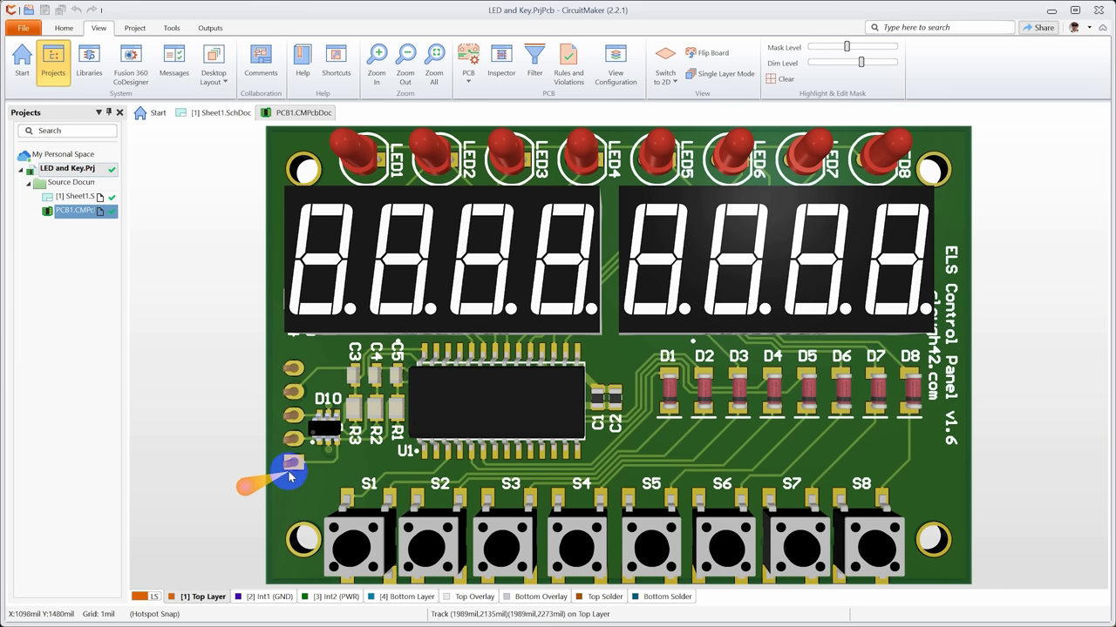
{"action": "mouse_move", "coordinate": [270, 462]}
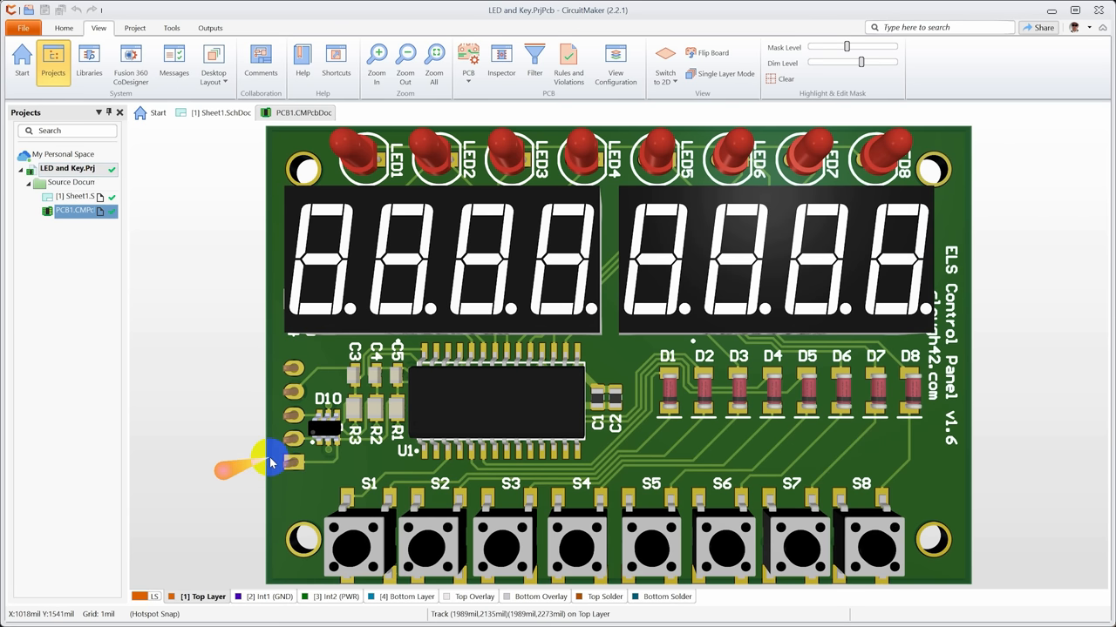
{"action": "mouse_move", "coordinate": [339, 404]}
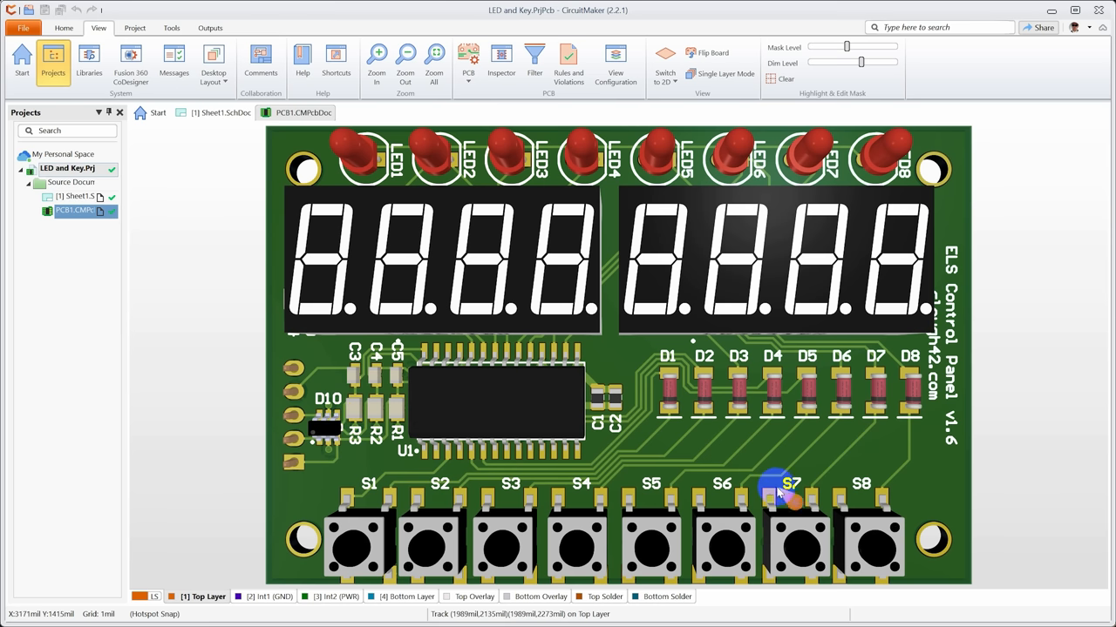
{"action": "mouse_move", "coordinate": [823, 456]}
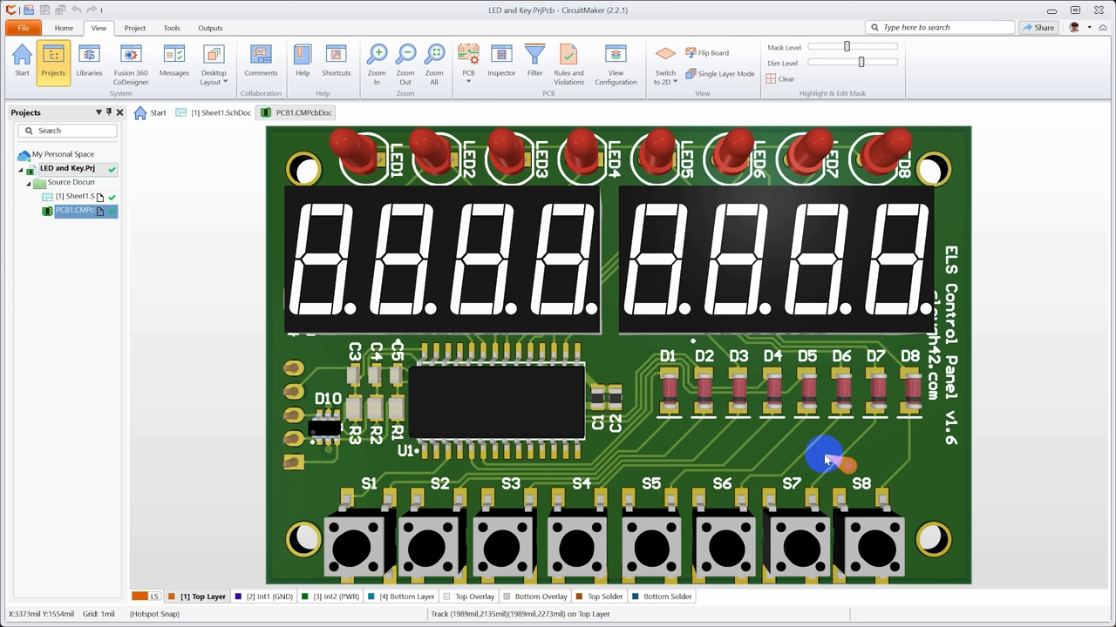
{"action": "mouse_move", "coordinate": [826, 456]}
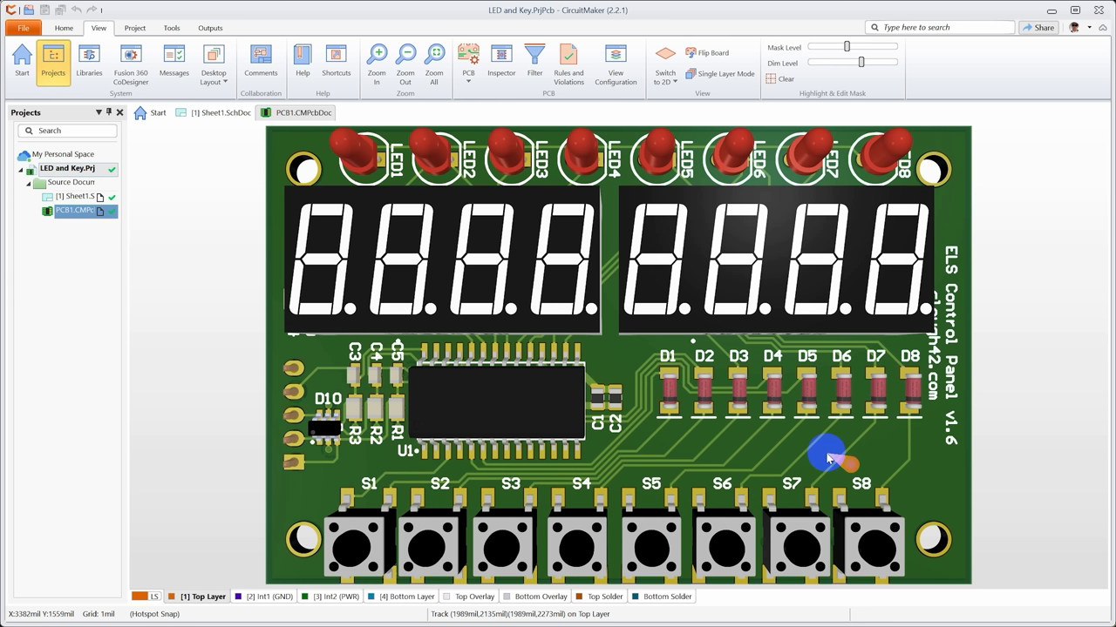
{"action": "mouse_move", "coordinate": [678, 445]}
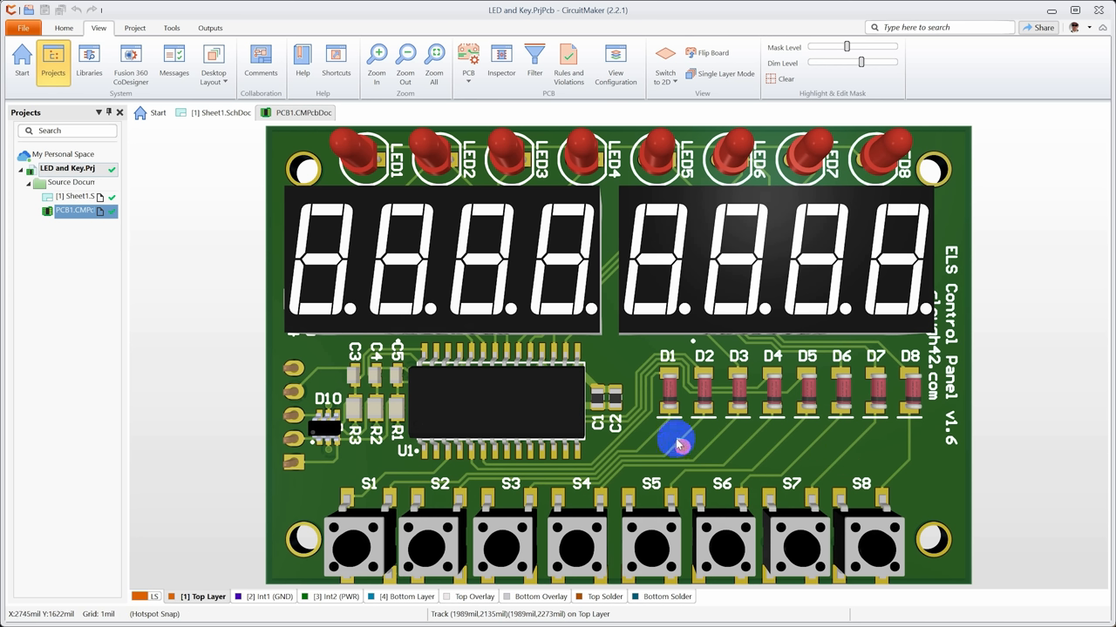
{"action": "mouse_move", "coordinate": [666, 455]}
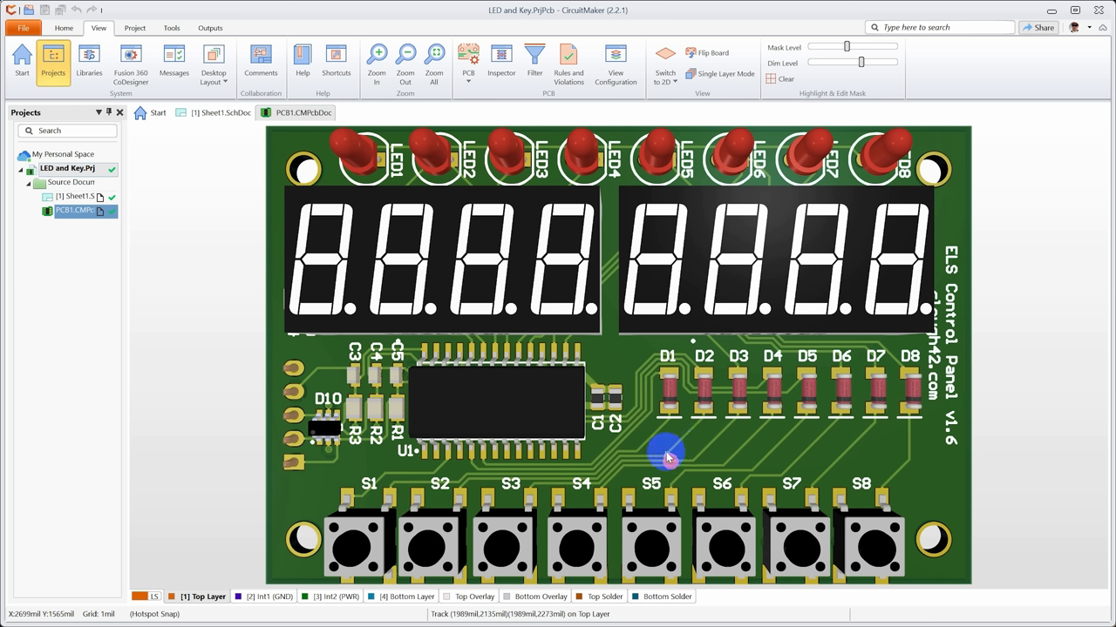
{"action": "mouse_move", "coordinate": [833, 457]}
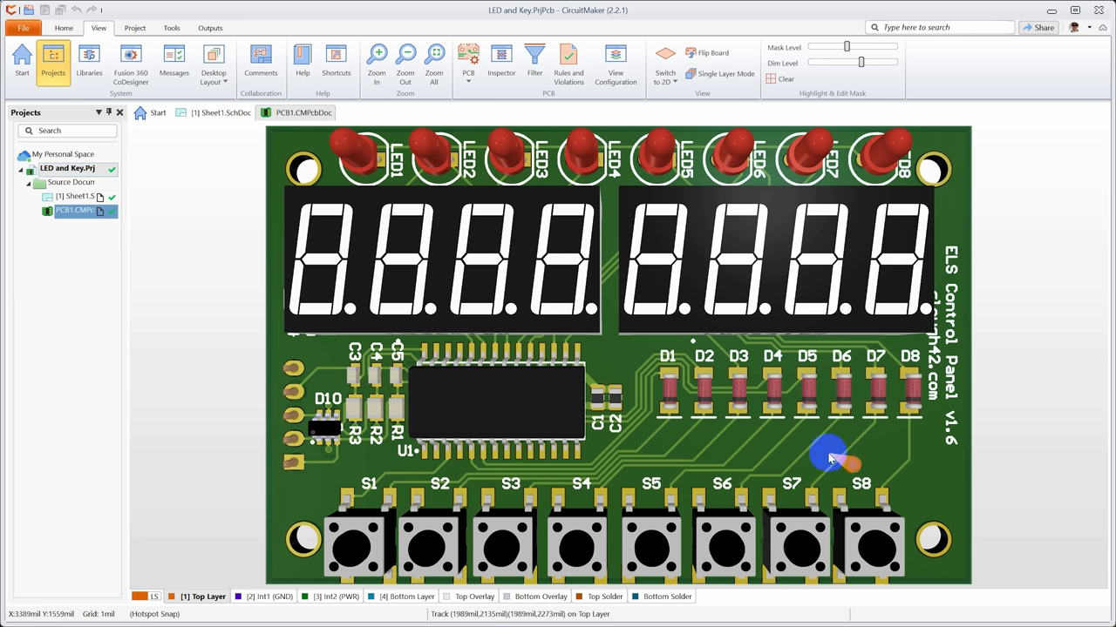